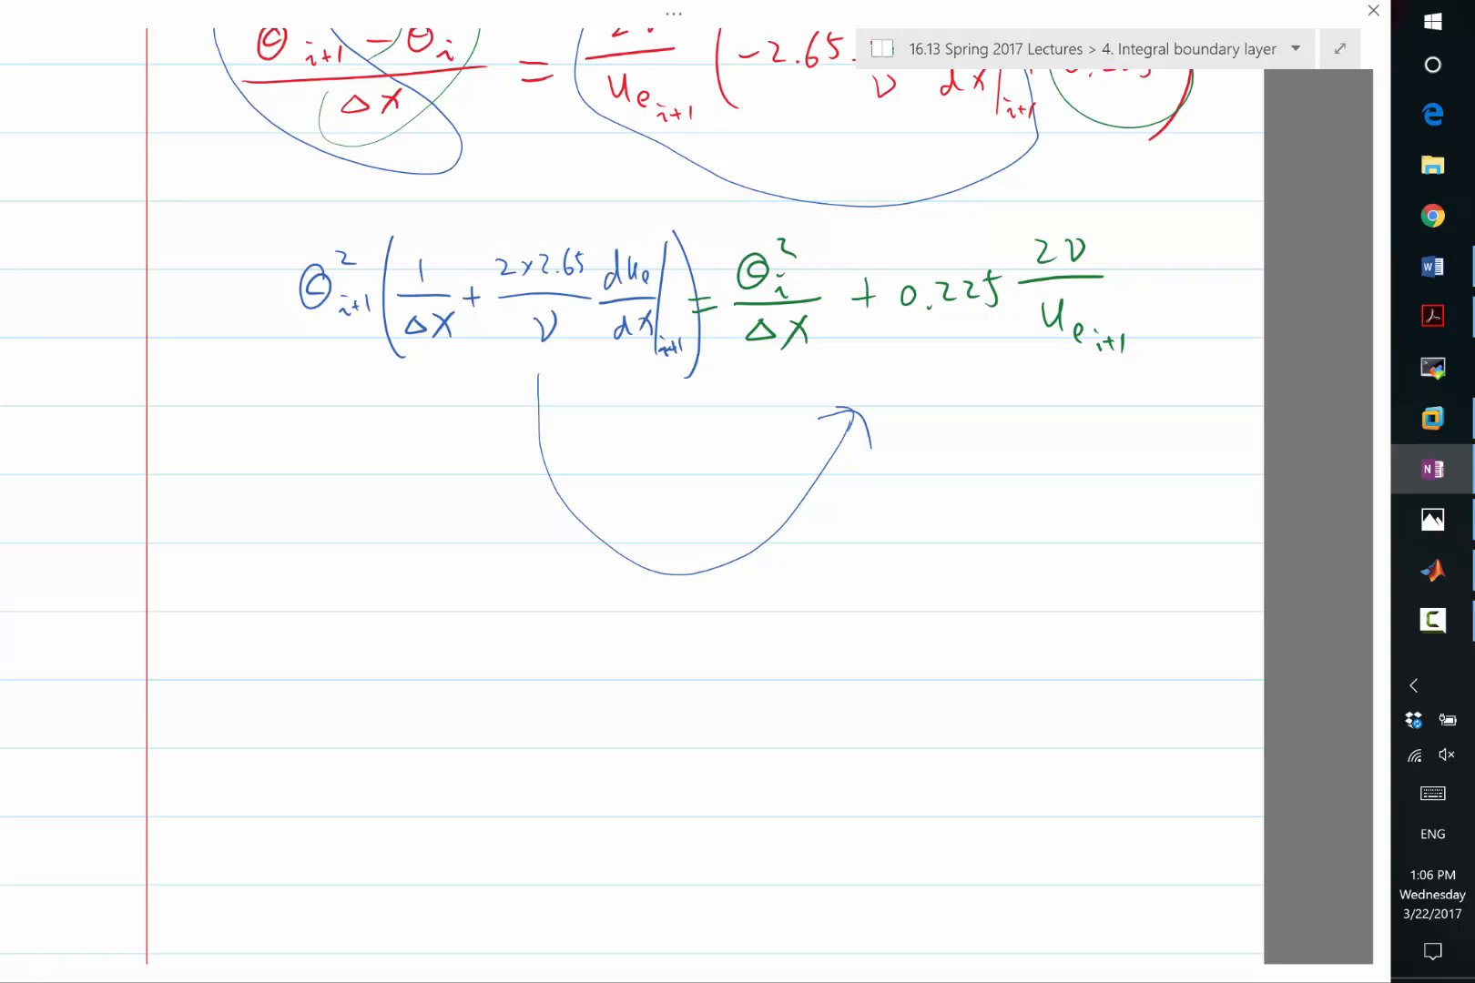
# Scroll the OneNote lecture notes while handwriting the stagnation condition 2.65λ = 0.225 below the dθ²/dx equation.
pyautogui.scroll(3)
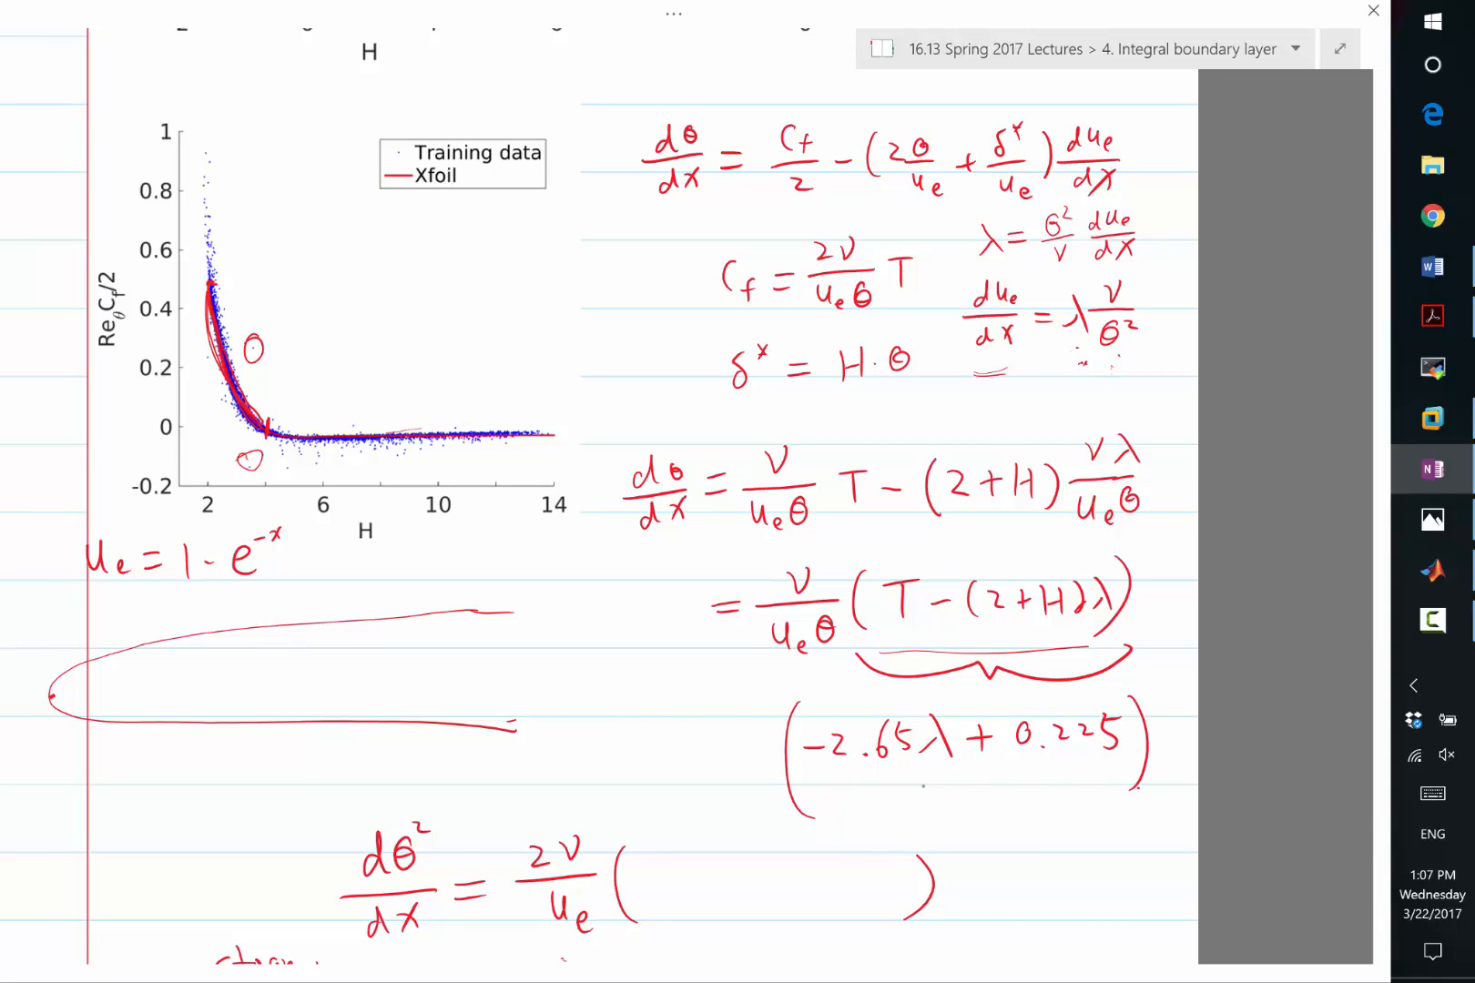
pyautogui.scroll(-3)
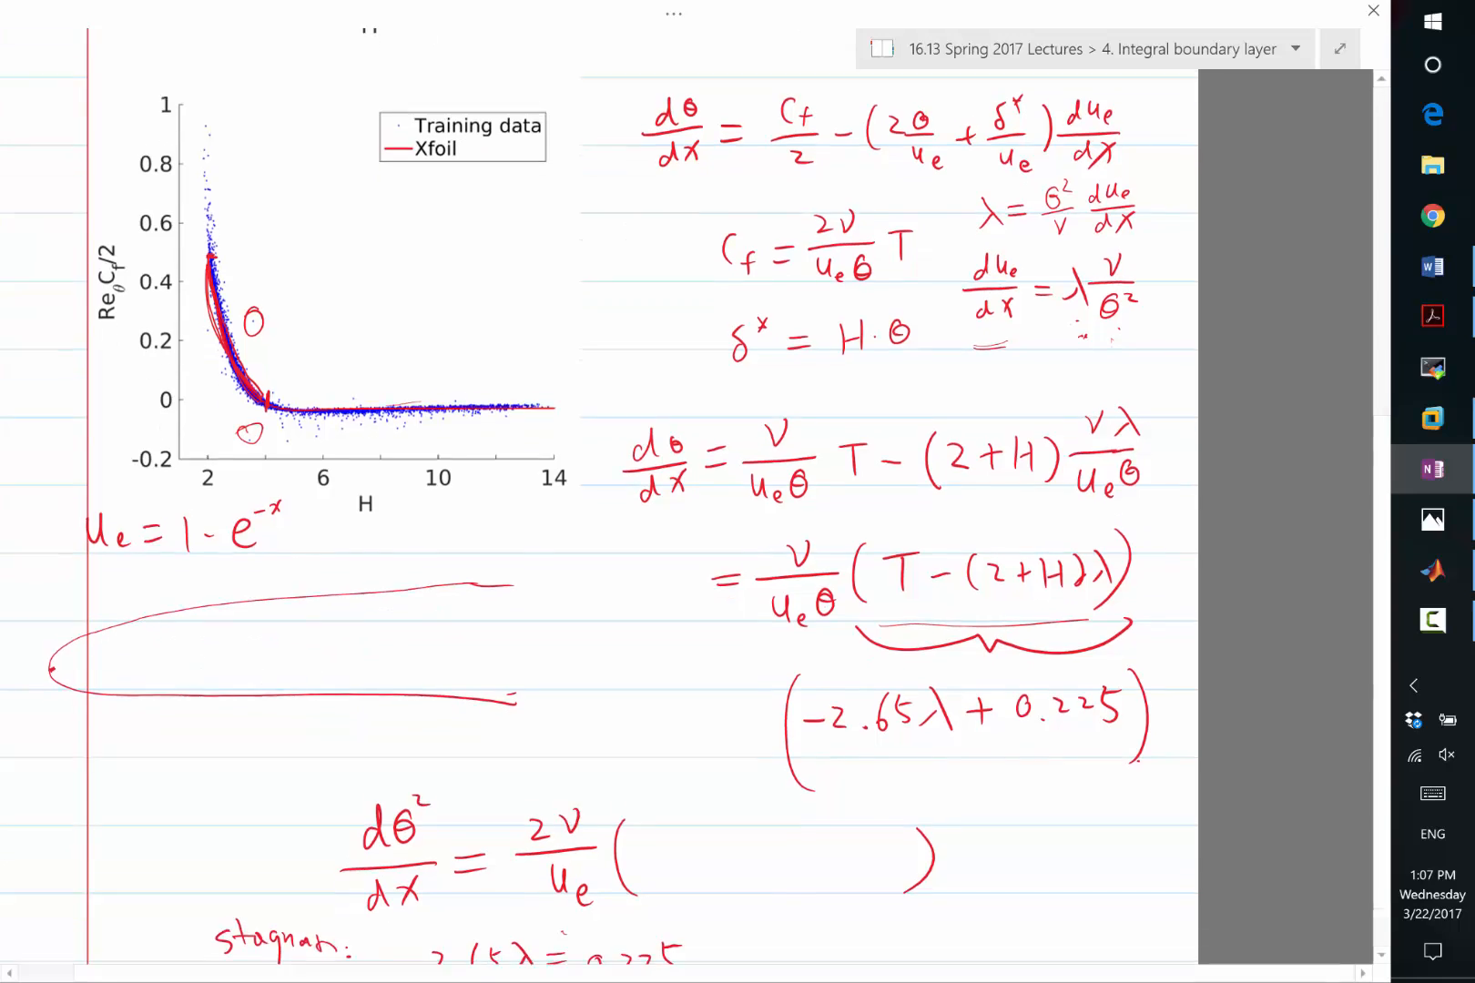
pyautogui.scroll(3)
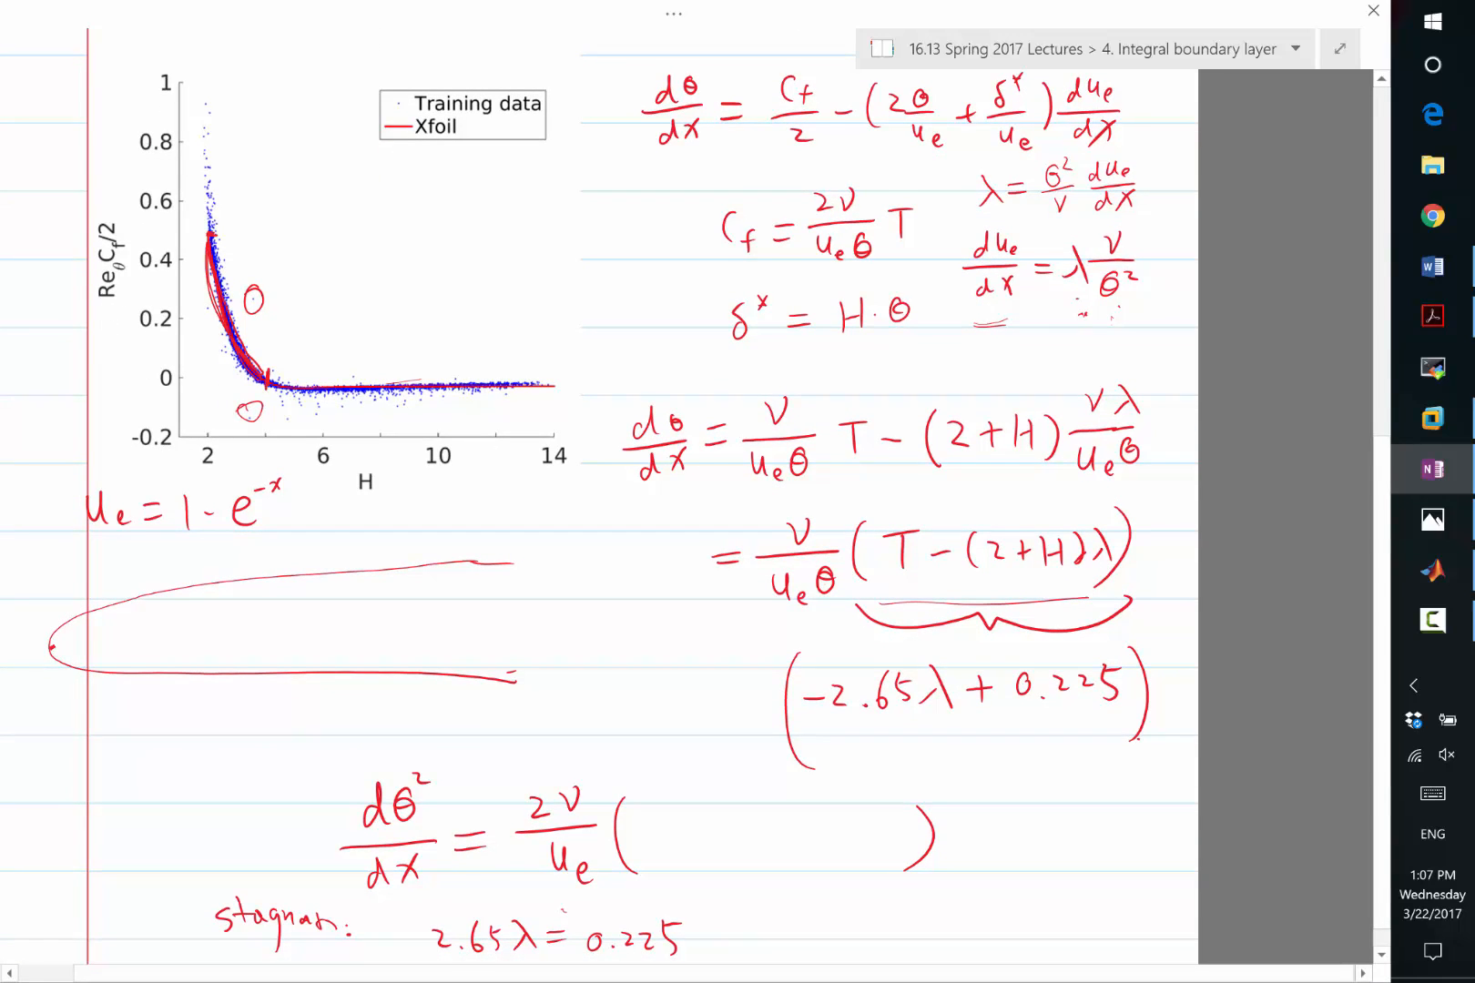
# Scroll up to the 'Thwaites method -- discretization' heading and its θ²ᵢ₊₁ equation.
pyautogui.scroll(3)
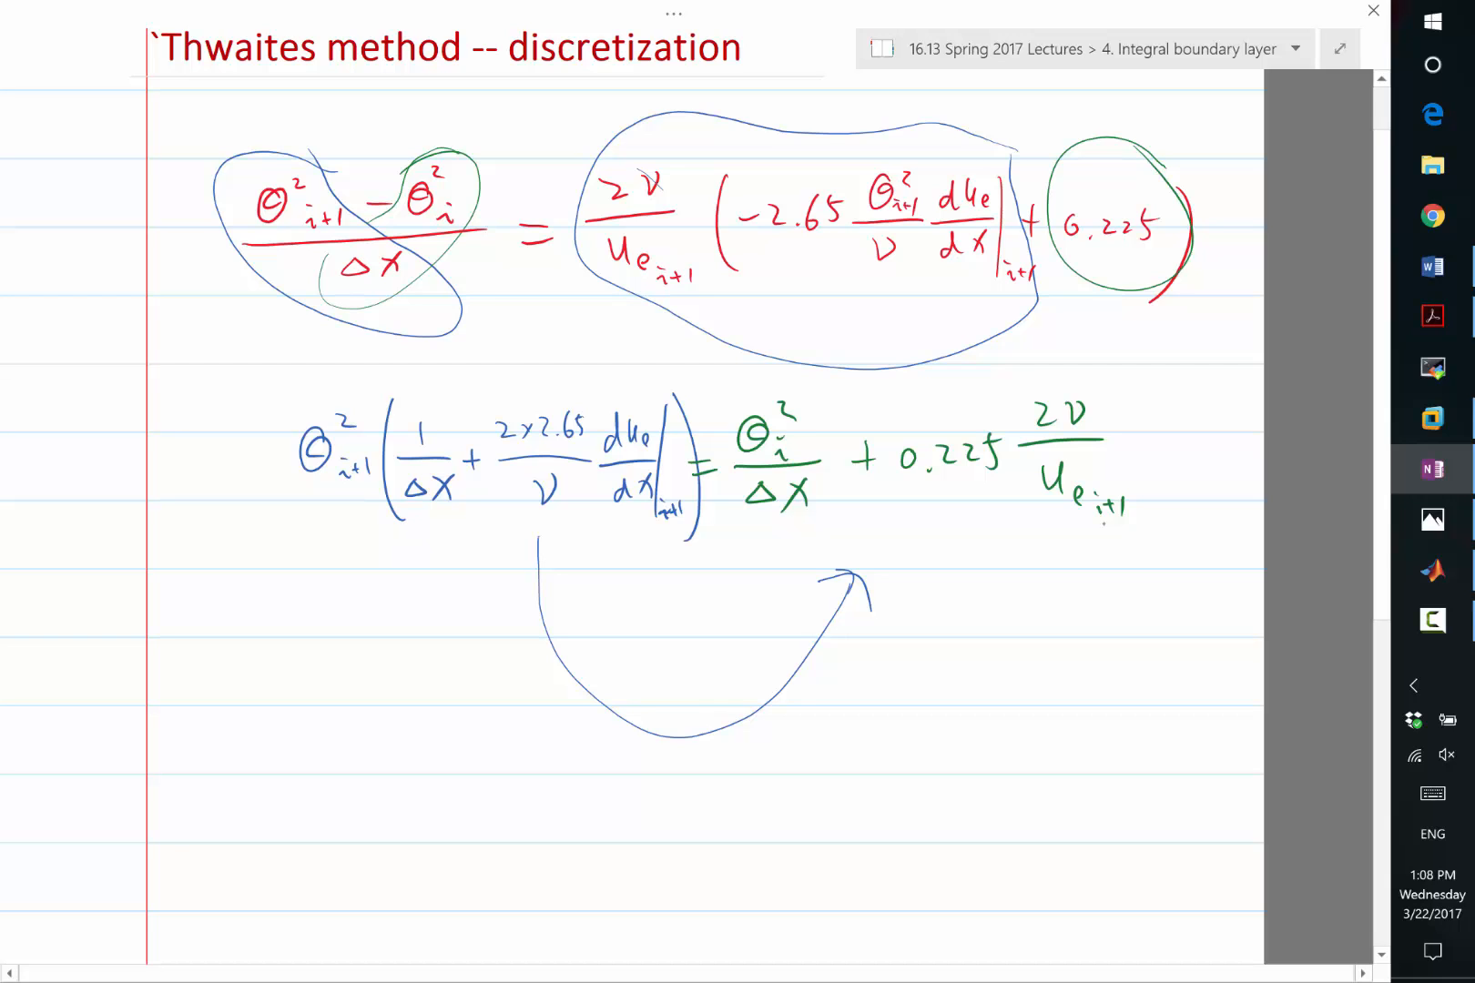
# Switch to MATLAB, open thwaites.m from the Current Folder and review its setup lines, highlighting lambda0 usages.
pyautogui.click(1431, 570)
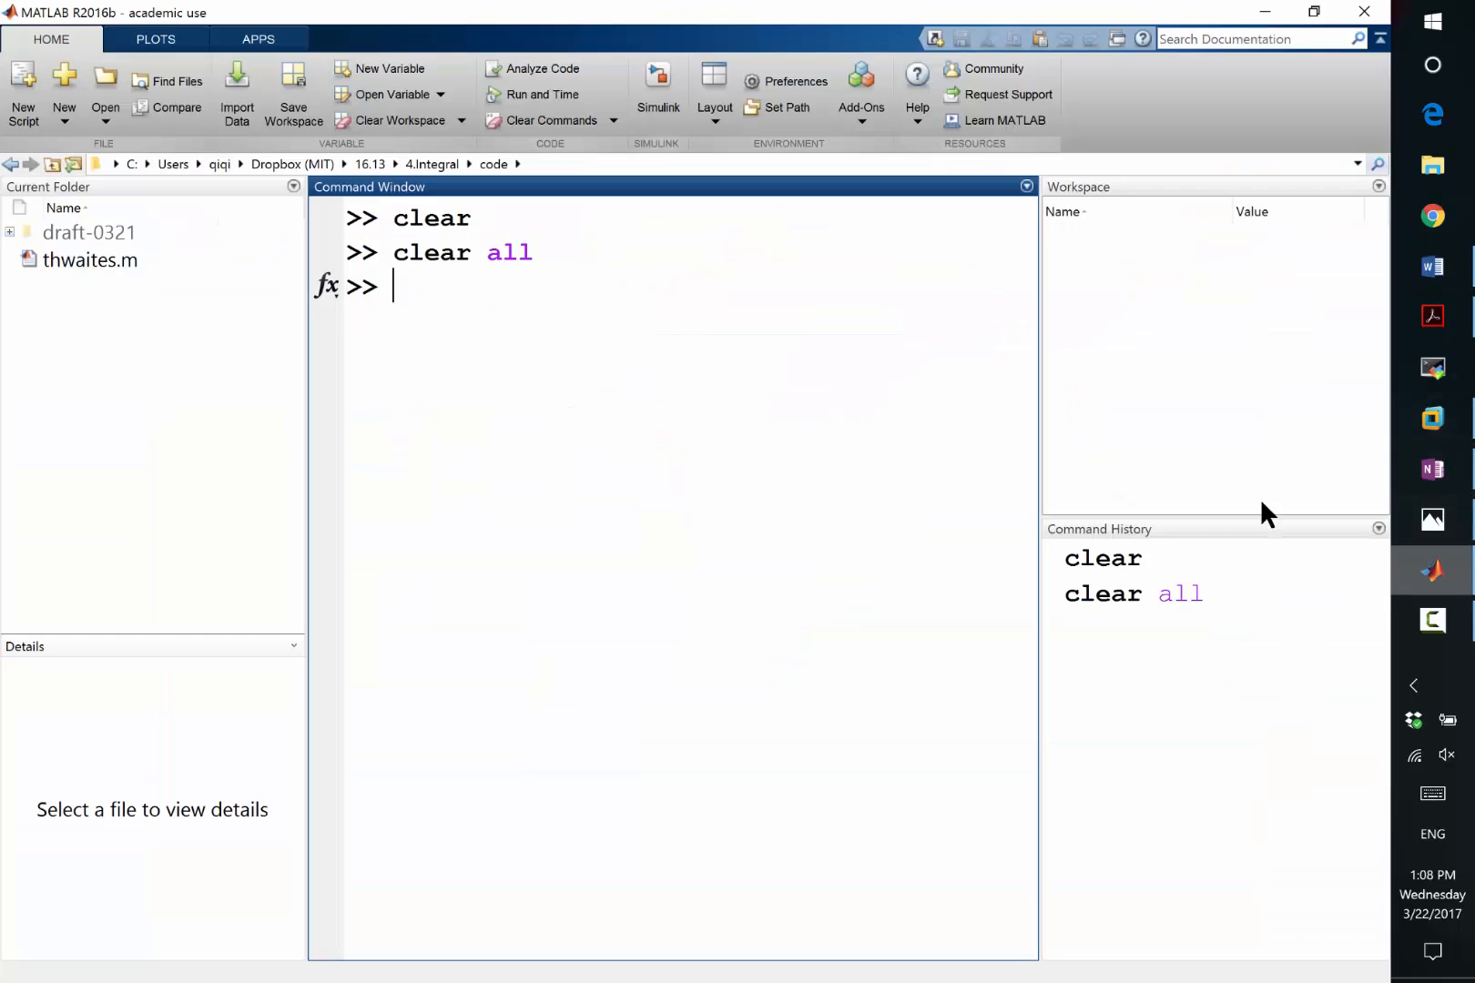
pyautogui.doubleClick(91, 260)
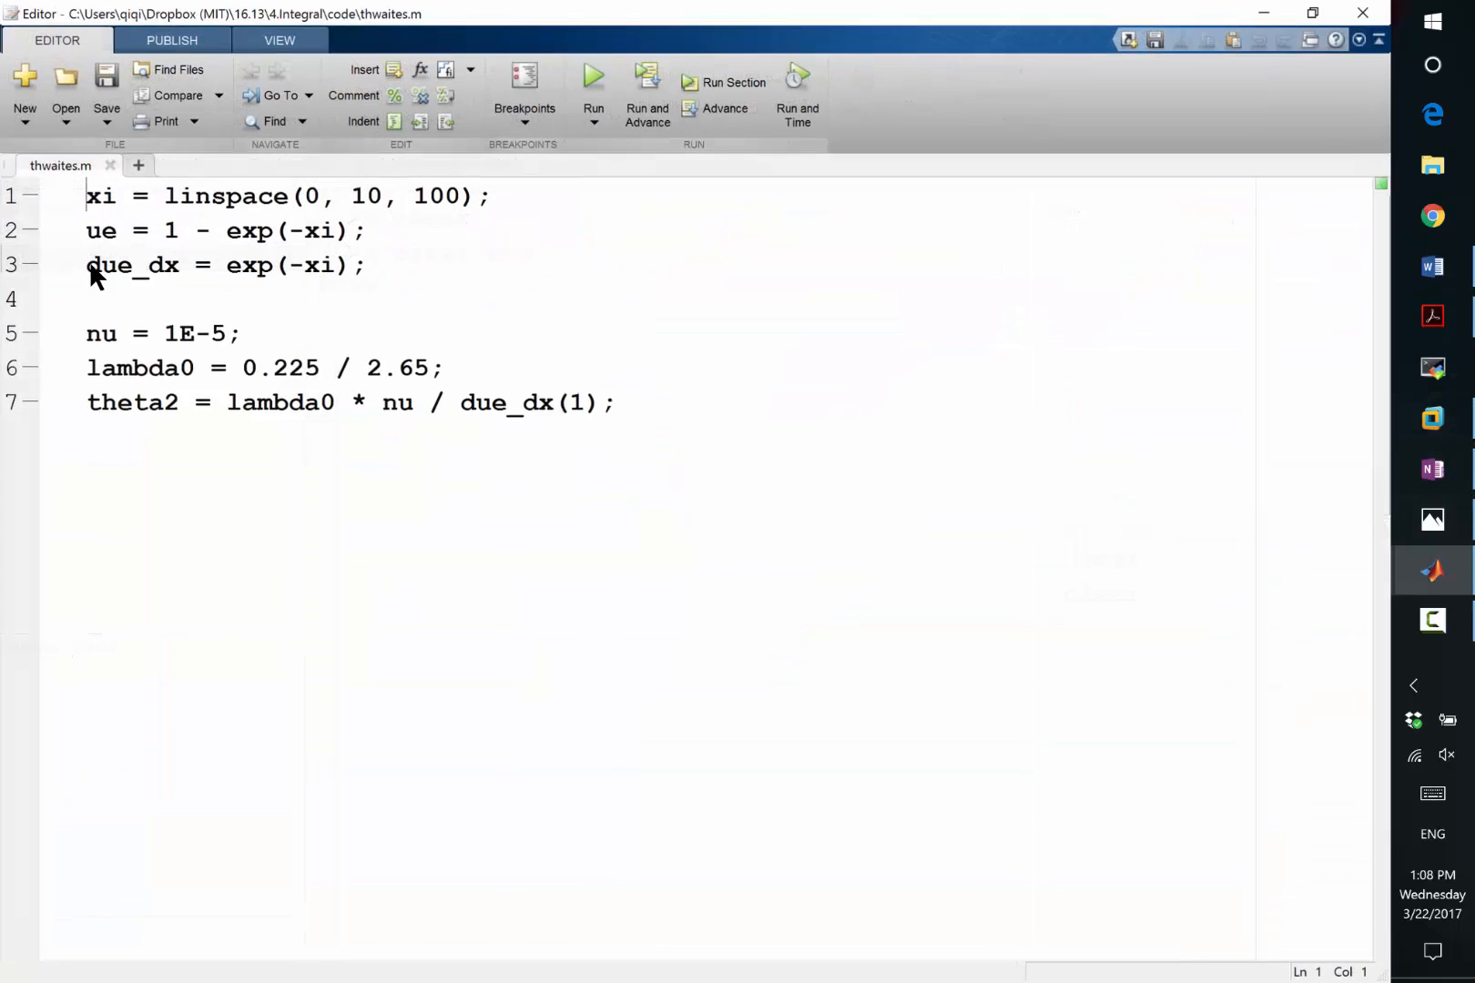
pyautogui.doubleClick(98, 195)
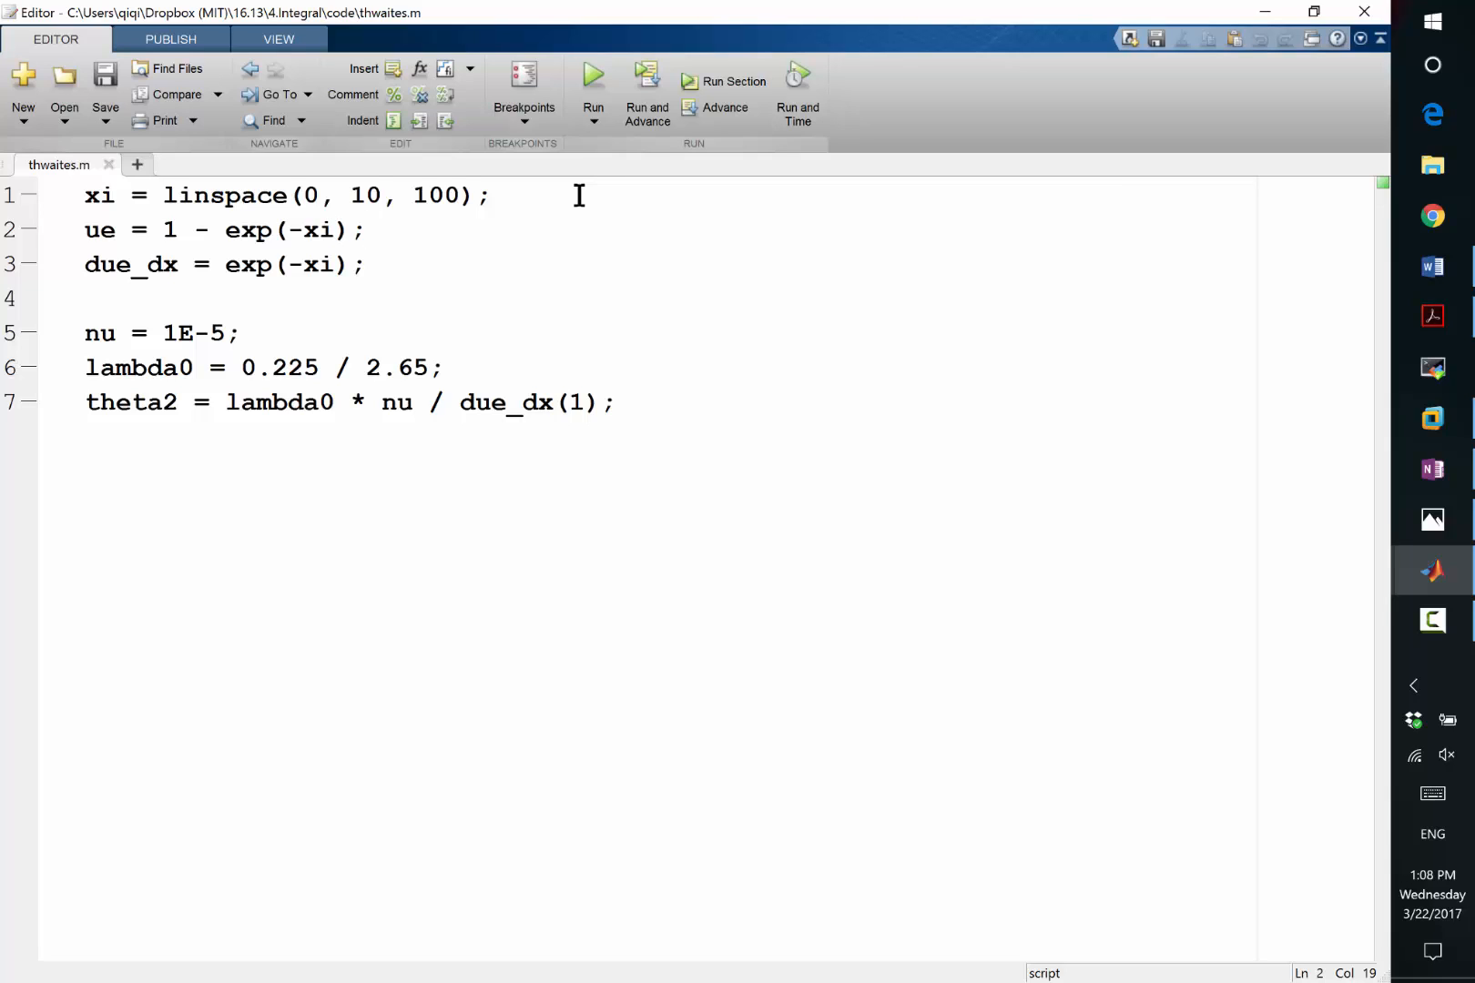
pyautogui.click(366, 264)
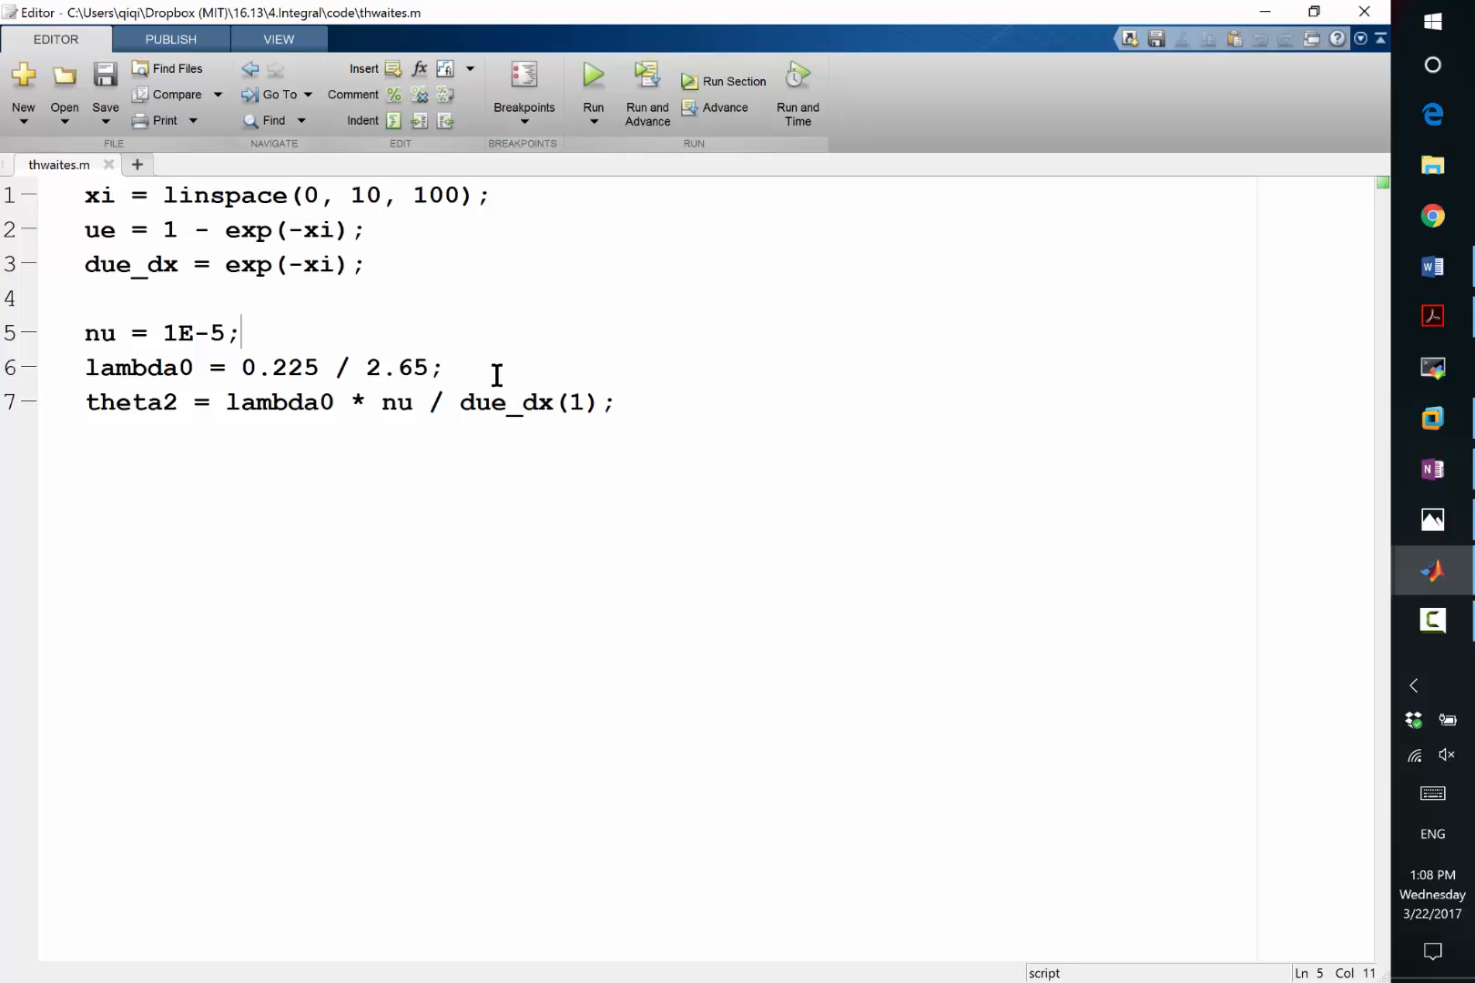
pyautogui.click(443, 368)
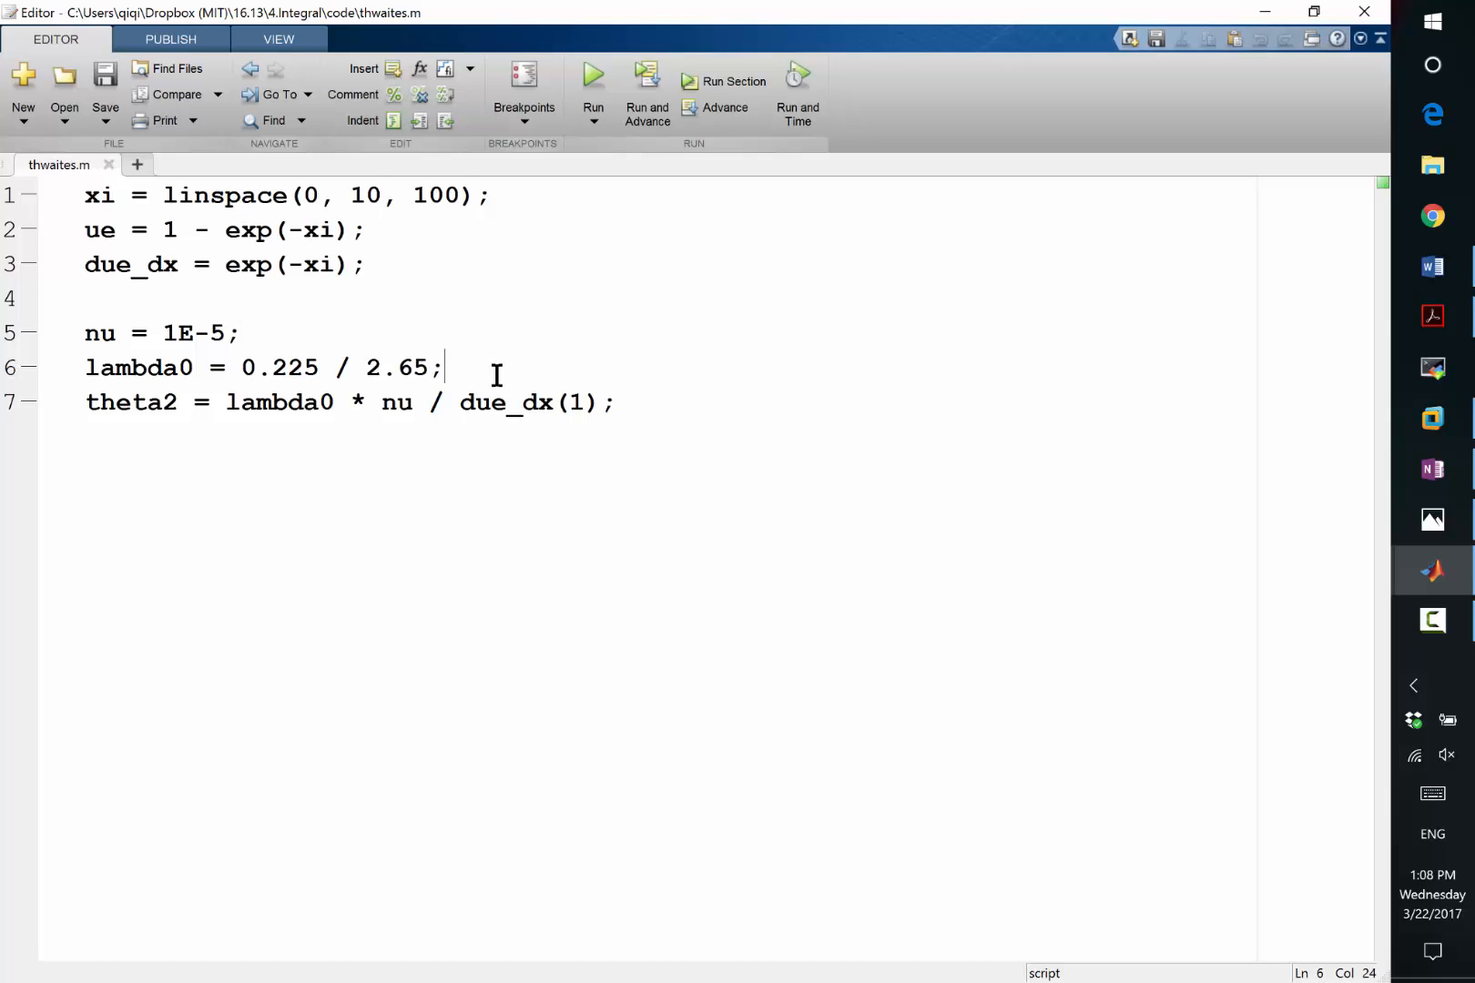
pyautogui.moveTo(193, 367)
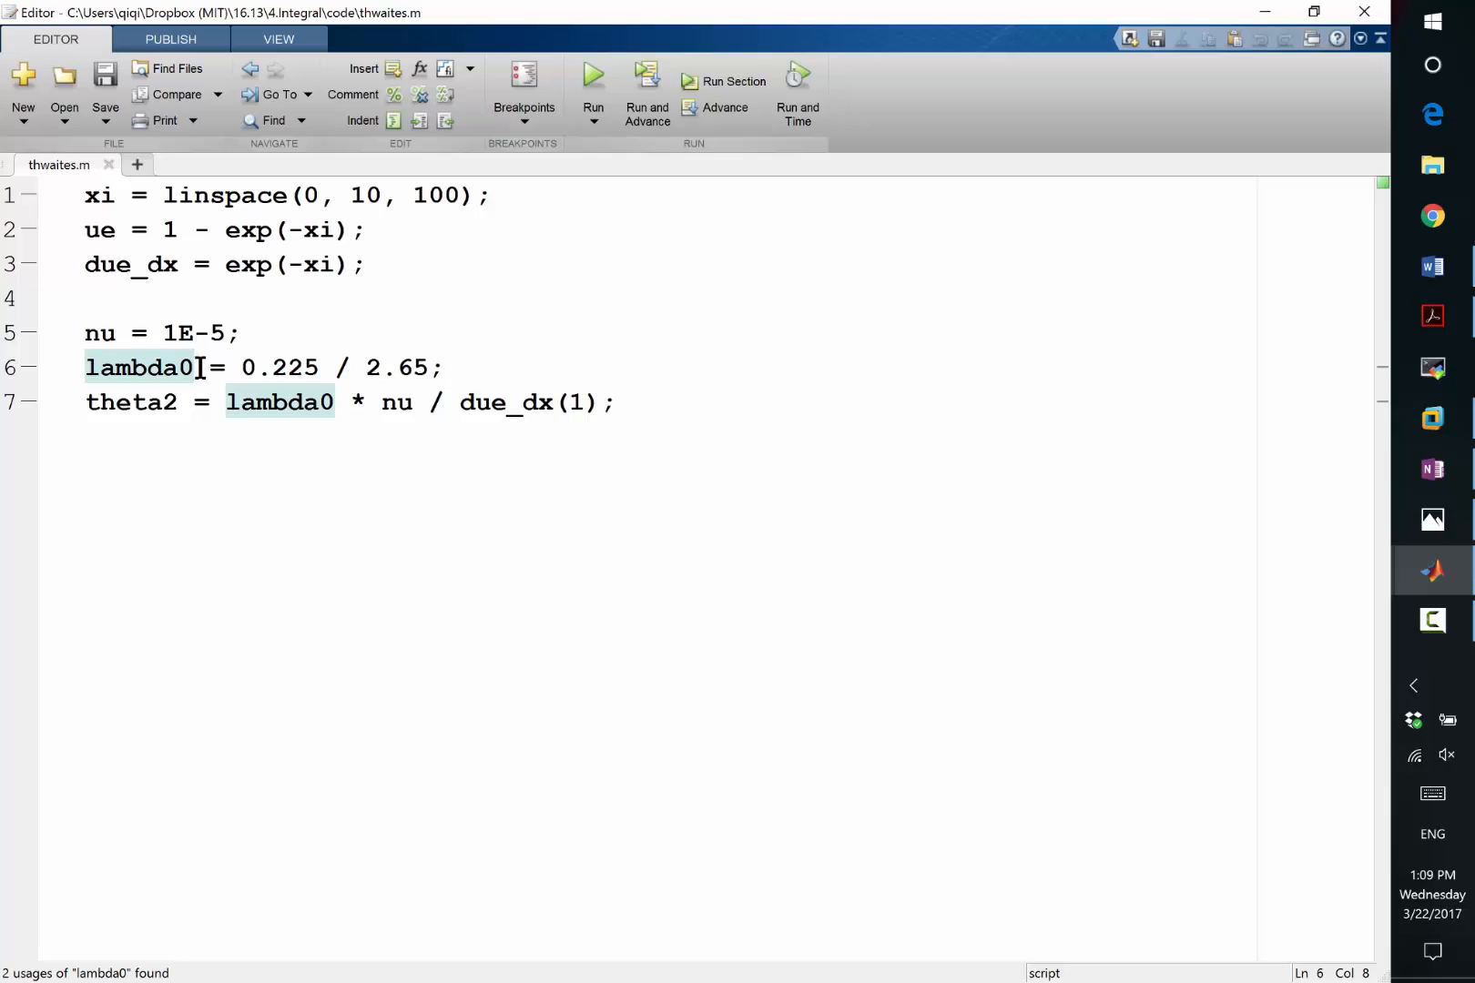
pyautogui.click(182, 402)
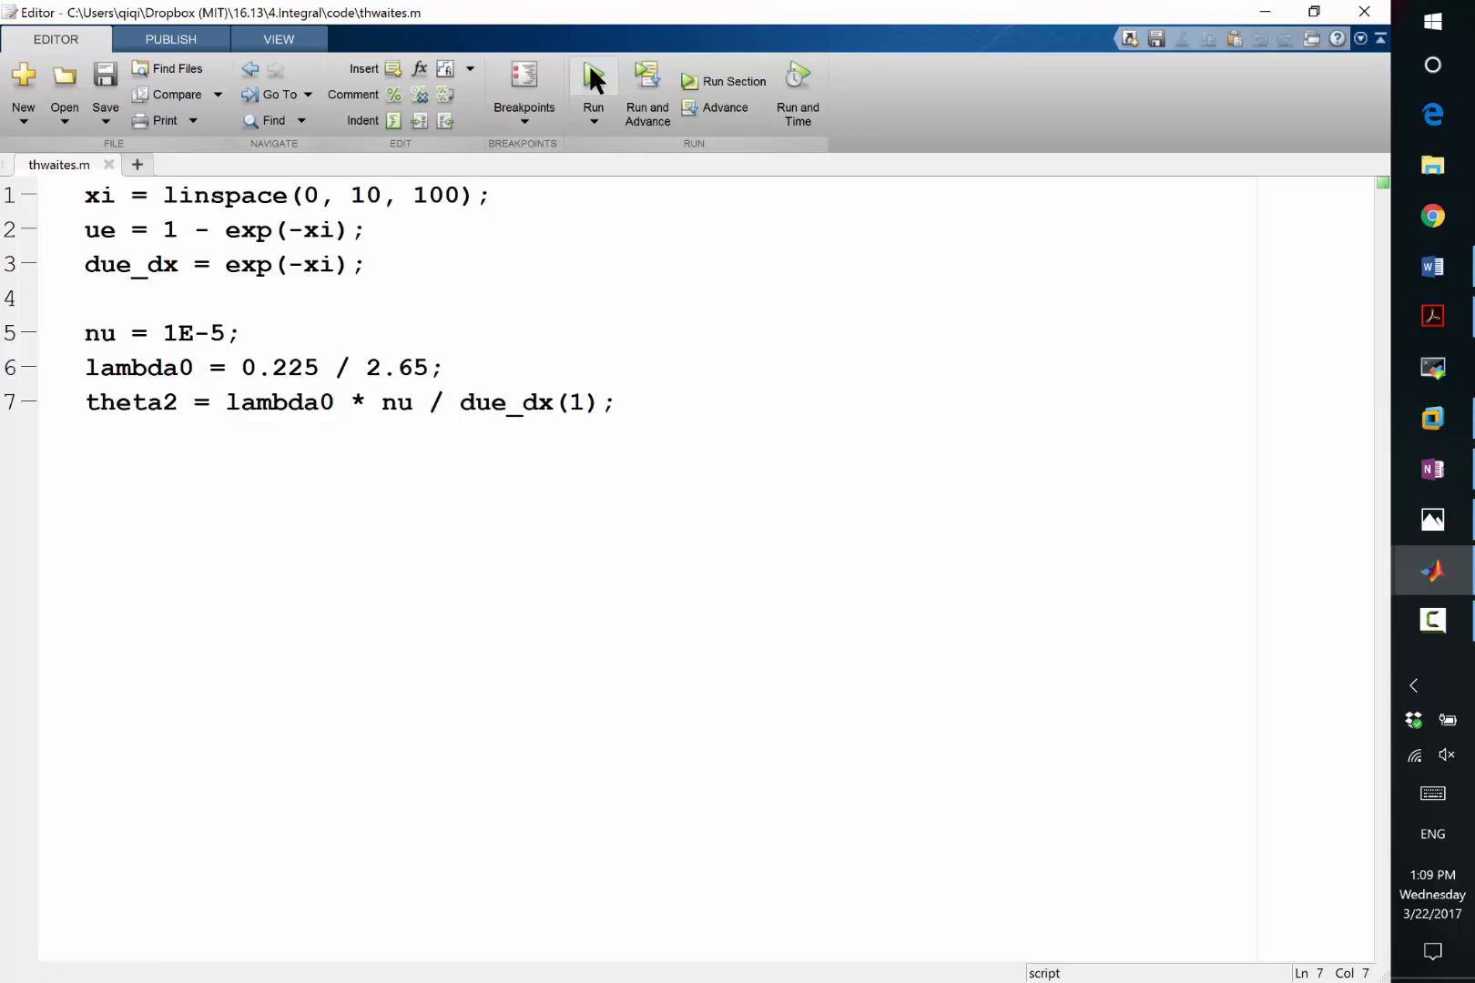
# Run thwaites.m and evaluate sqrt(theta2) in the Command Window, getting 9.2144e-04.
pyautogui.click(592, 86)
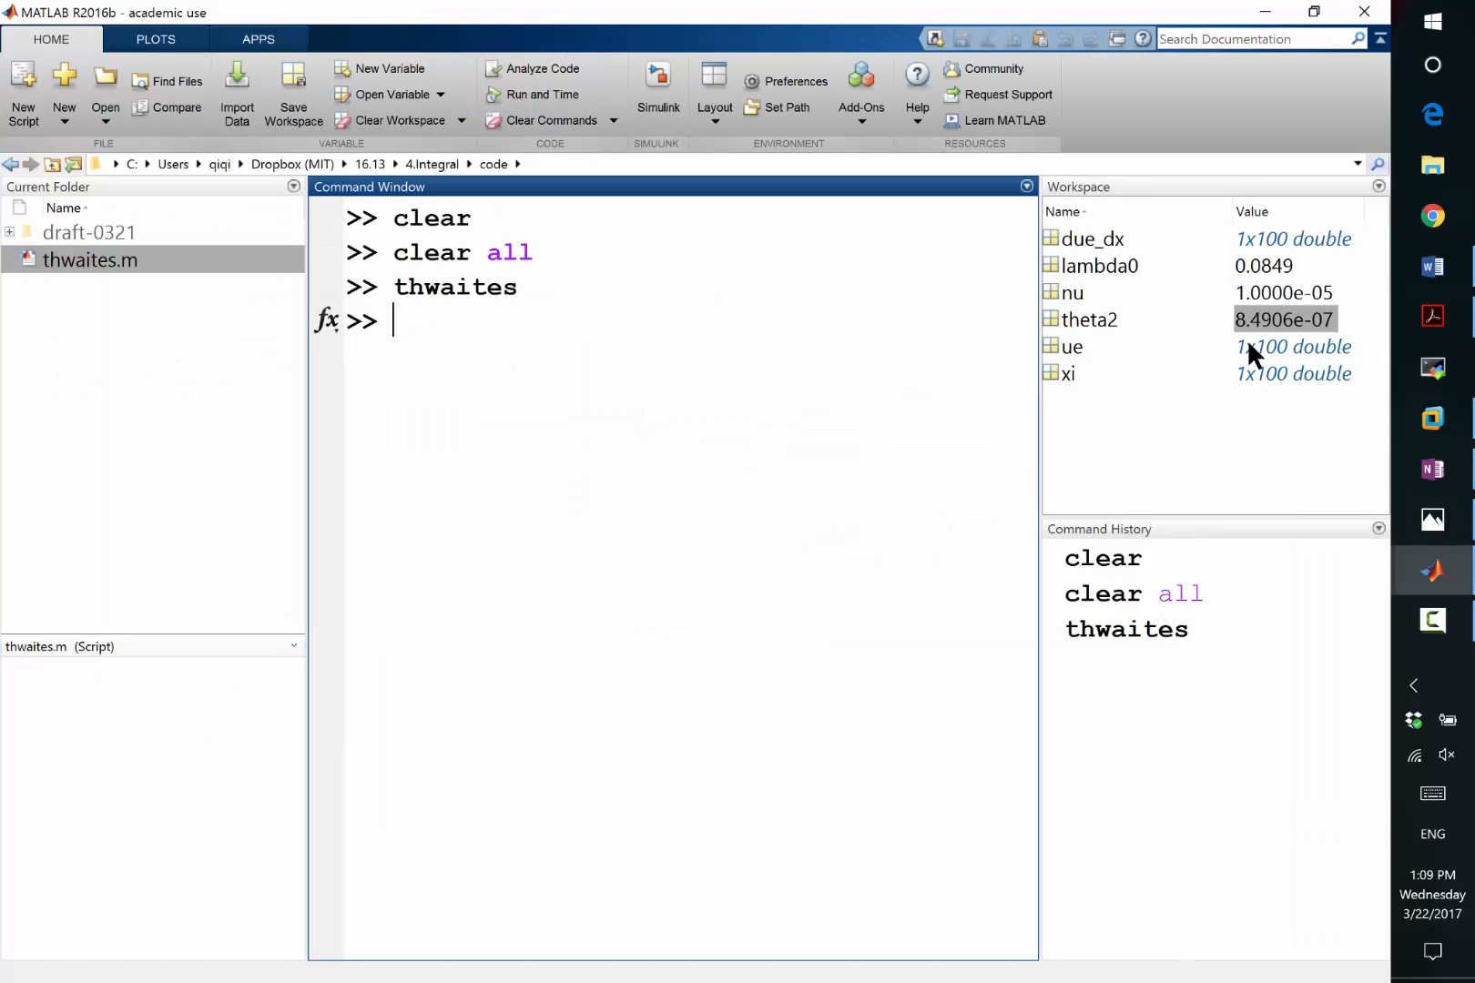
pyautogui.write('sqrt(t')
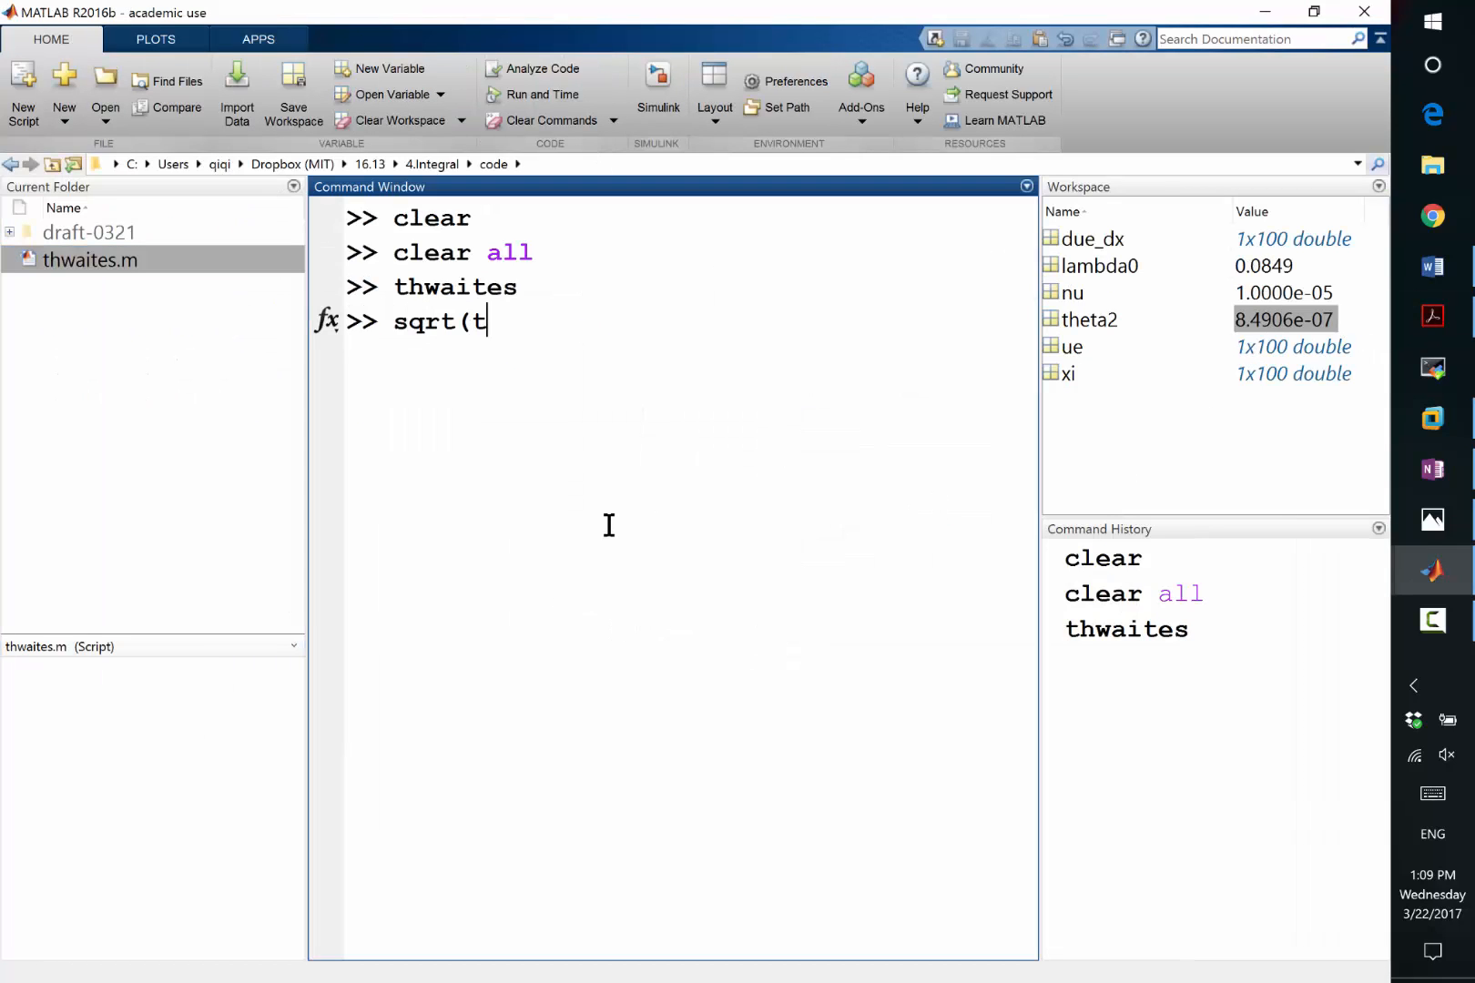
pyautogui.press('Return')
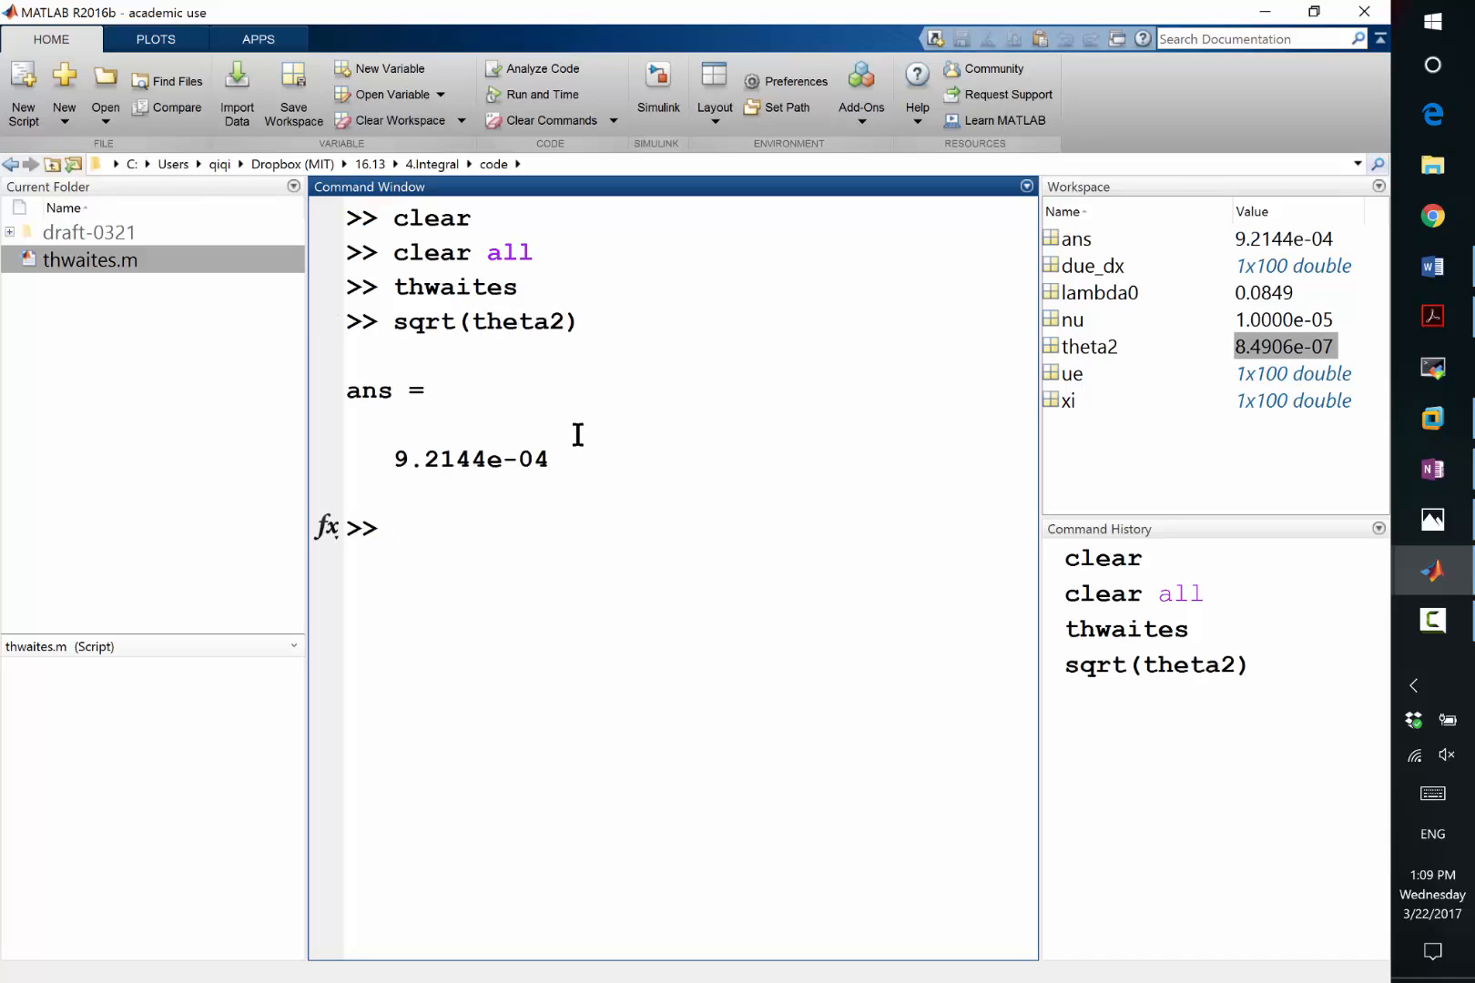
pyautogui.moveTo(581, 446)
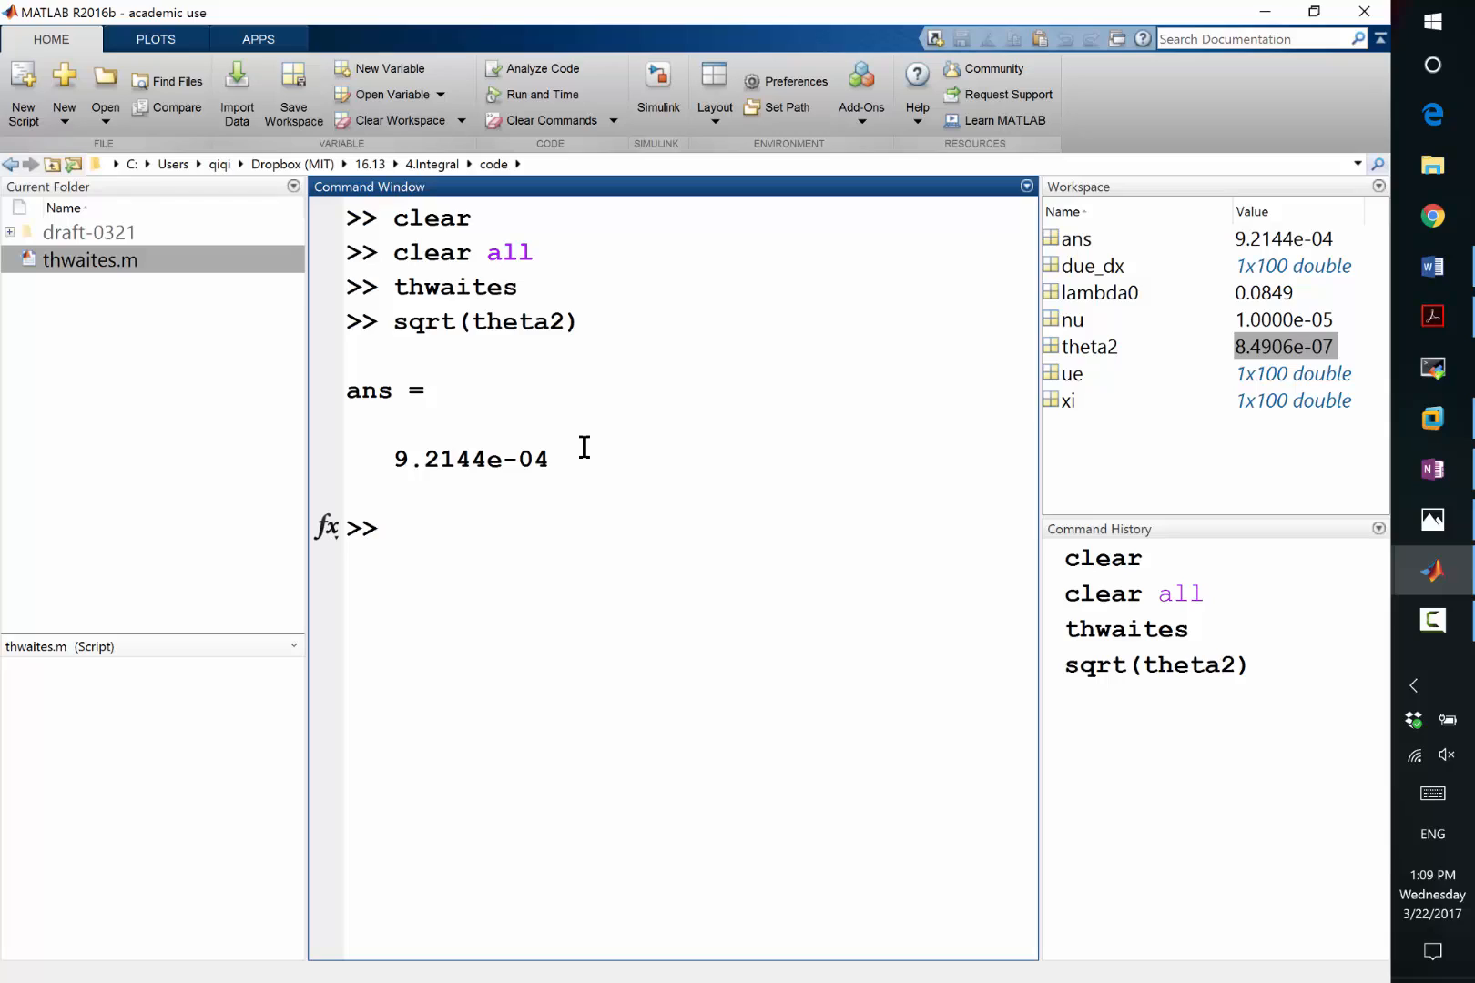
pyautogui.click(395, 528)
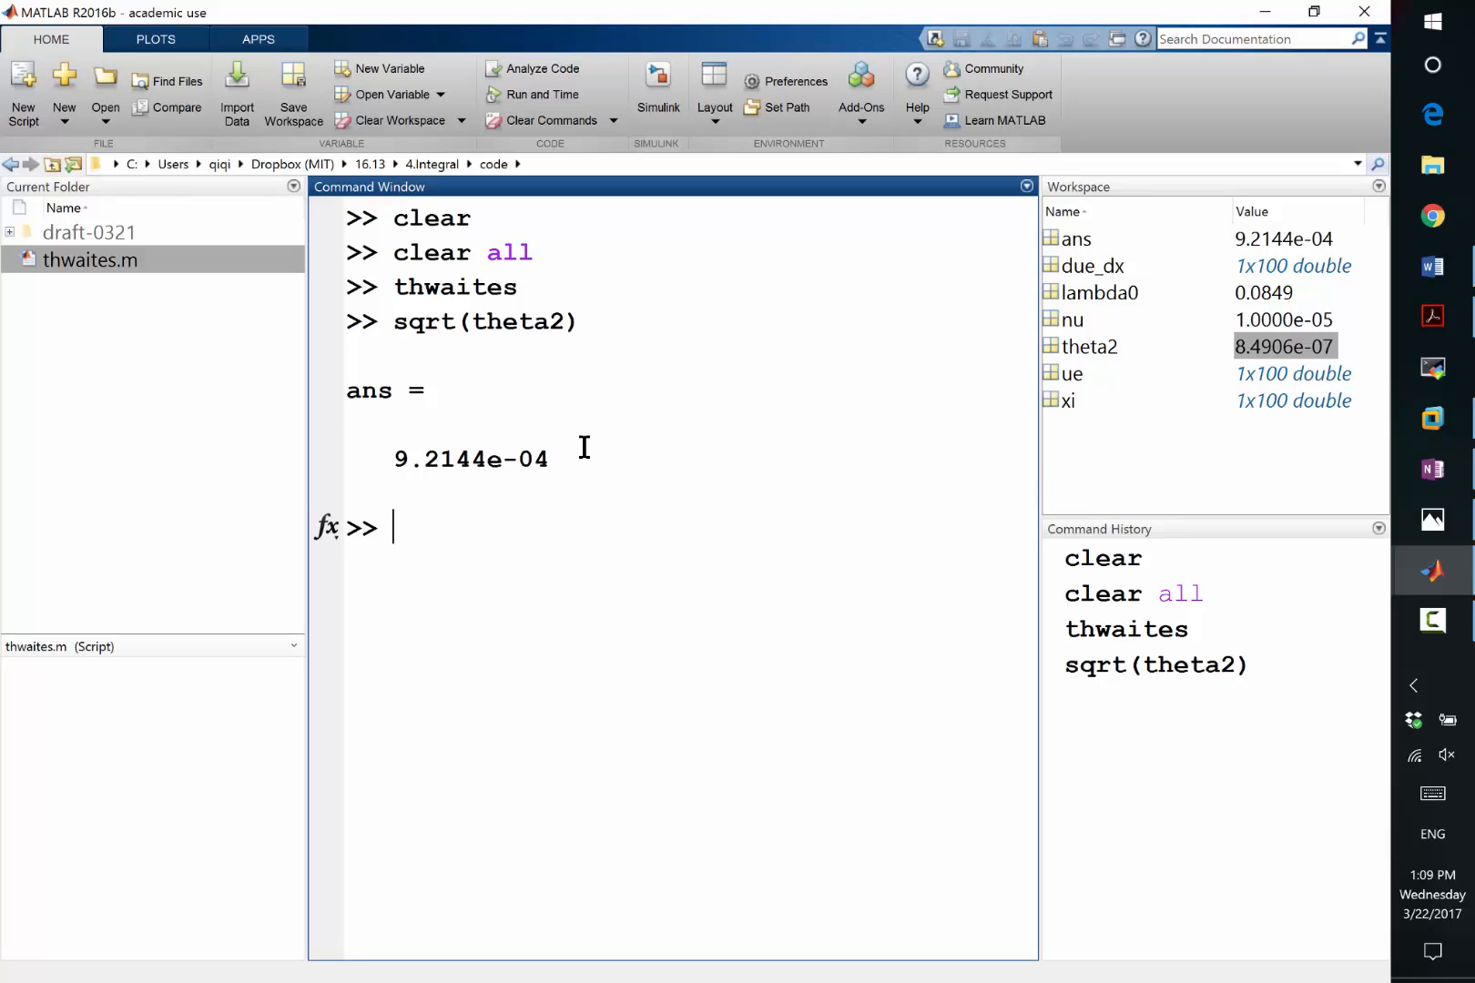
pyautogui.press('alt+tab')
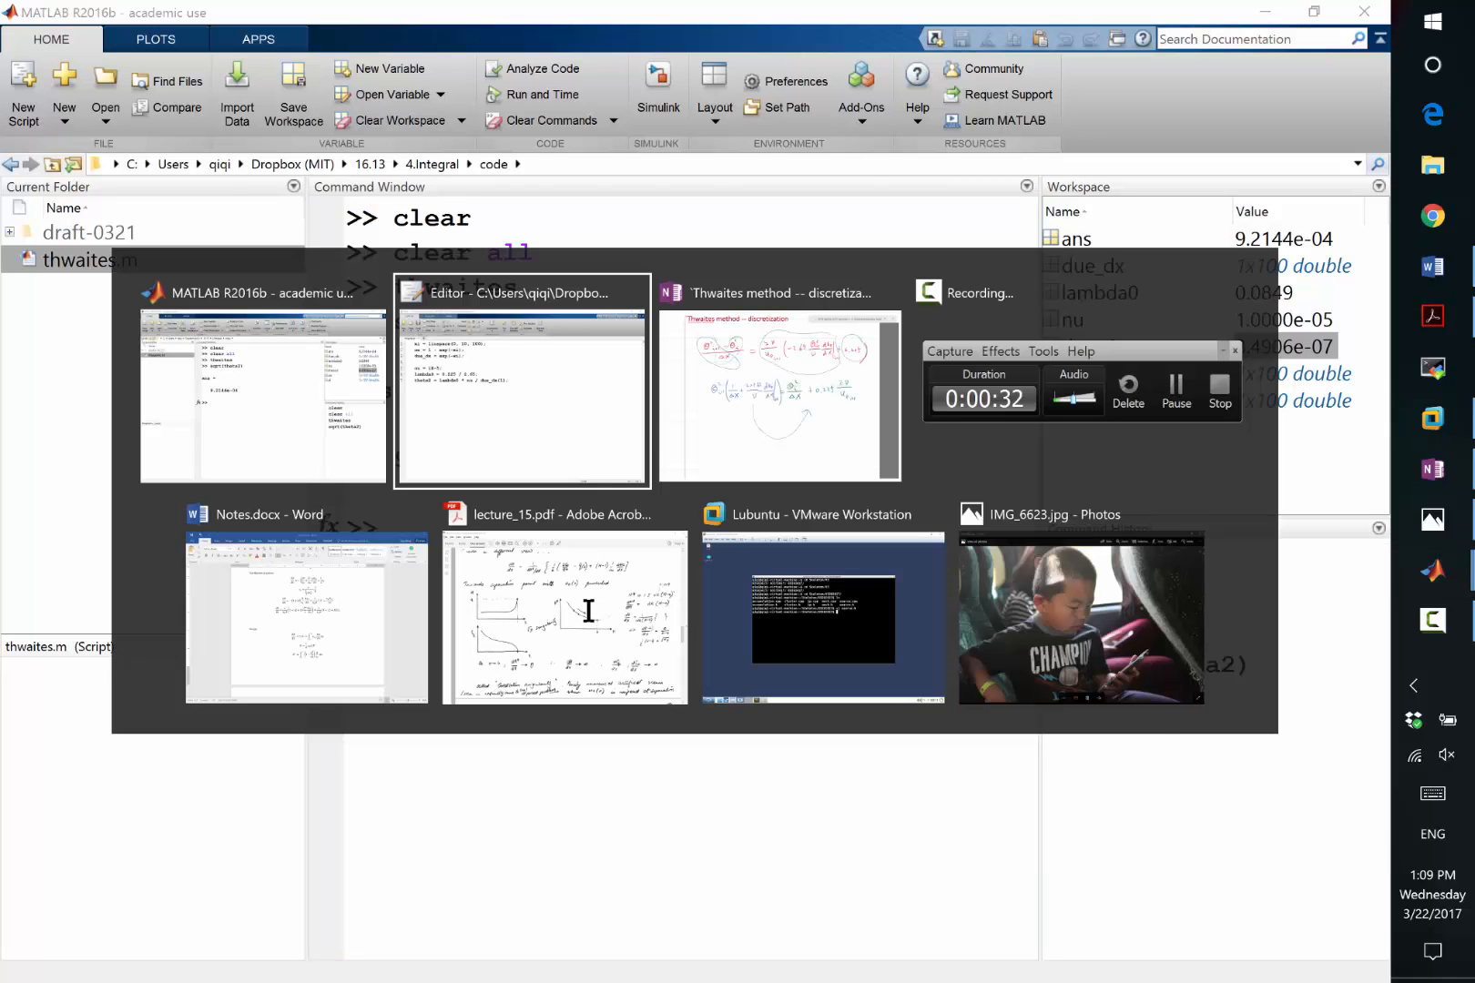
# Add the line thetas = [sqrt(theta2)]; to thwaites.m after checking the discretization notes.
pyautogui.click(778, 395)
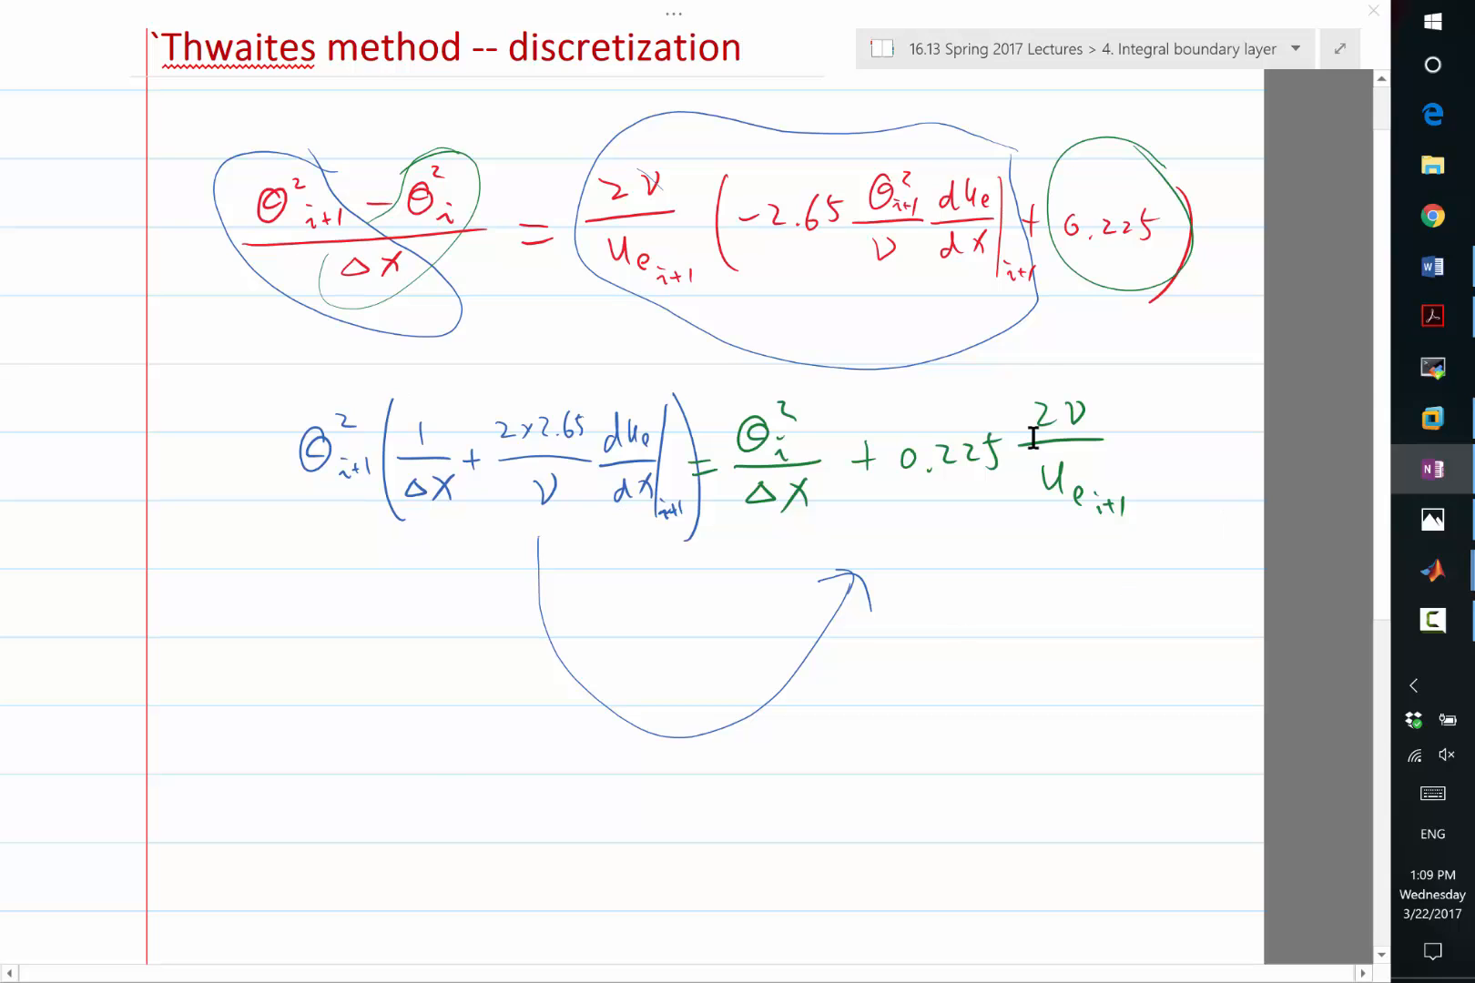
pyautogui.click(1431, 570)
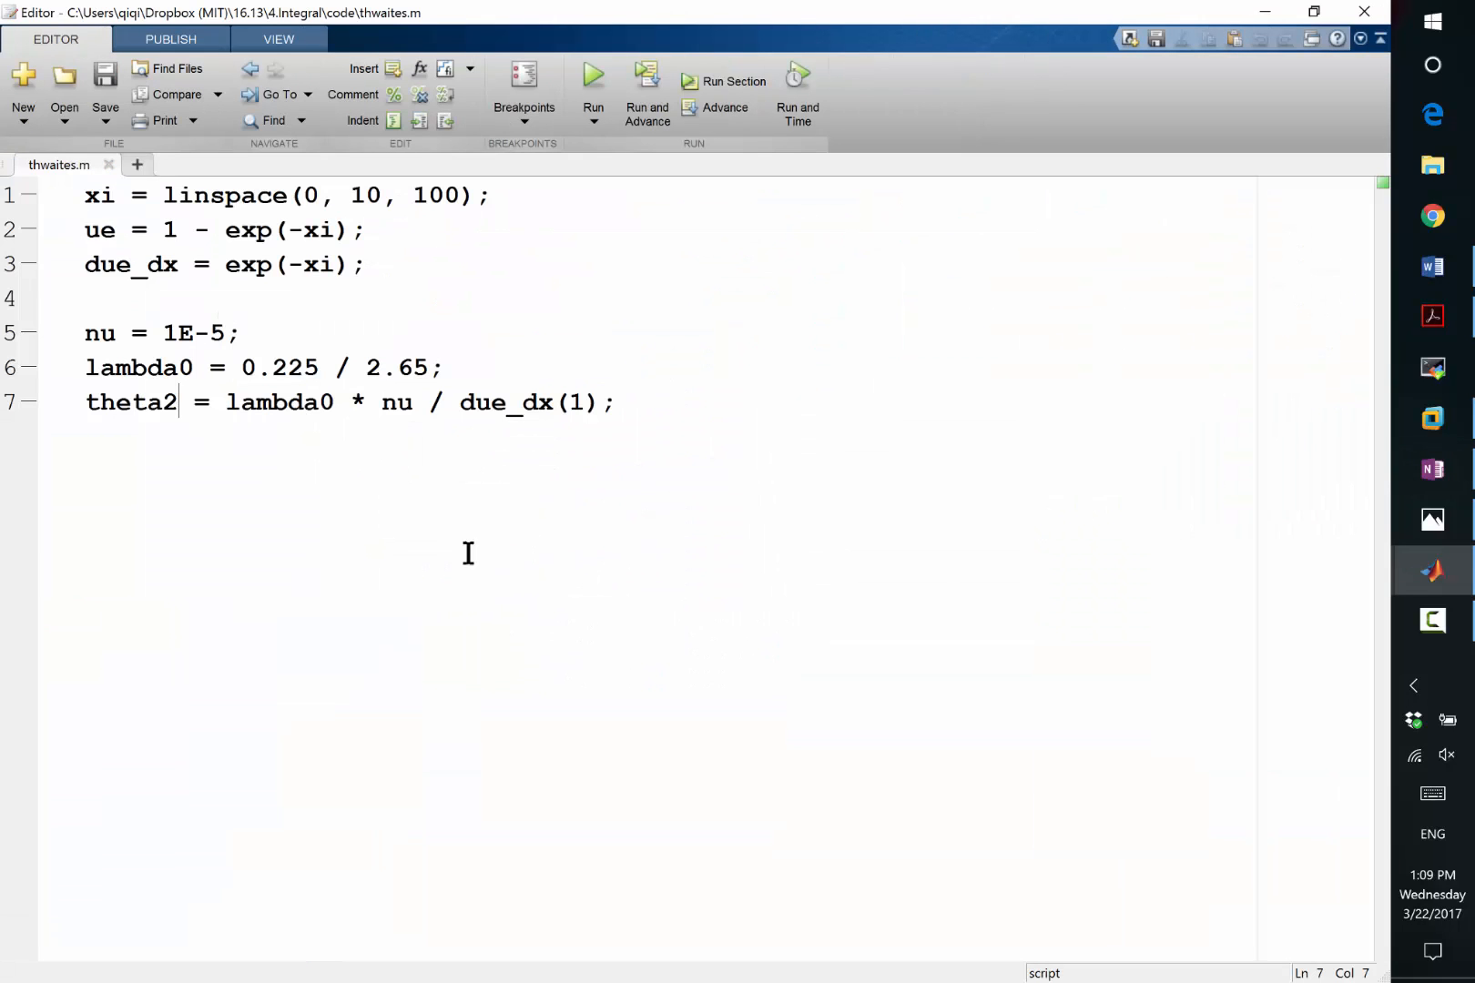
pyautogui.write('th')
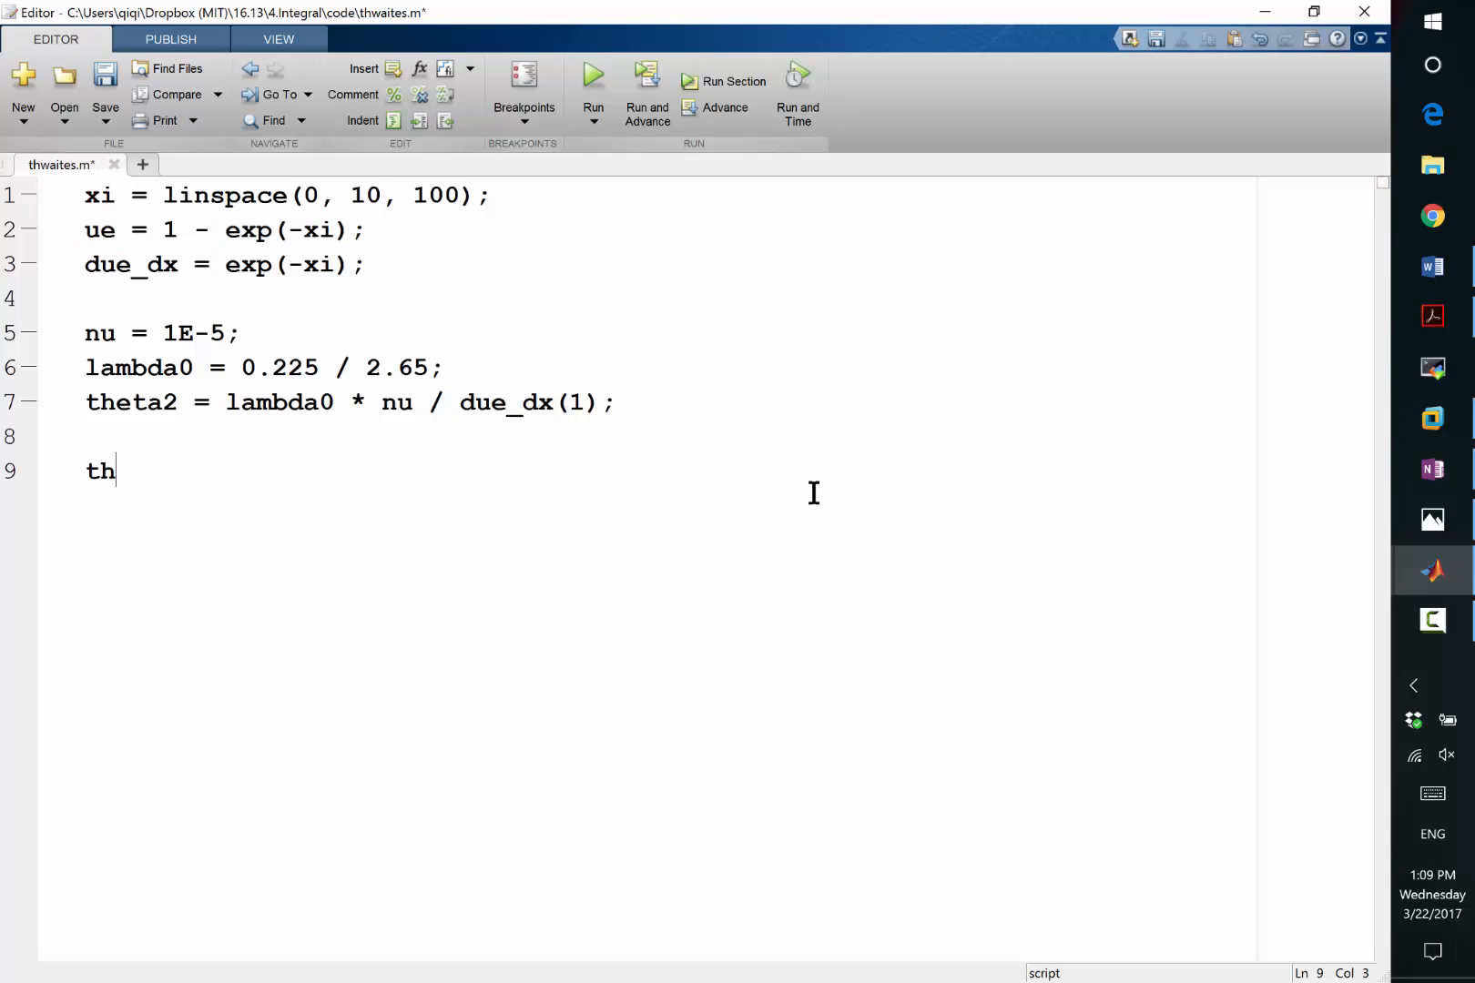
pyautogui.write('etas = [];')
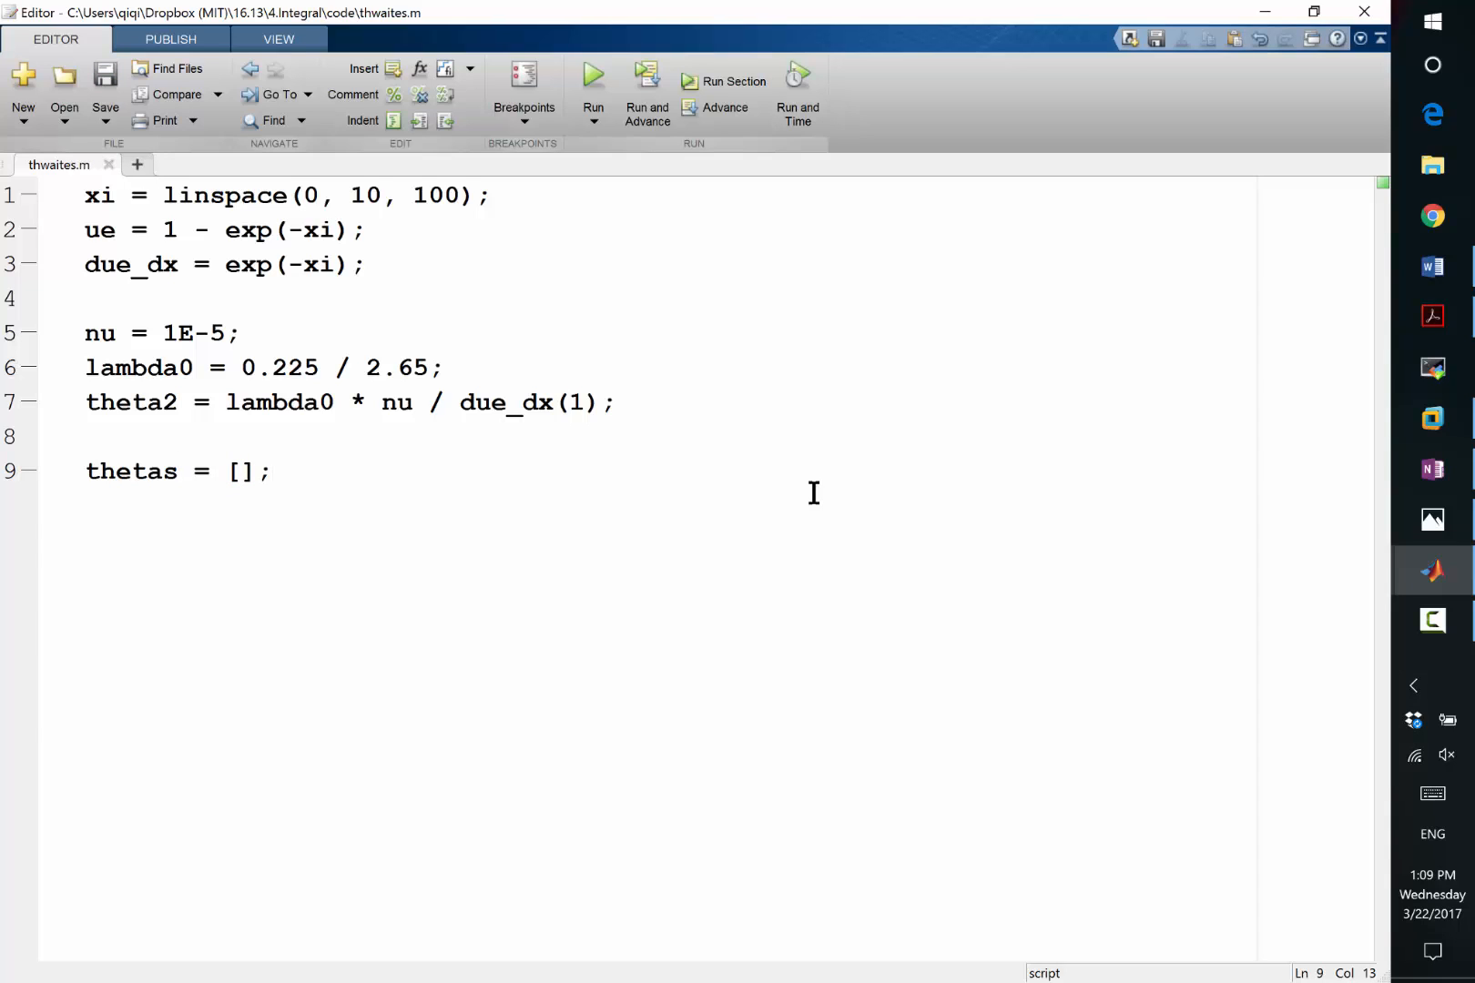
pyautogui.write('sqrt')
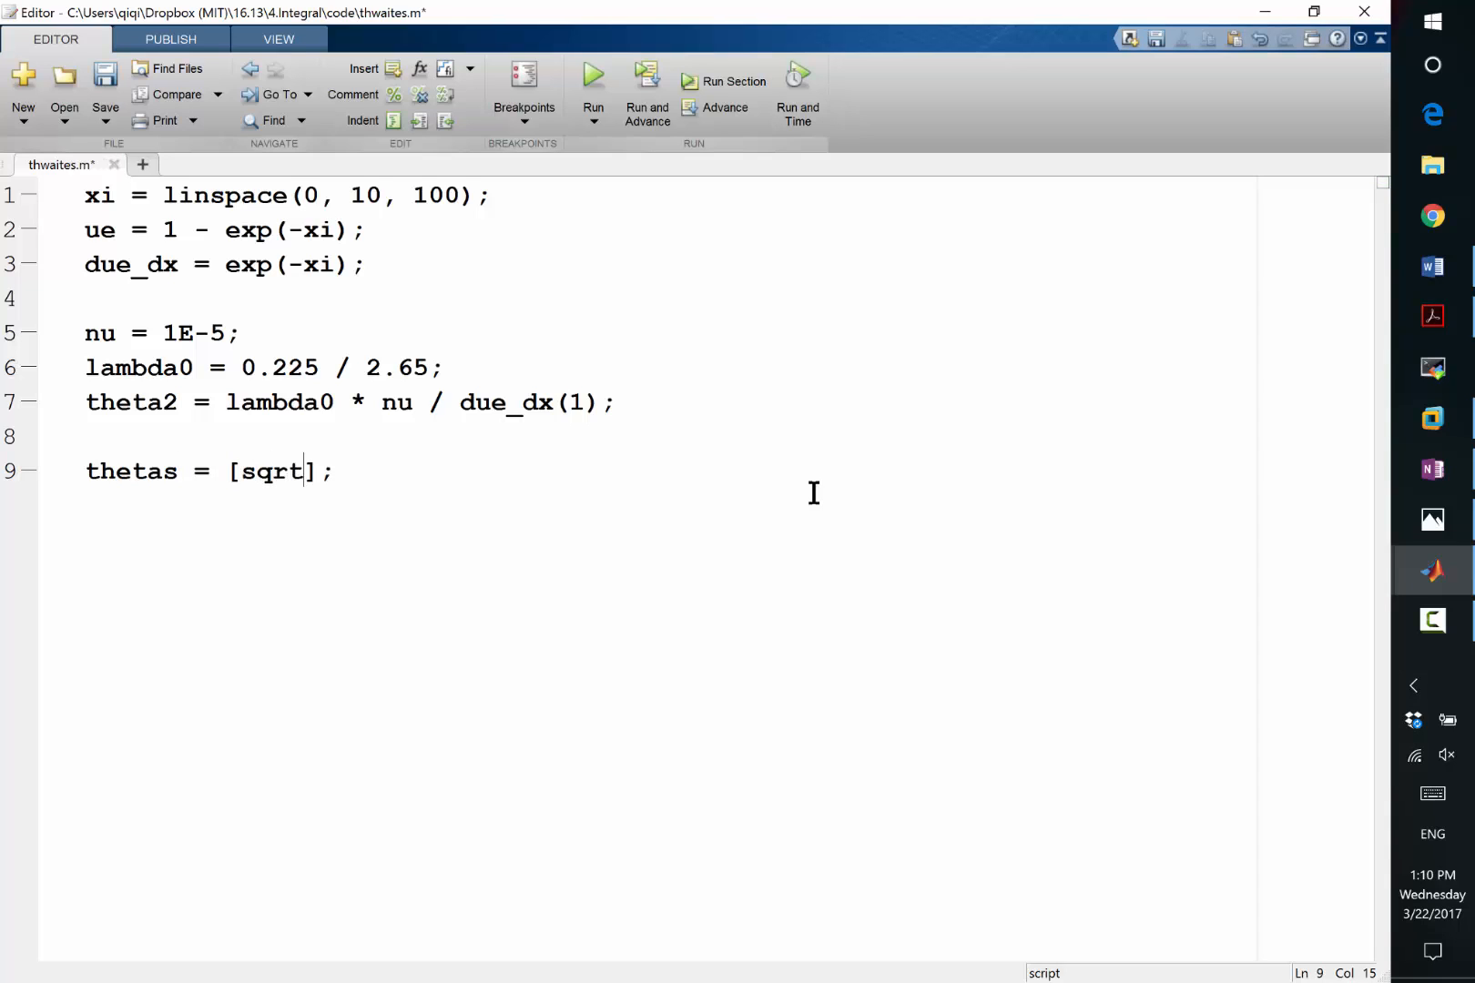
pyautogui.write('(theta2')
pyautogui.write('for')
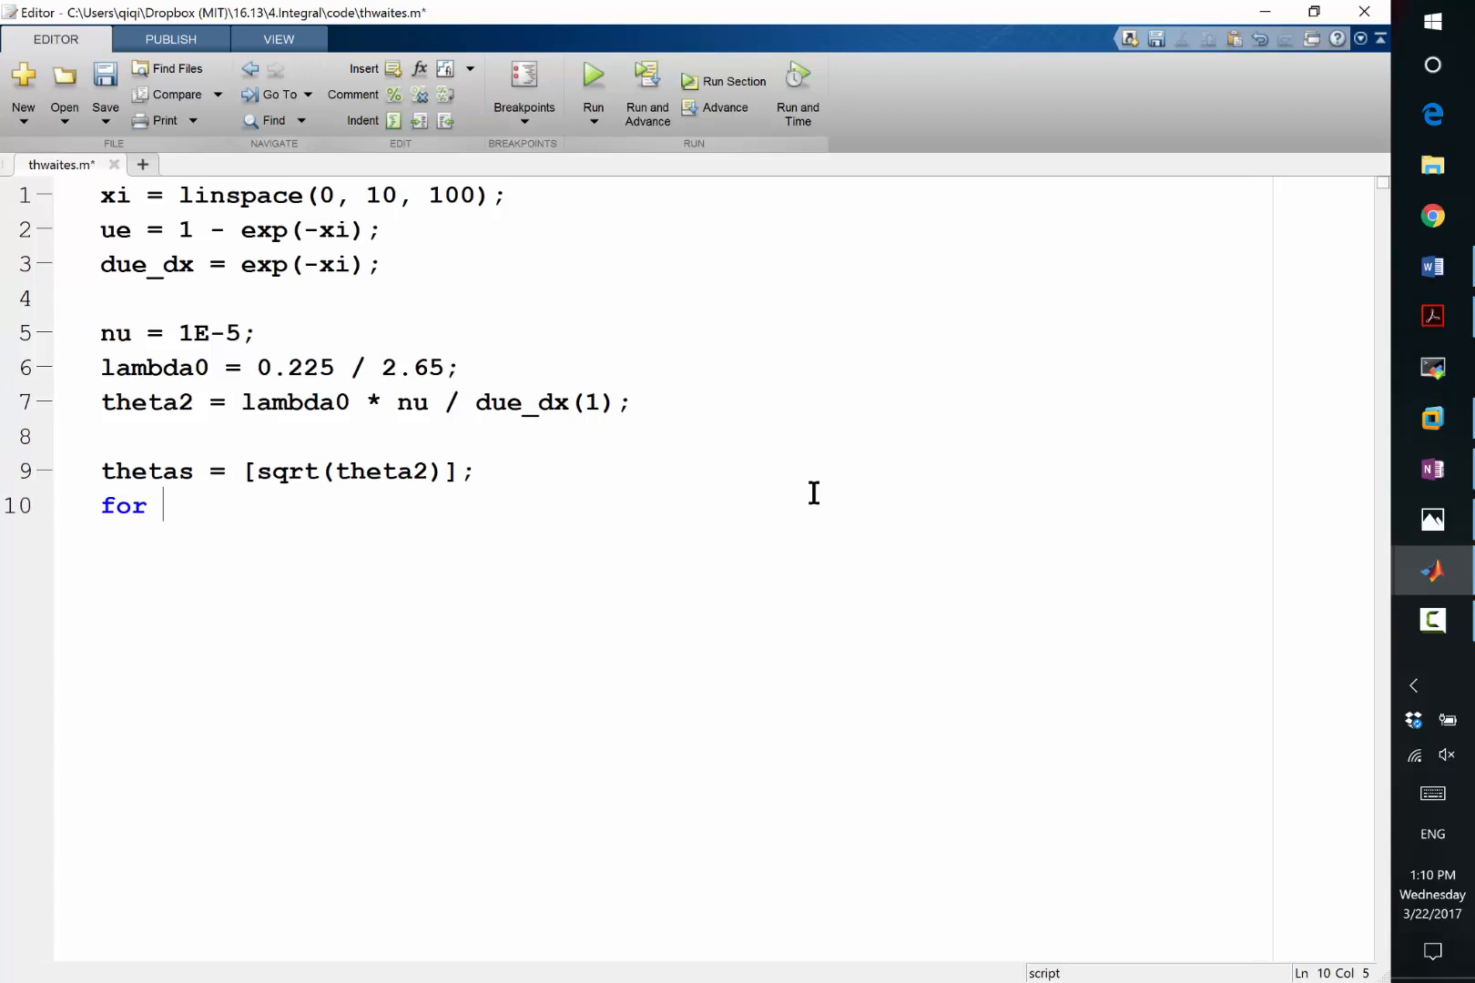
# Add an empty for loop over i = 2:length(xi) closed by end, and save the script.
pyautogui.write('i = 2:')
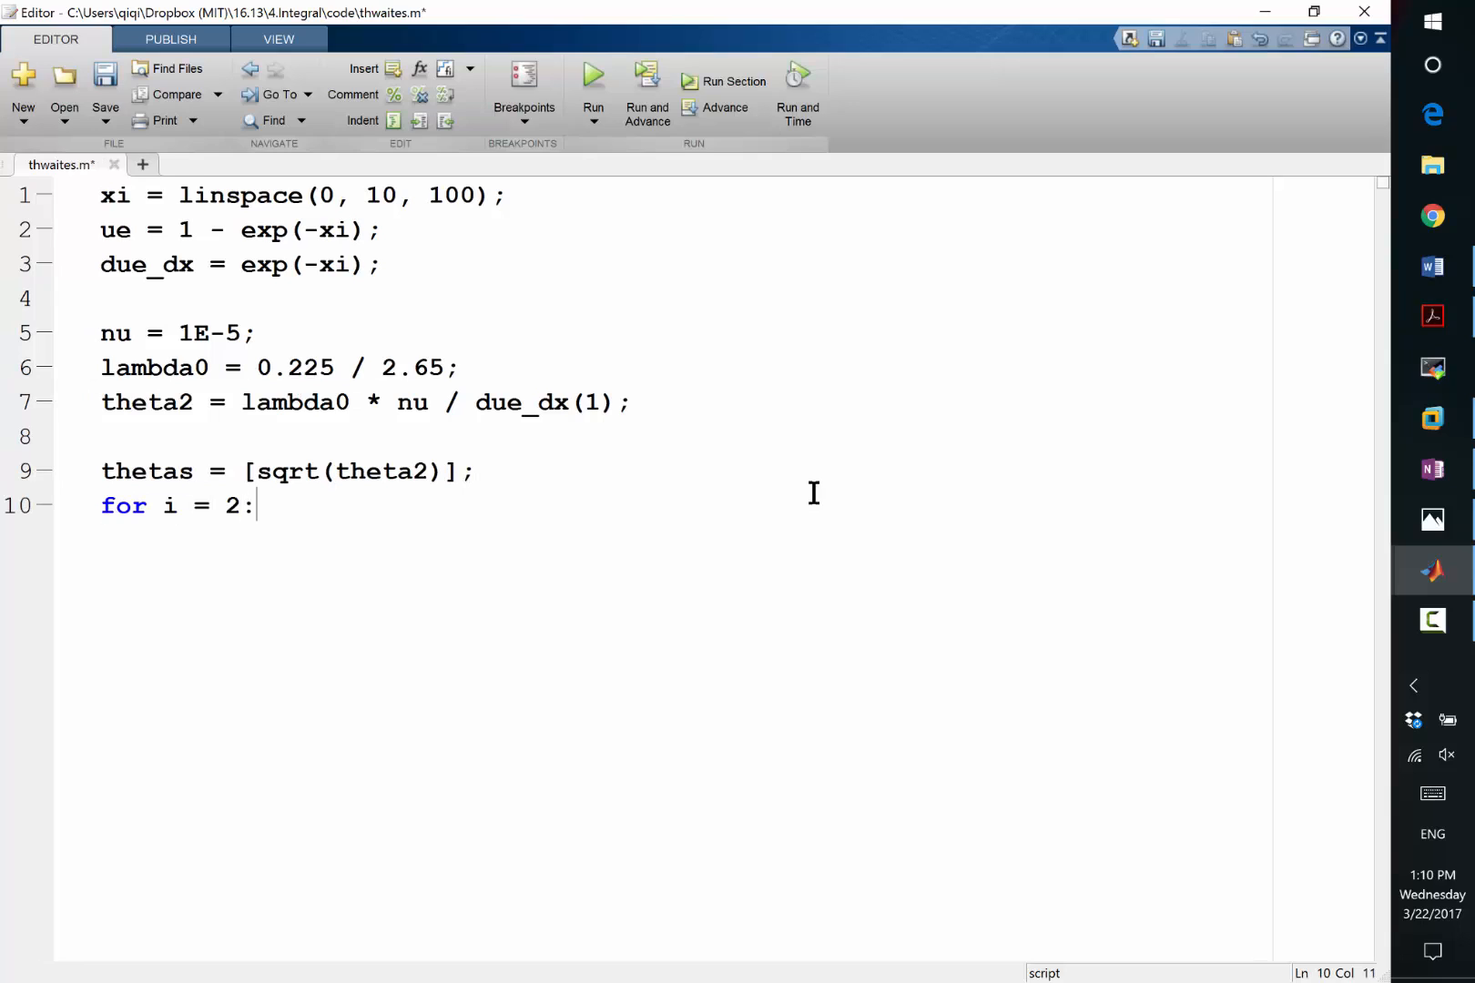
pyautogui.write('length(xi)')
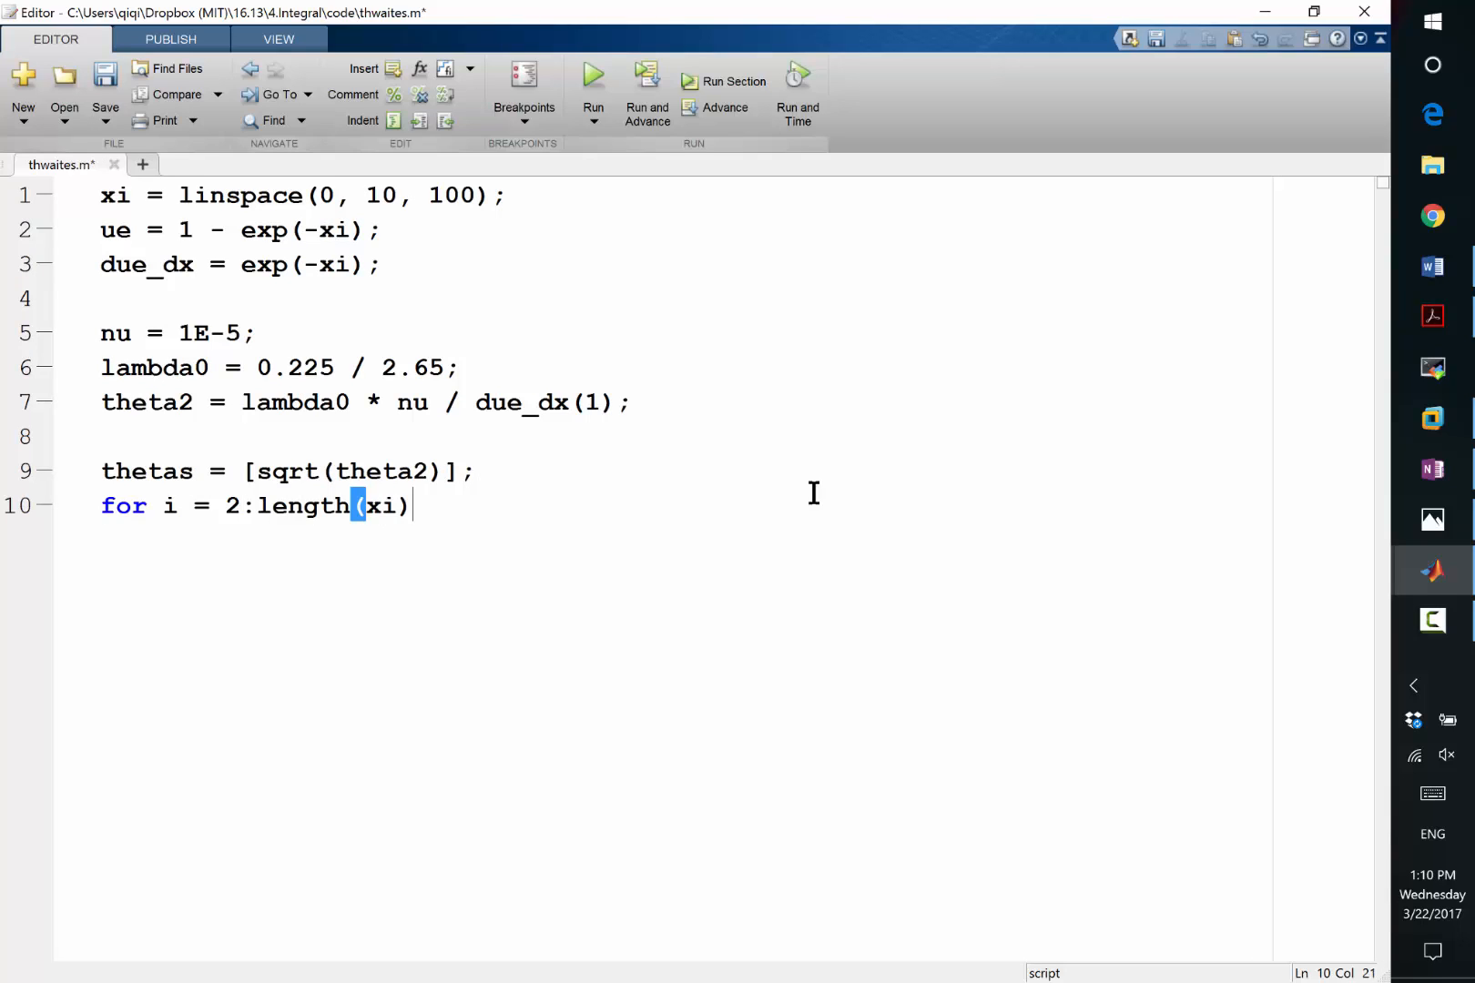
pyautogui.press('ctrl+s')
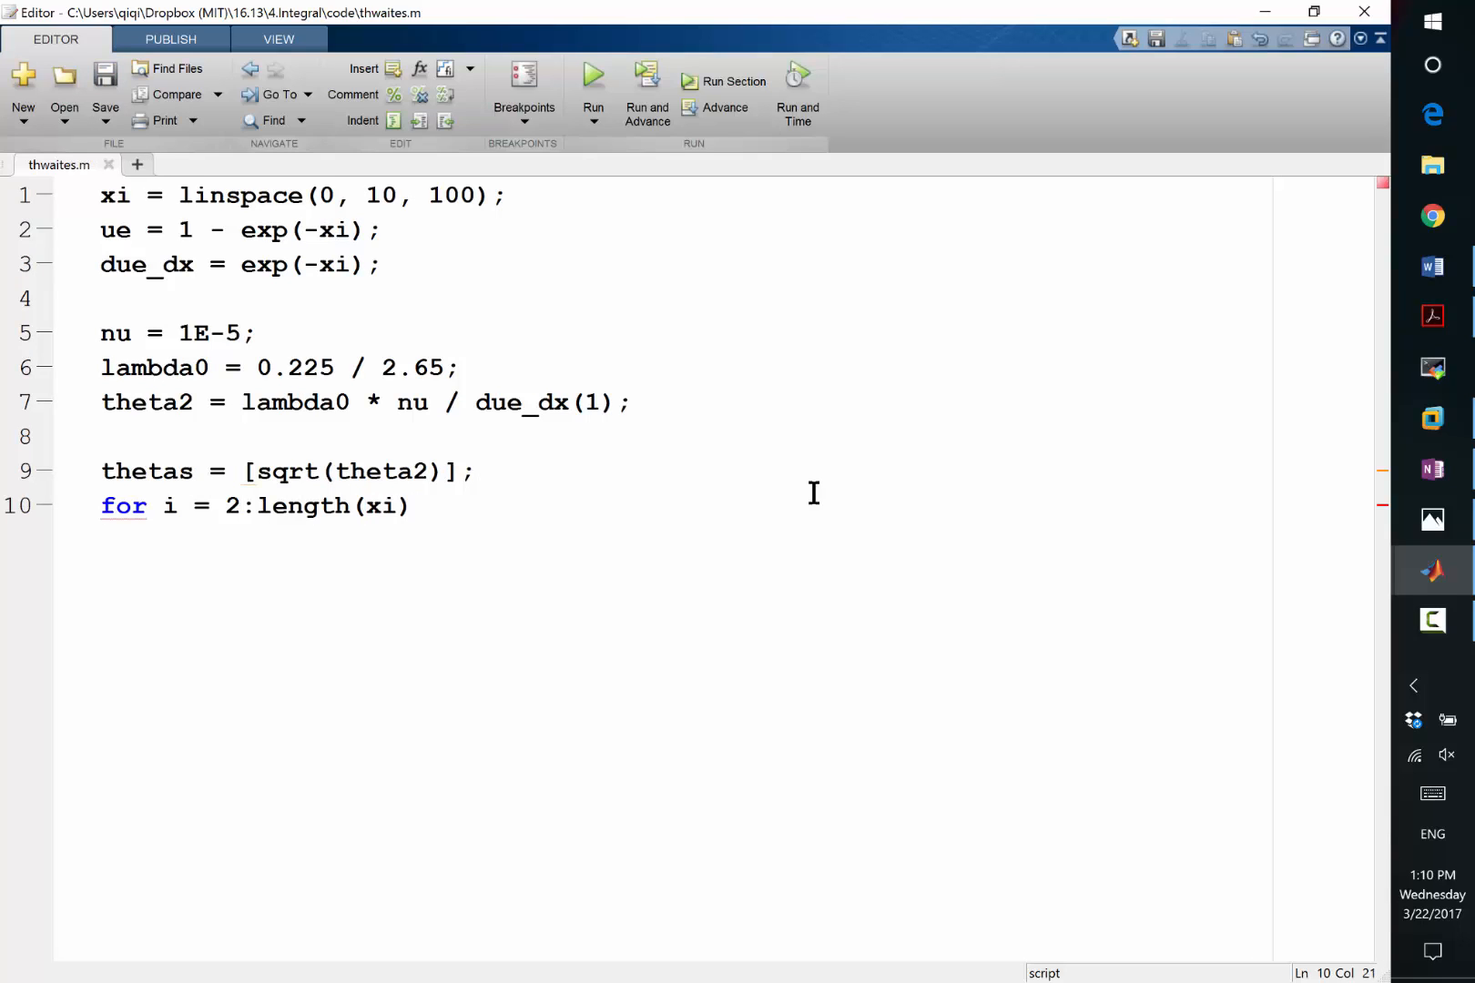
pyautogui.write('e')
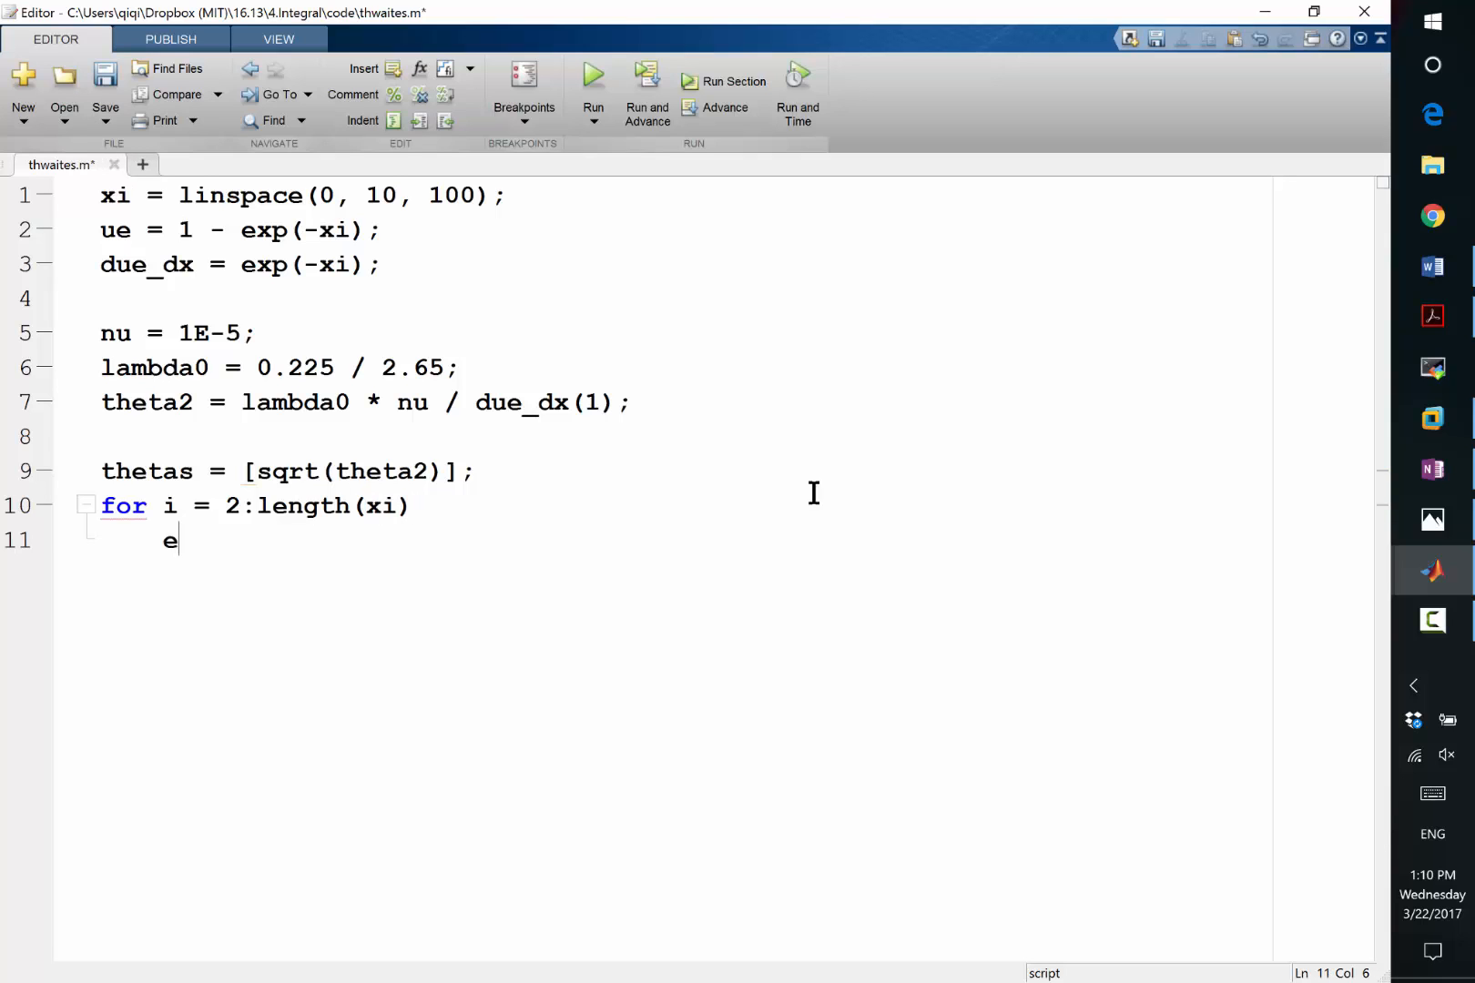
pyautogui.write('nd')
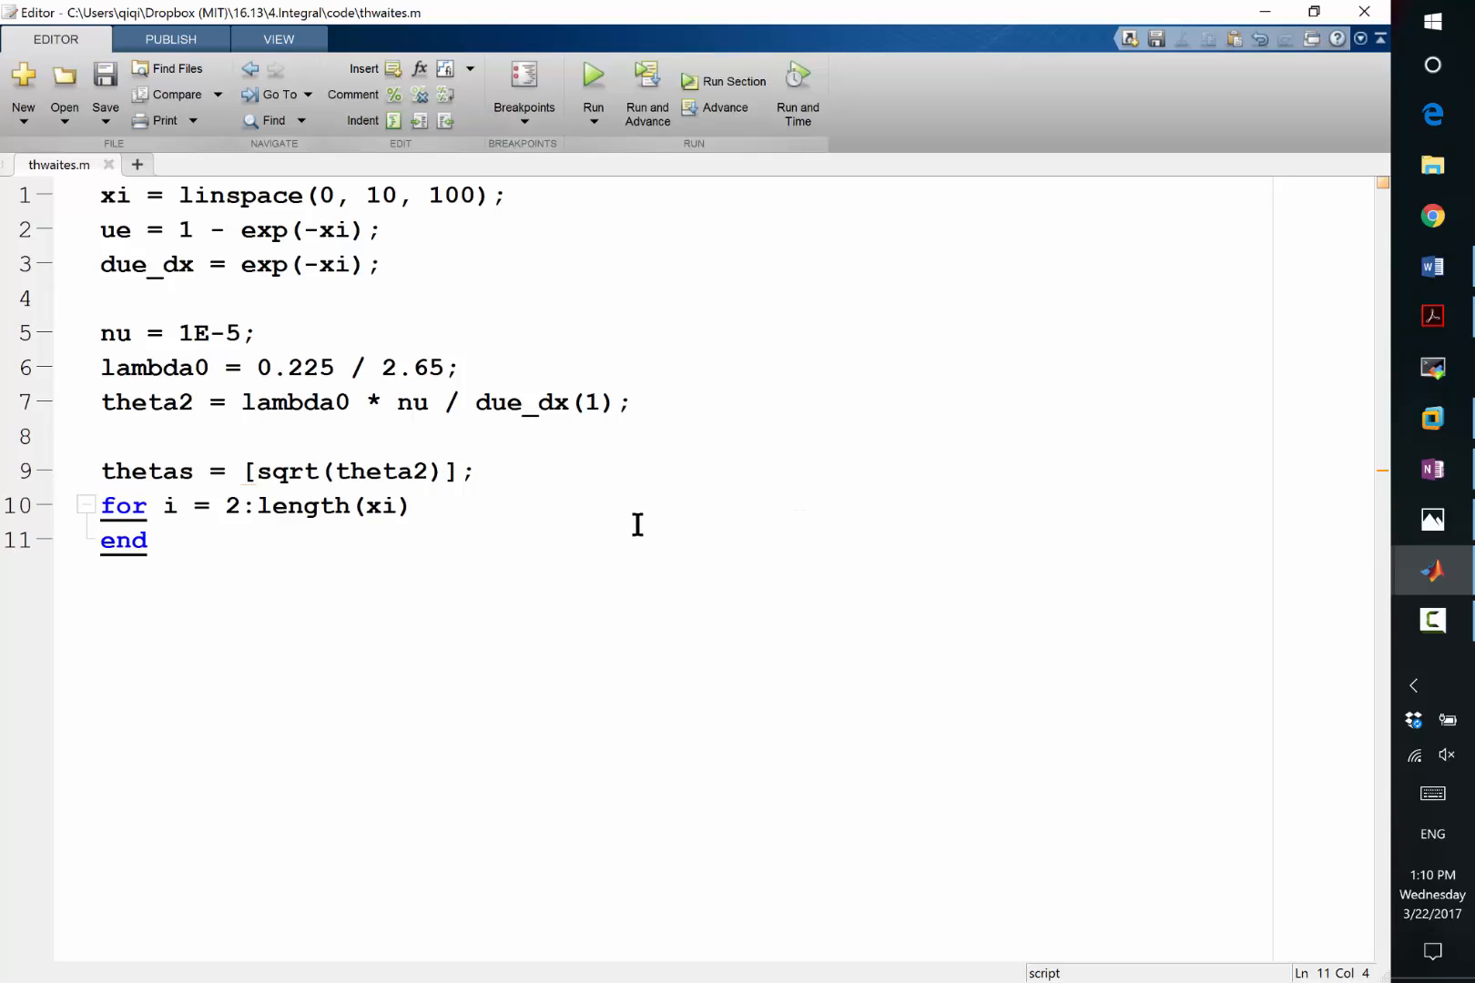
pyautogui.press('alt+tab')
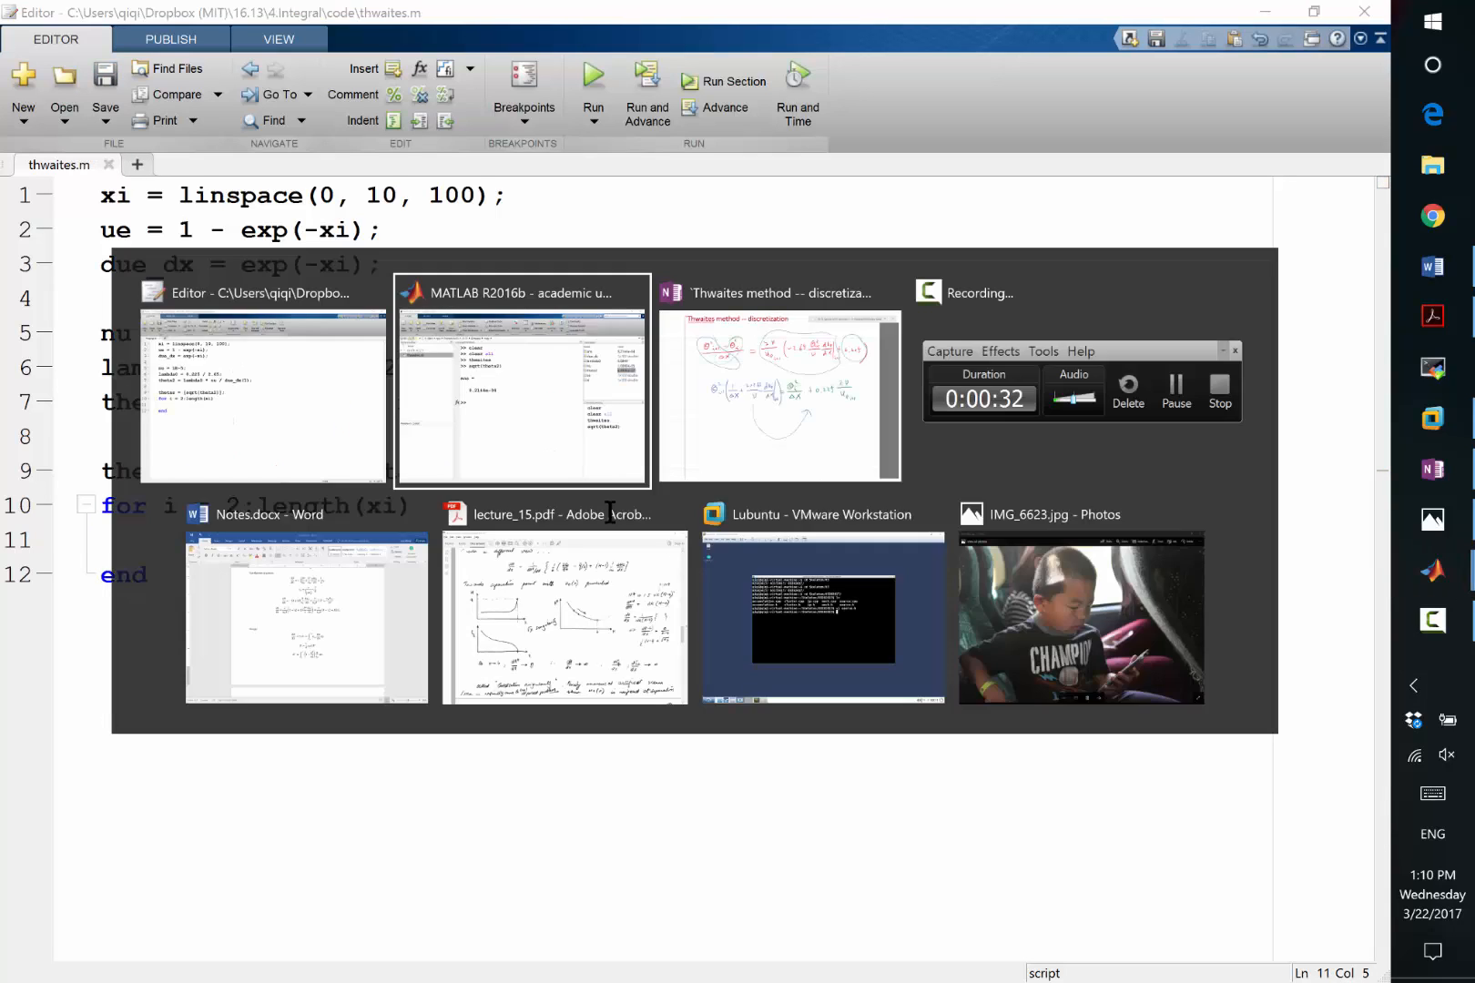
# Switch to OneNote to view the Thwaites discretization page with the theta update equation.
pyautogui.click(779, 386)
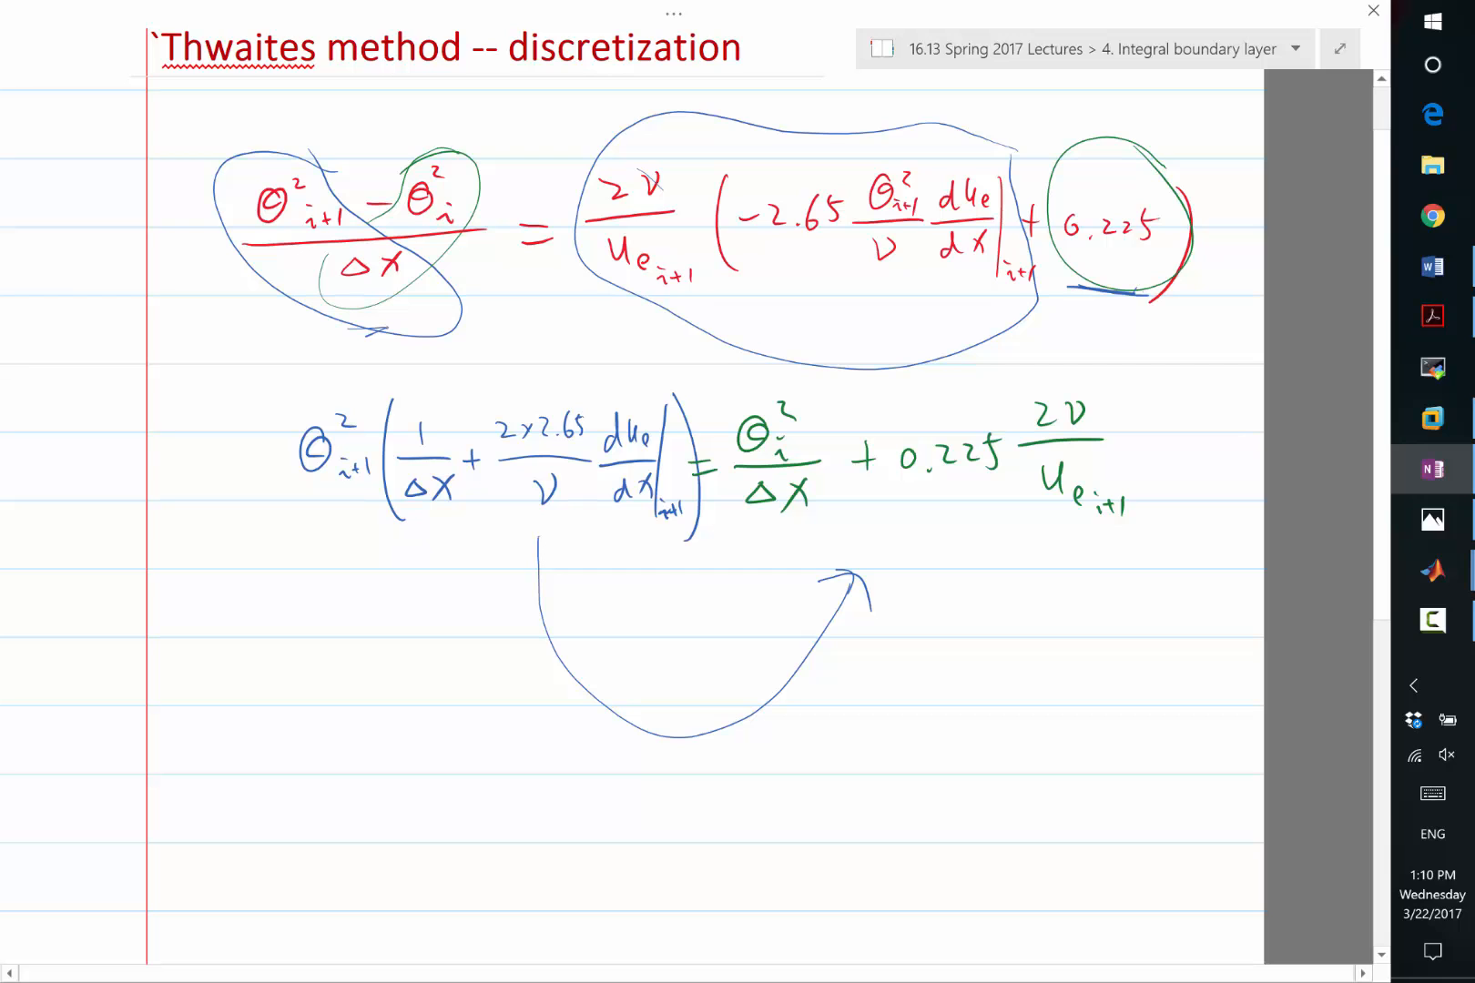
pyautogui.click(1431, 572)
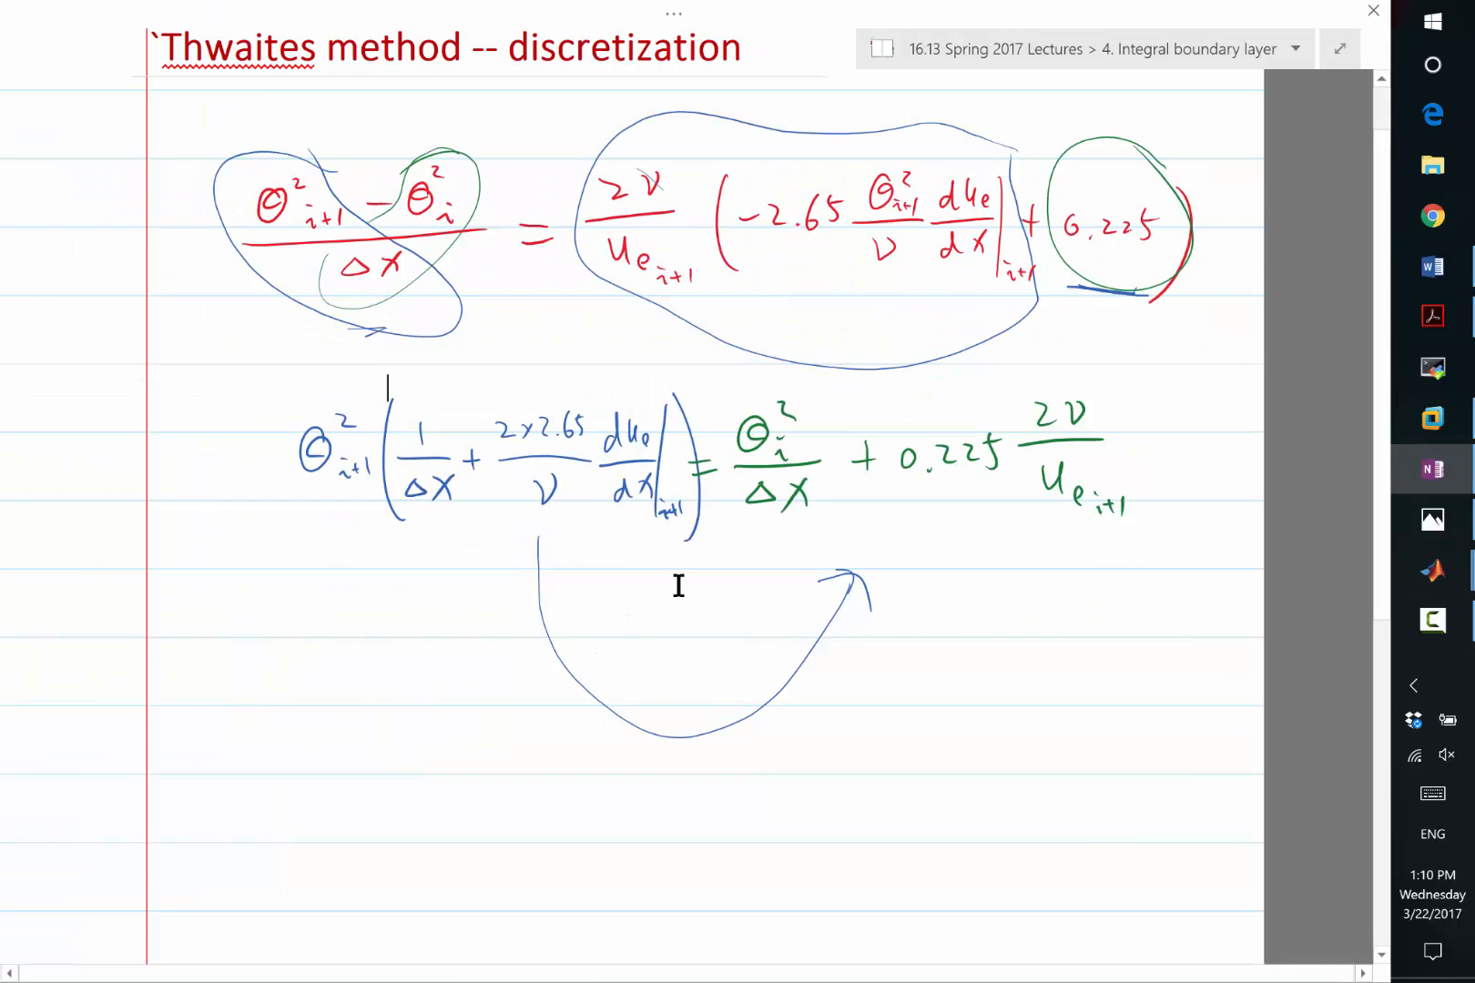
# Define dxi = xi(2) - xi(1); near the top and start the loop's rhs = theta2 / dxi term.
pyautogui.click(1431, 572)
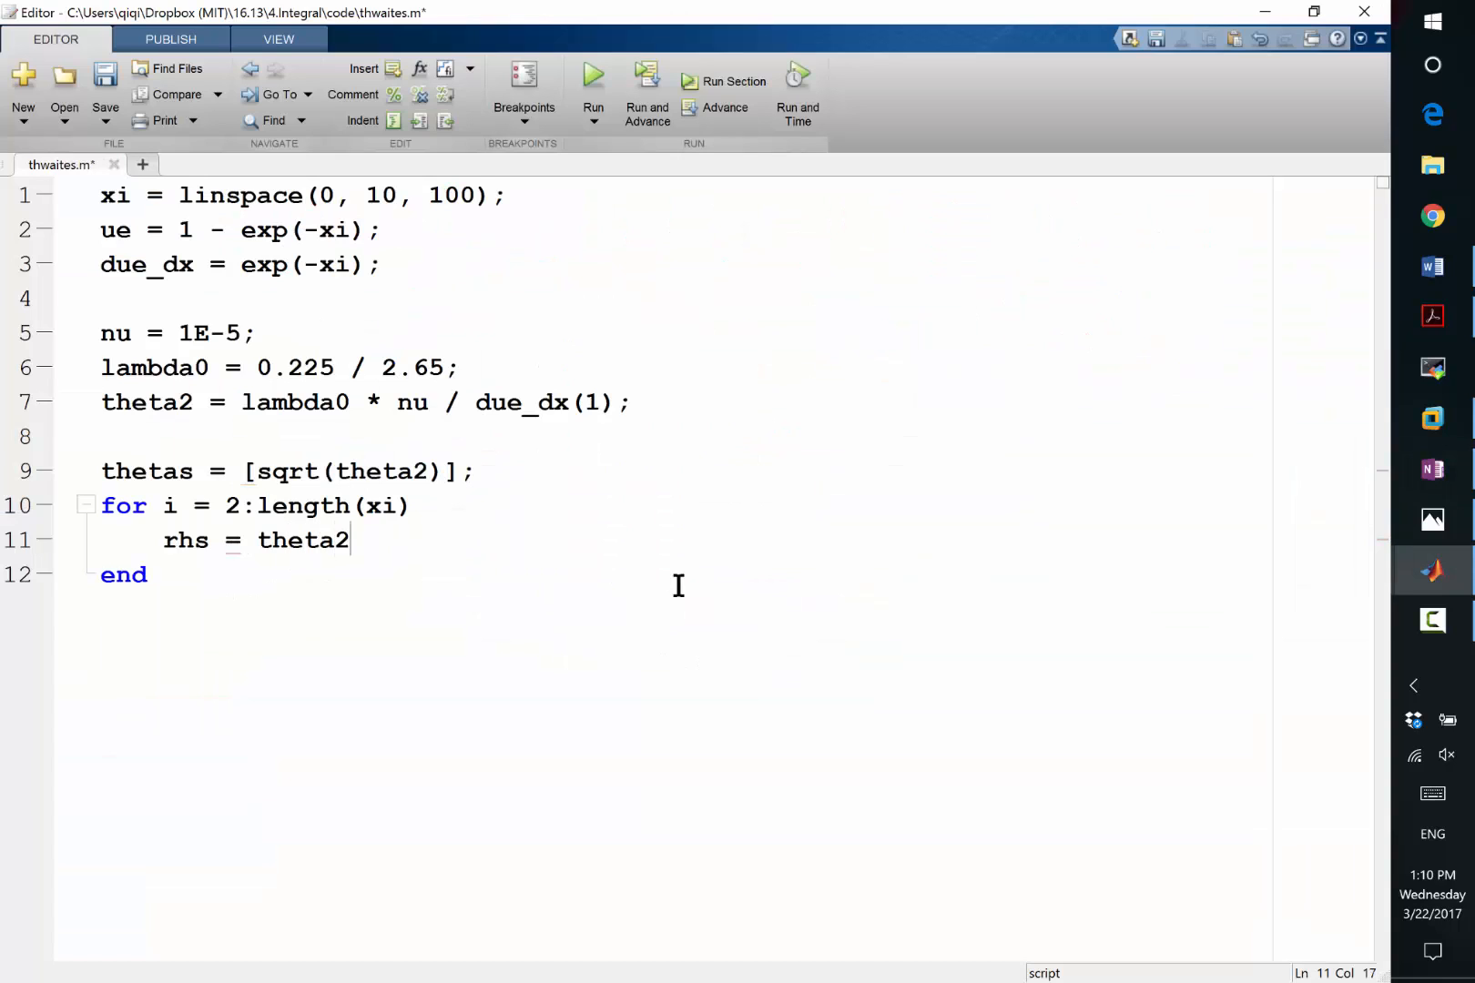
pyautogui.write('/ dx')
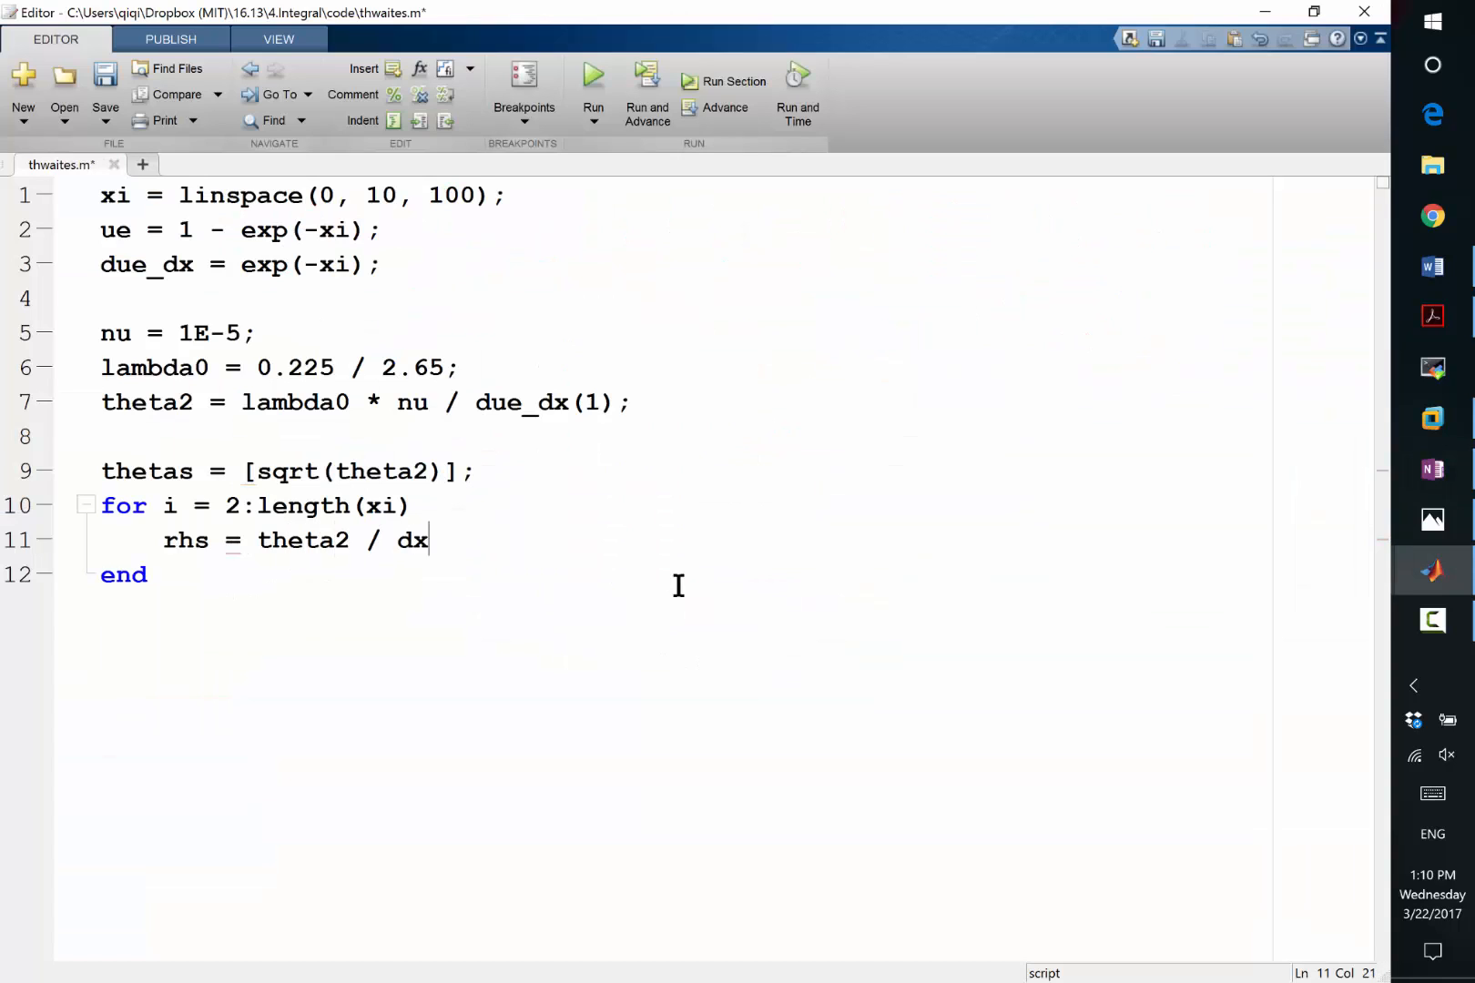
pyautogui.write('i')
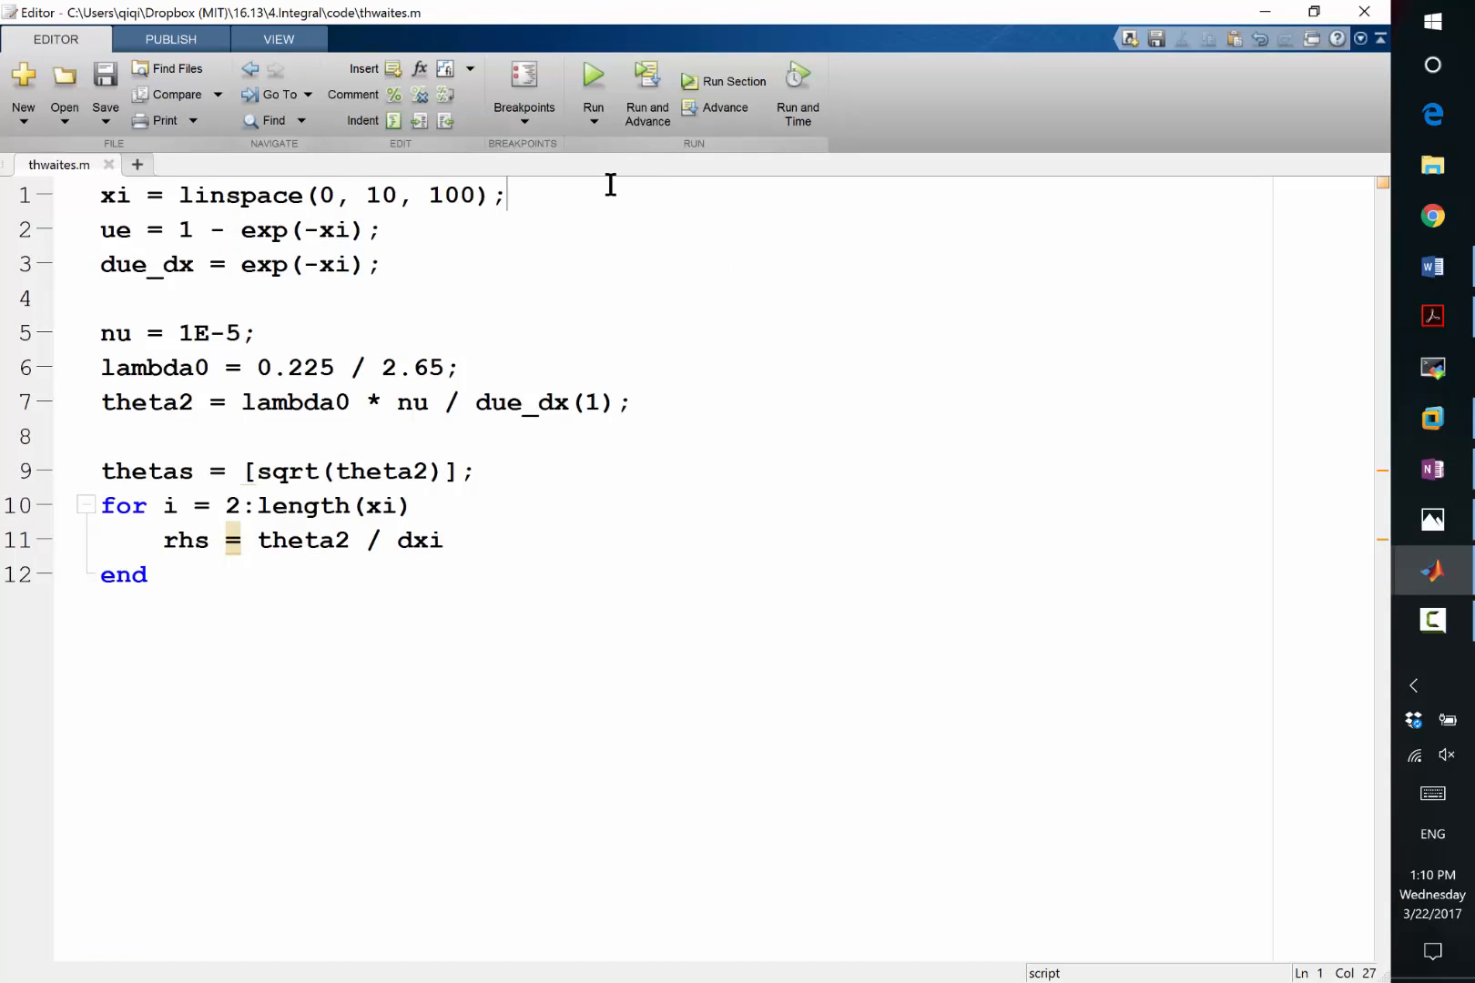
pyautogui.write('dxi = xi(2')
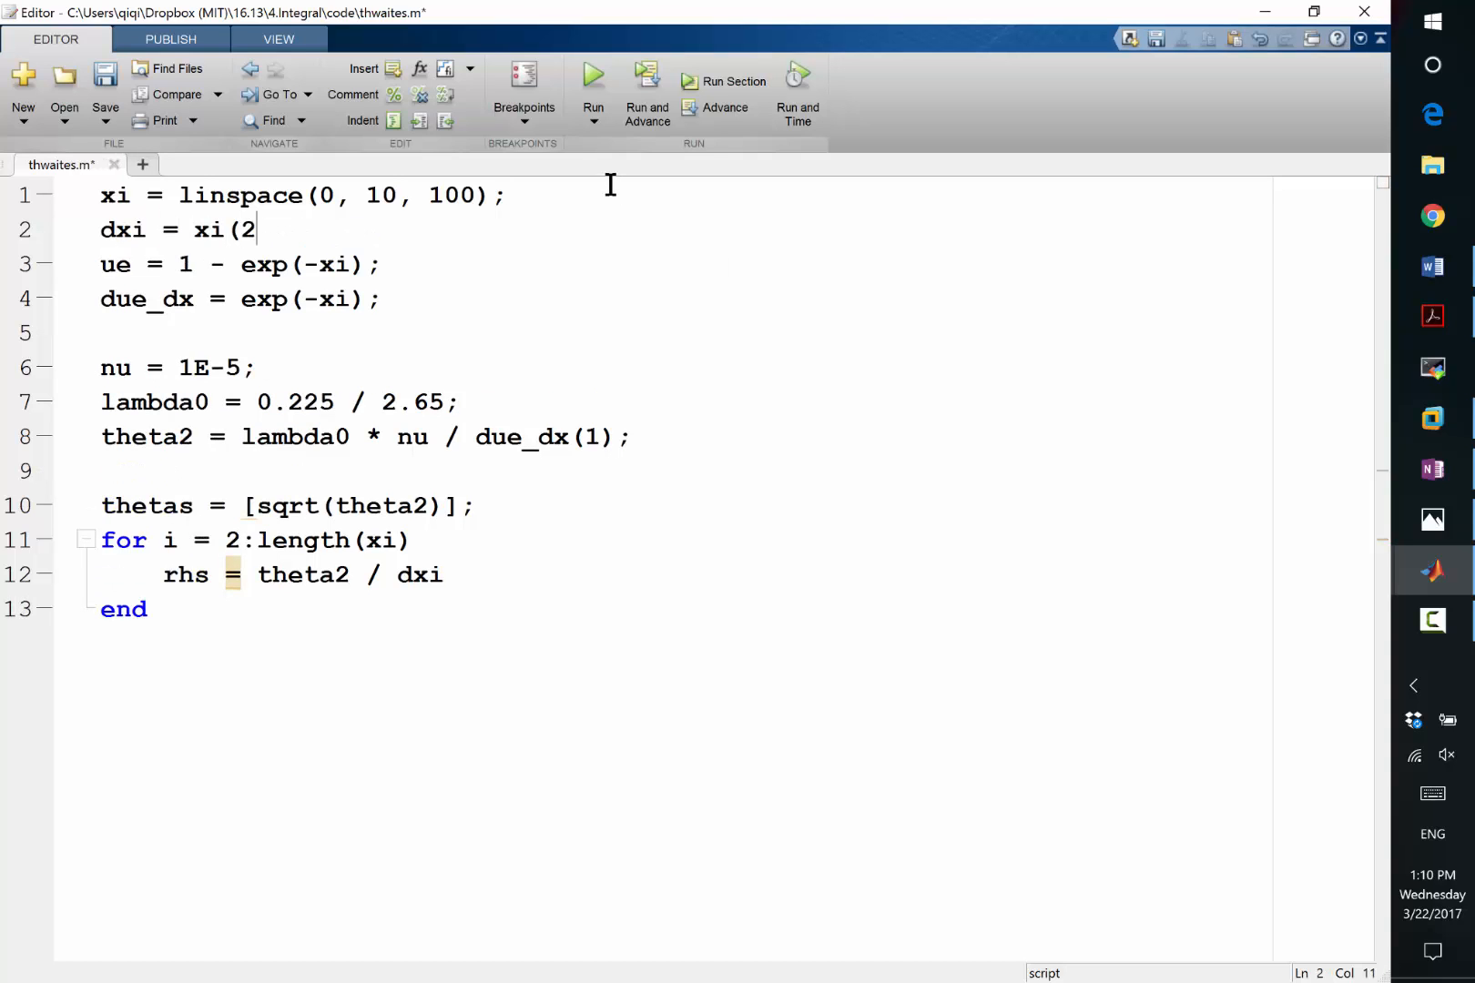
pyautogui.write(') - xi(1);')
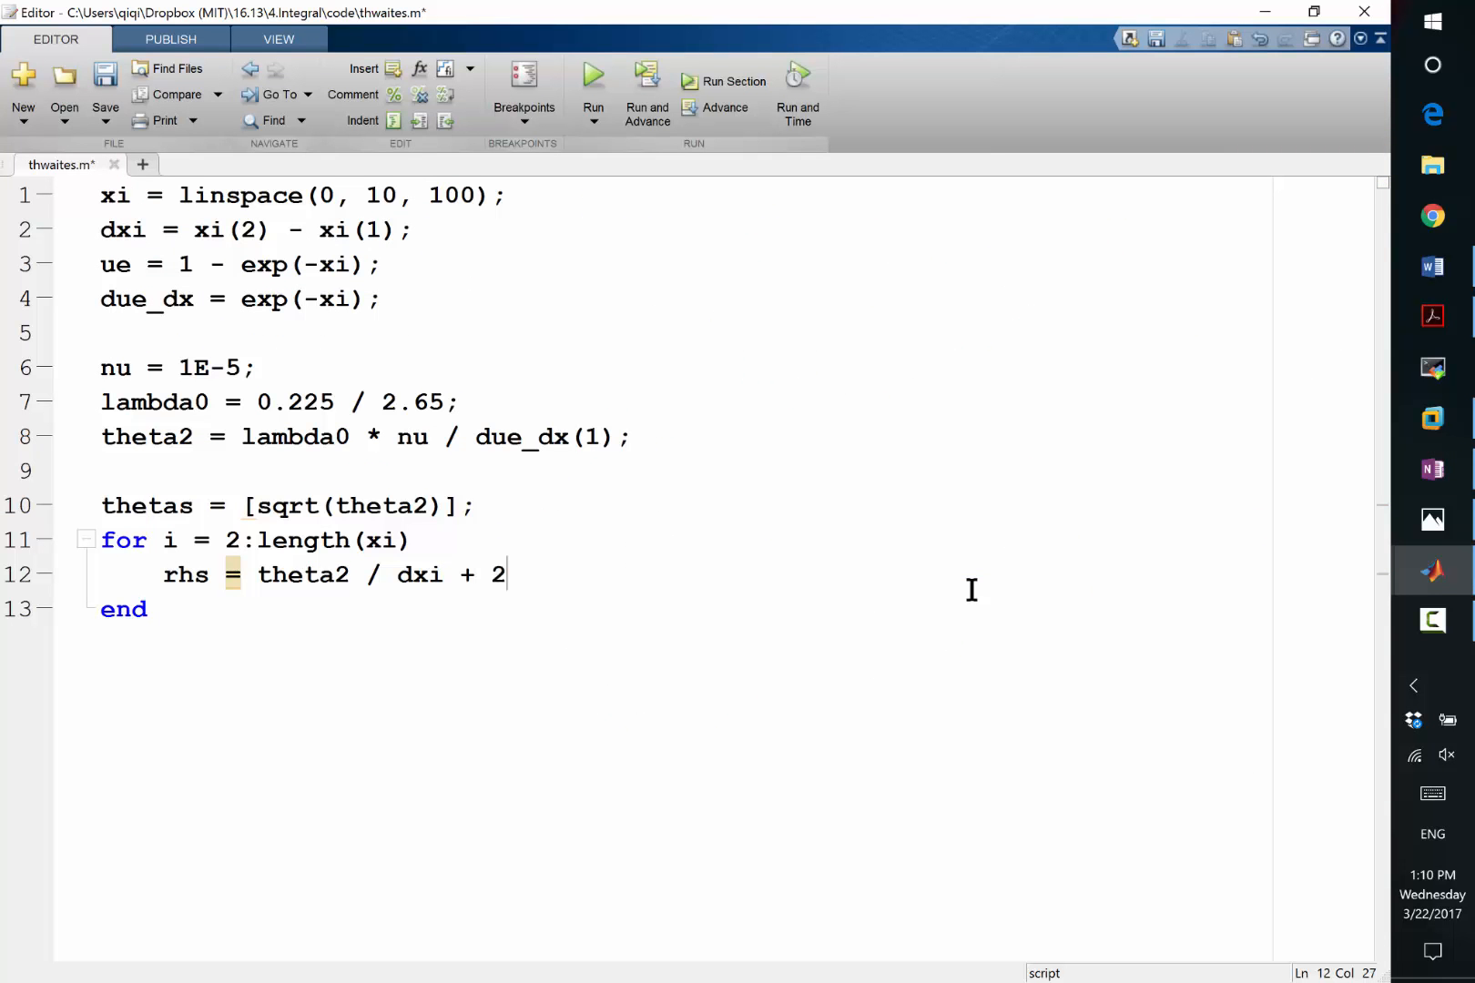
# Extend the rhs line with + 0.225 * 2 * nu / ue(i).
pyautogui.write('.22')
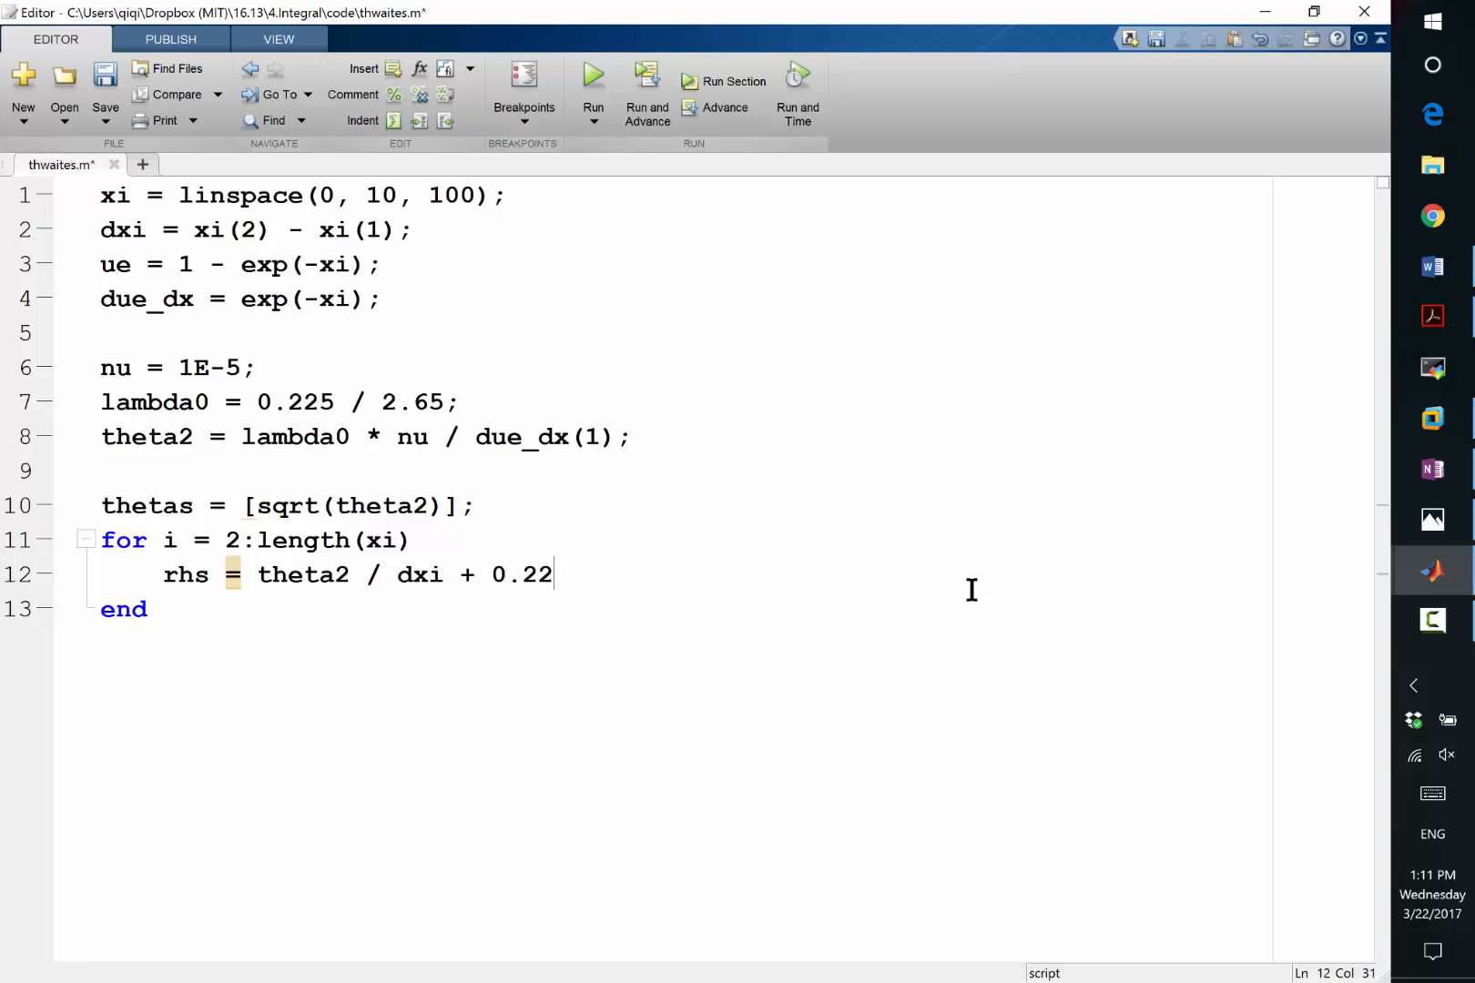
pyautogui.write('5')
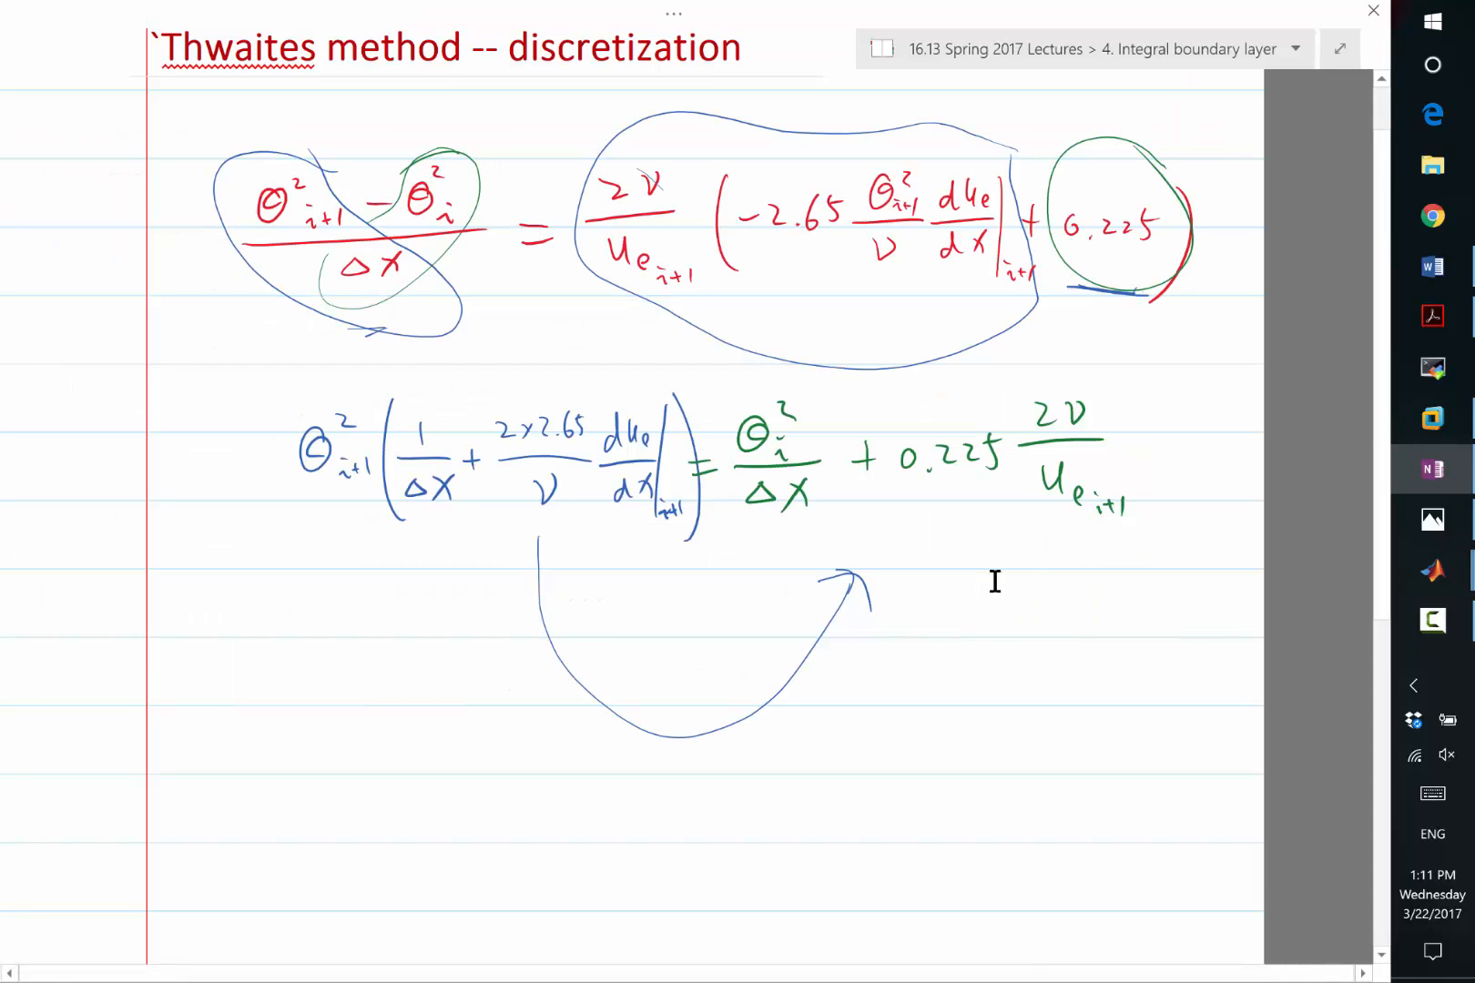
pyautogui.moveTo(959, 499)
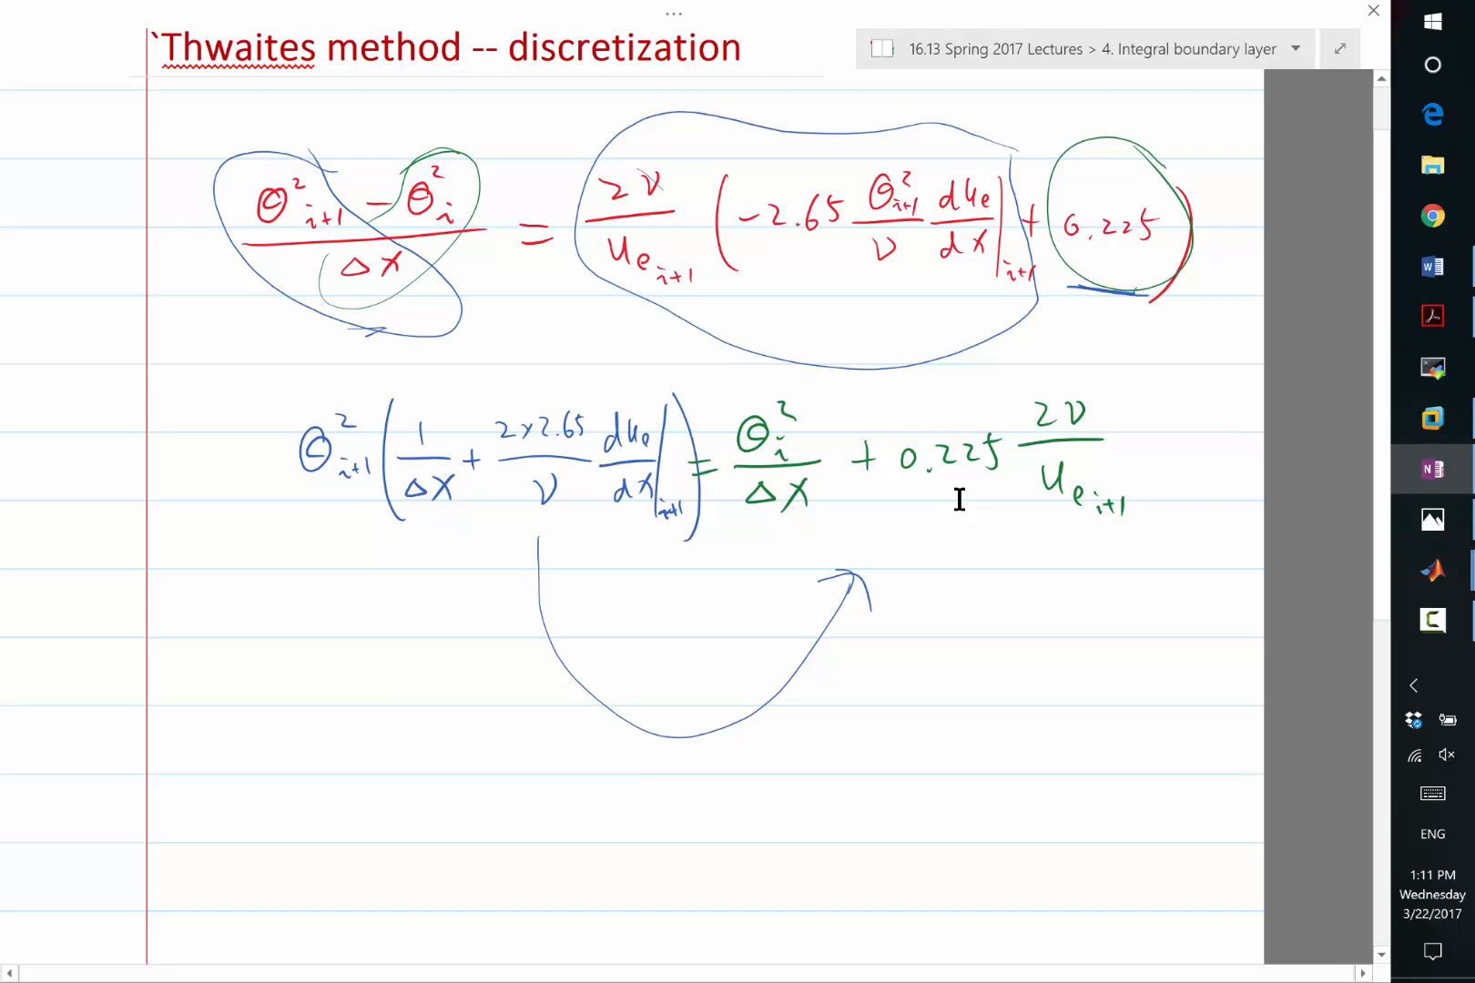
pyautogui.click(388, 388)
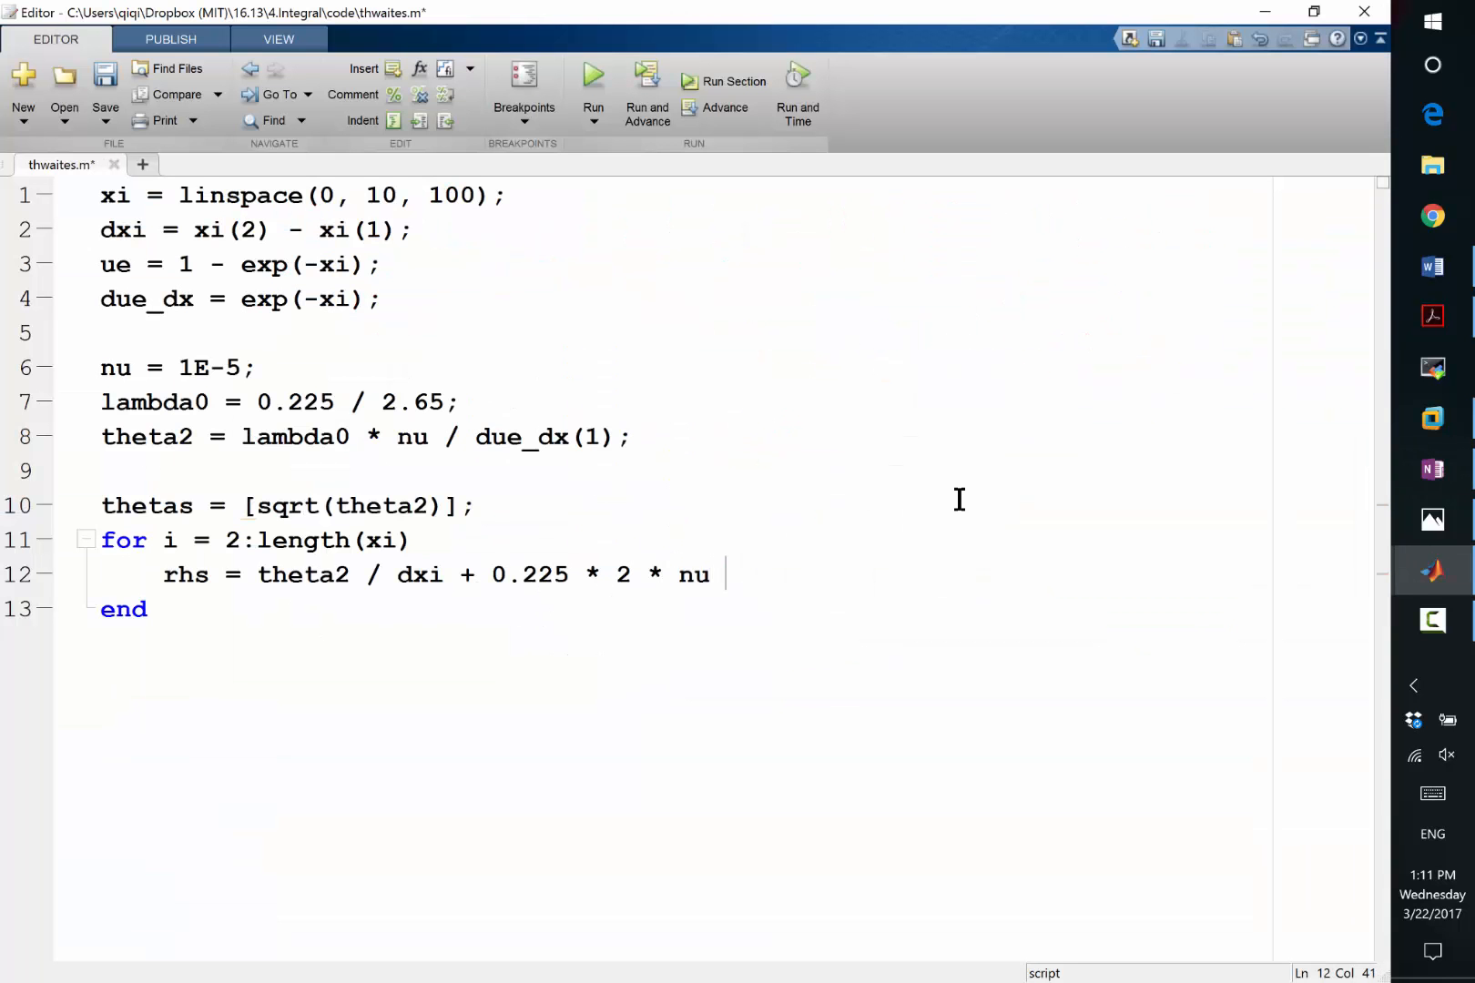
pyautogui.write('/ ue(i)')
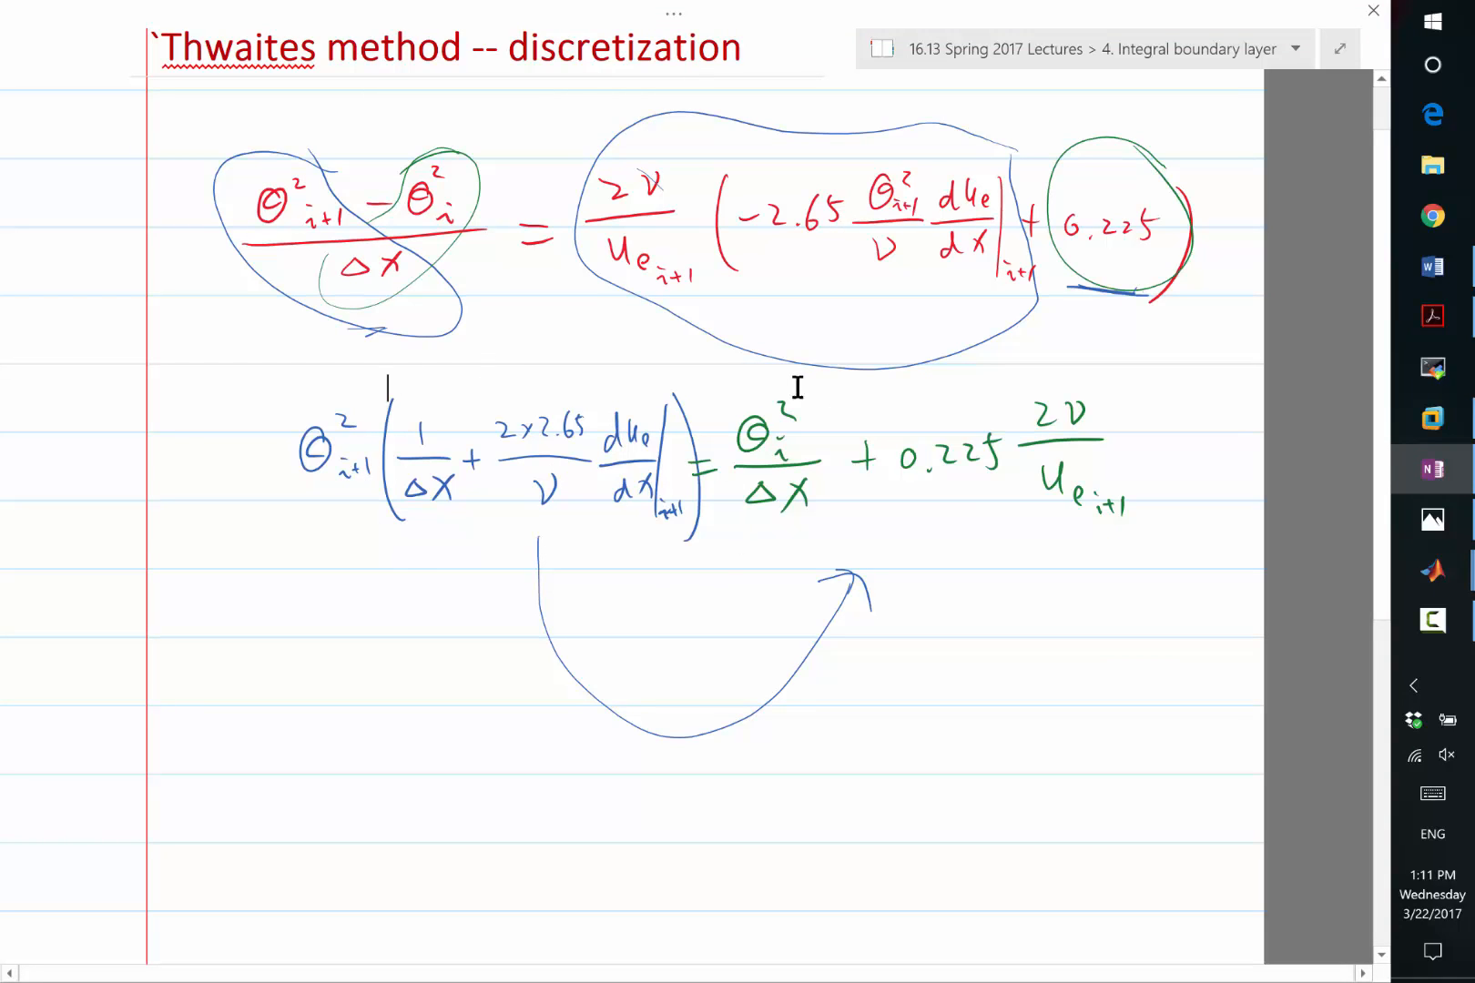
pyautogui.moveTo(530, 636)
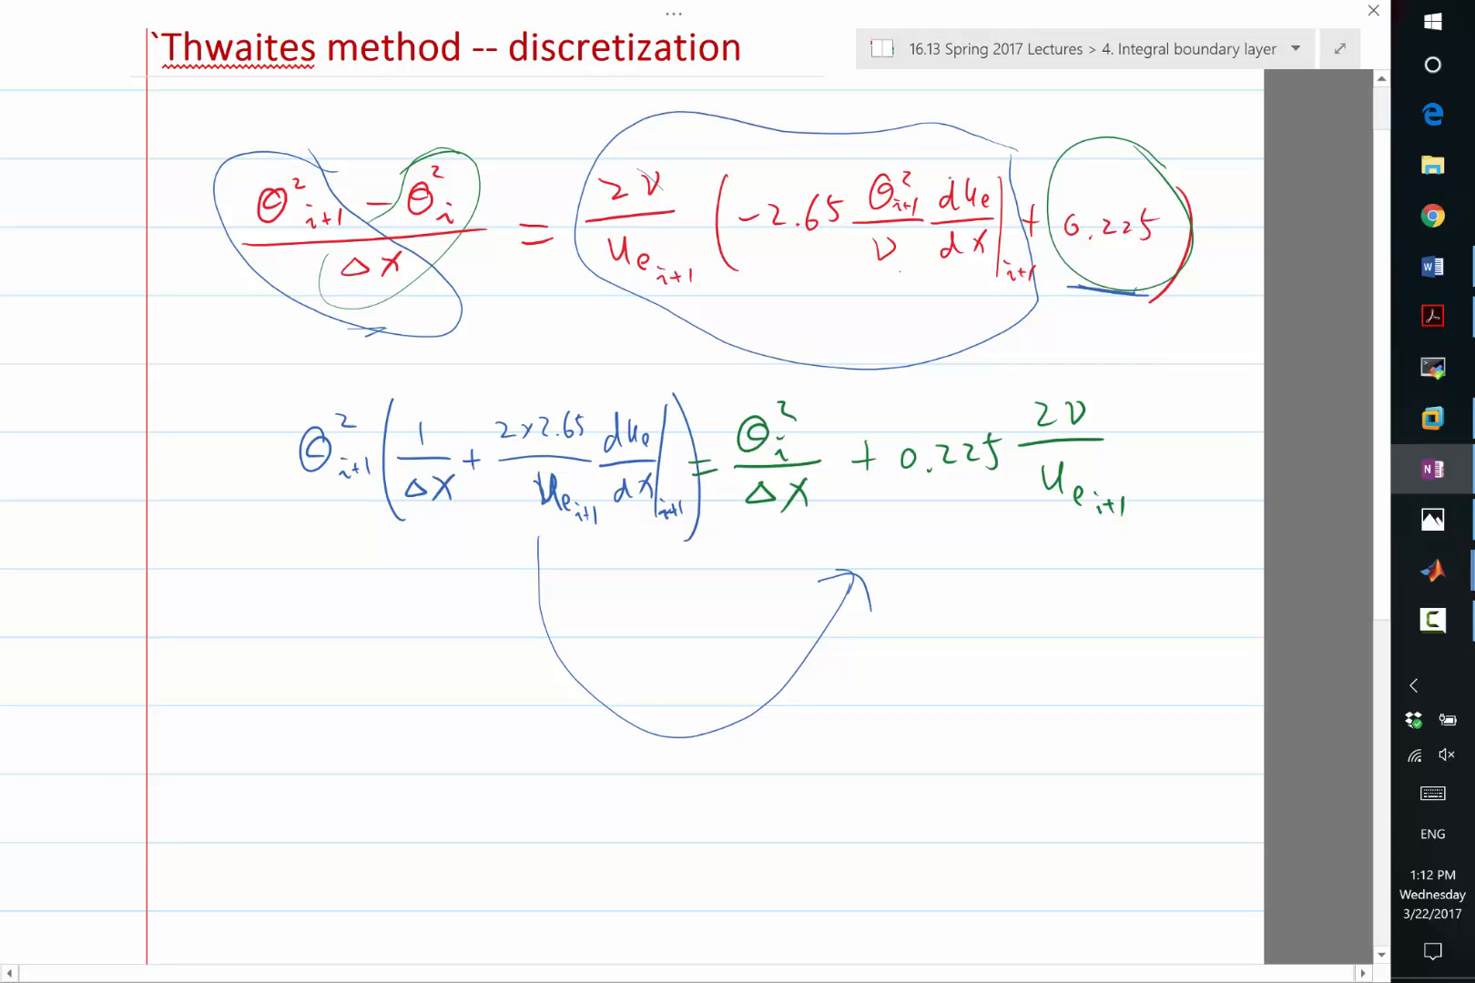
# Write the loop line theta2 = rhs / (1 / dxi + 2 * 2.65 / ue(i) * due_dx(i));.
pyautogui.click(1431, 571)
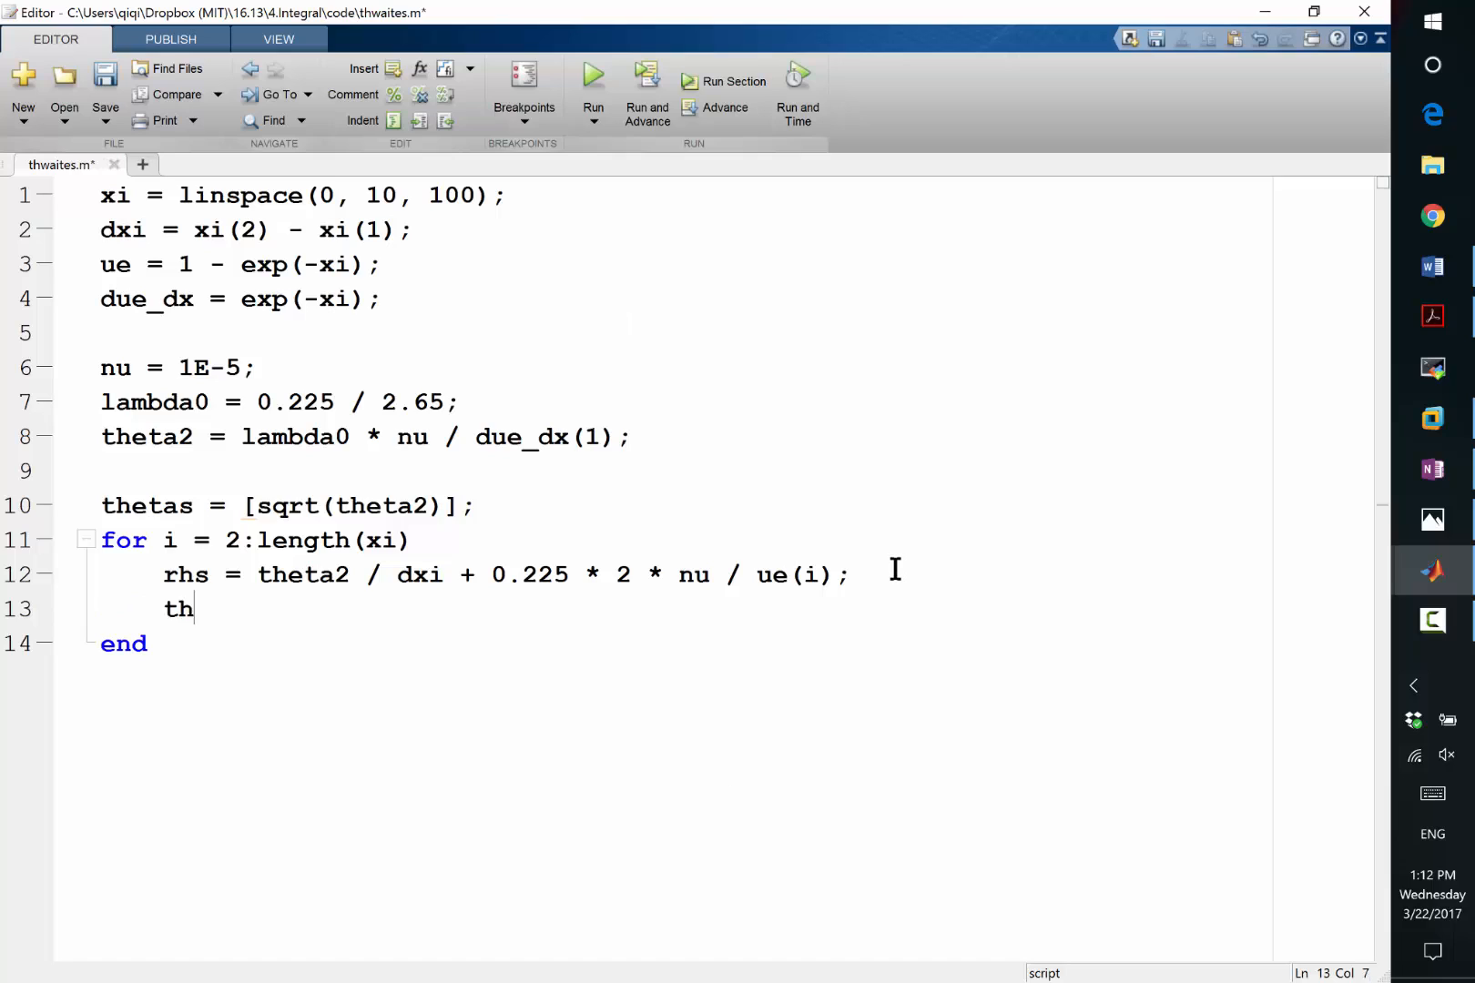
pyautogui.write('eta2 =')
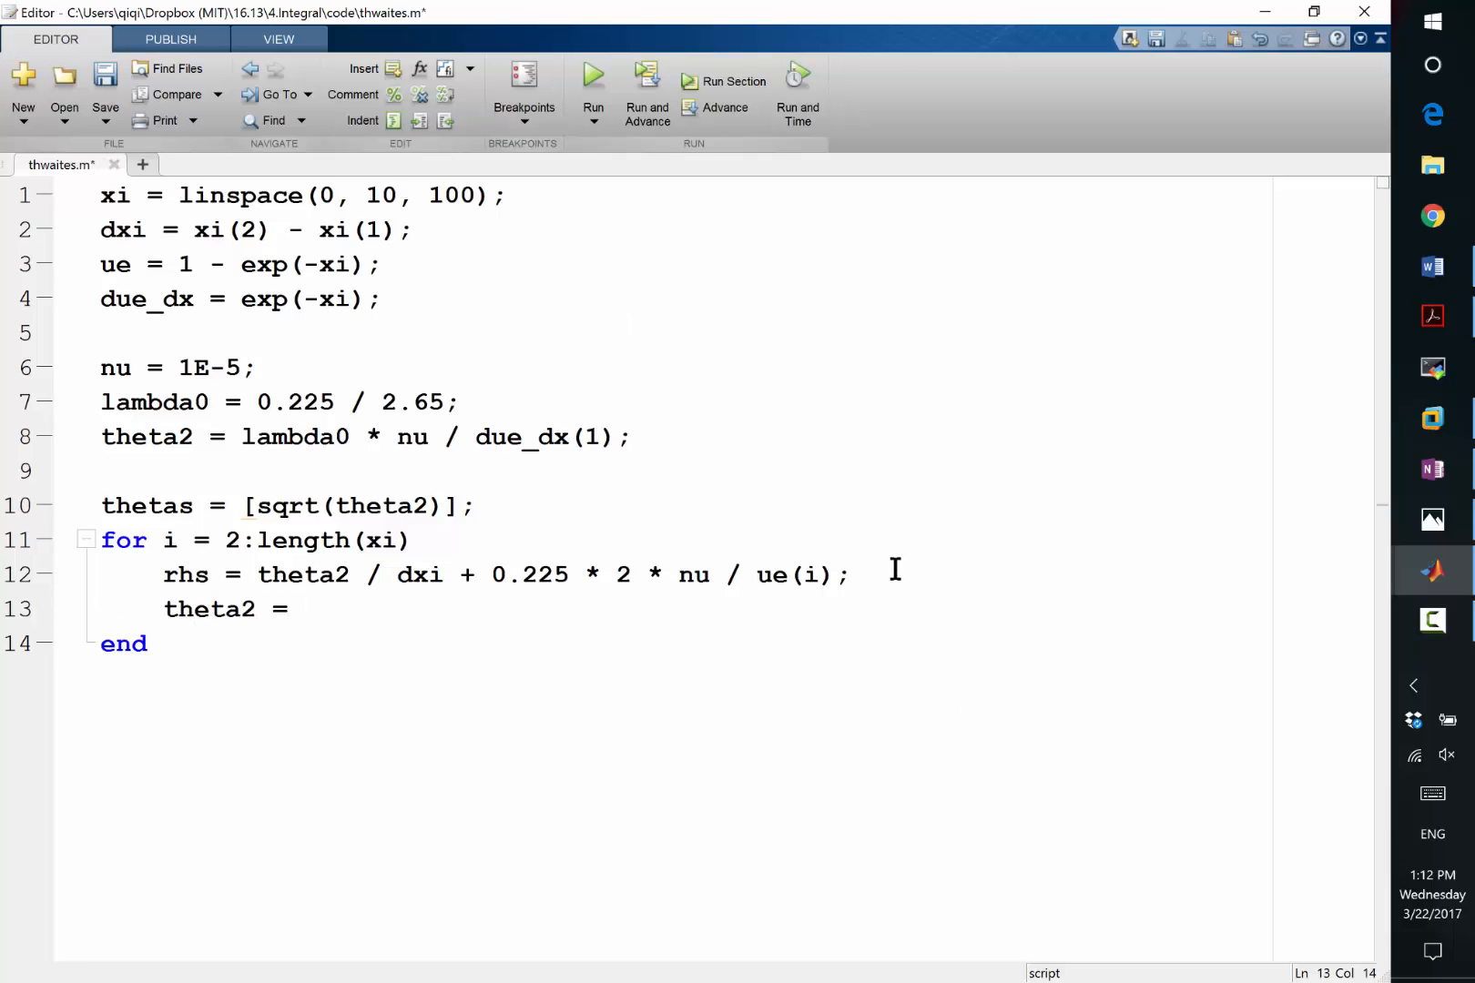
pyautogui.write('rhs')
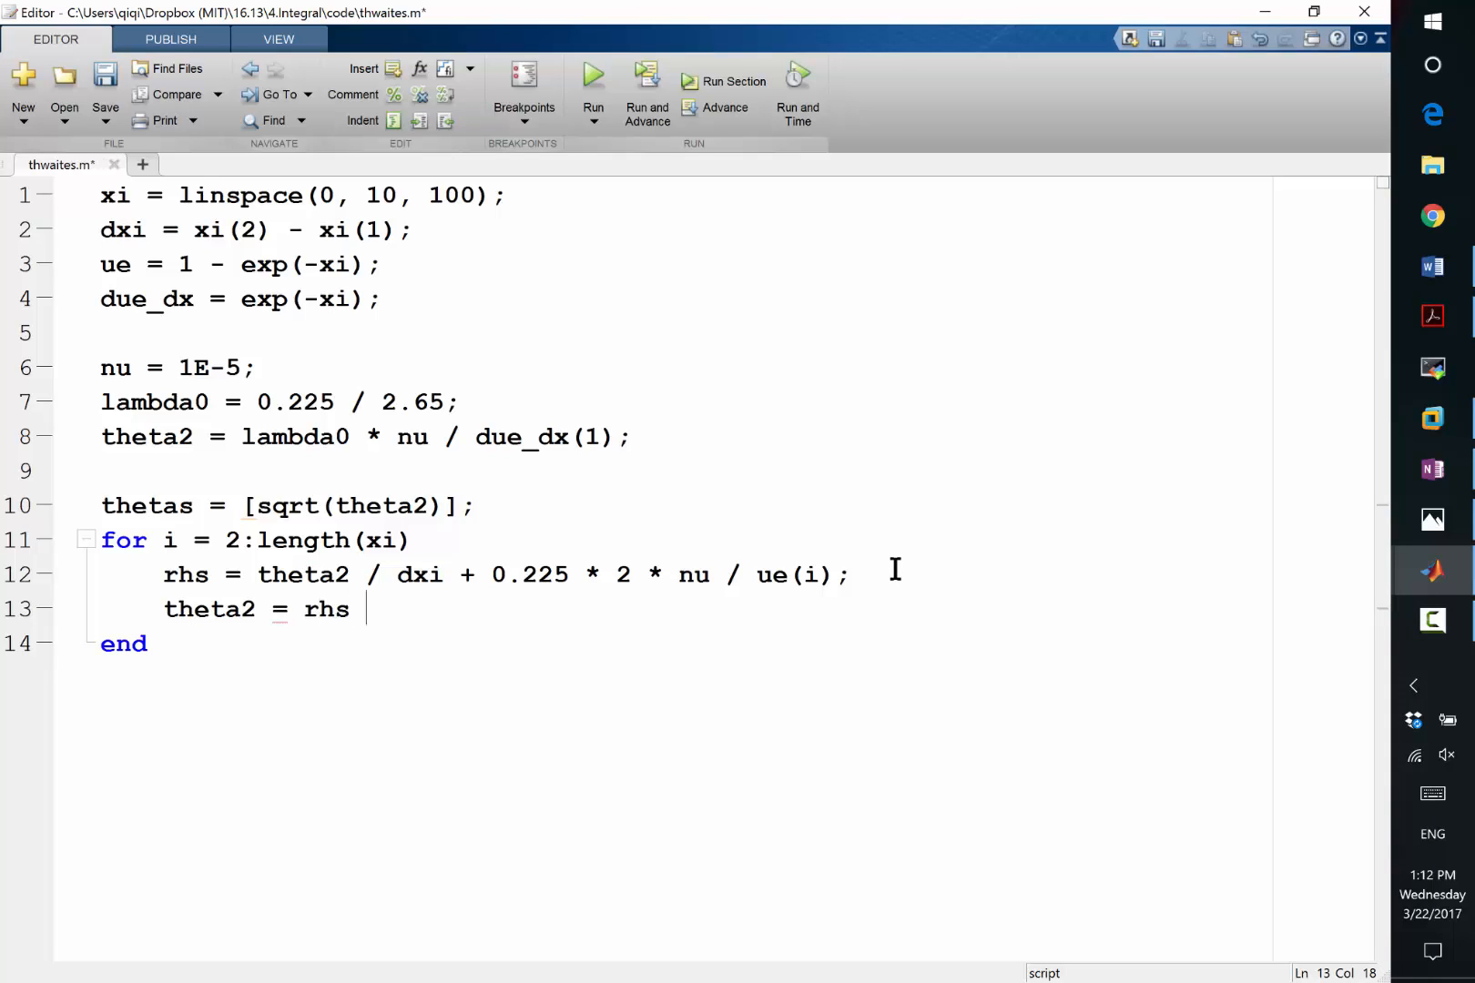
pyautogui.write('/ (1 / dx')
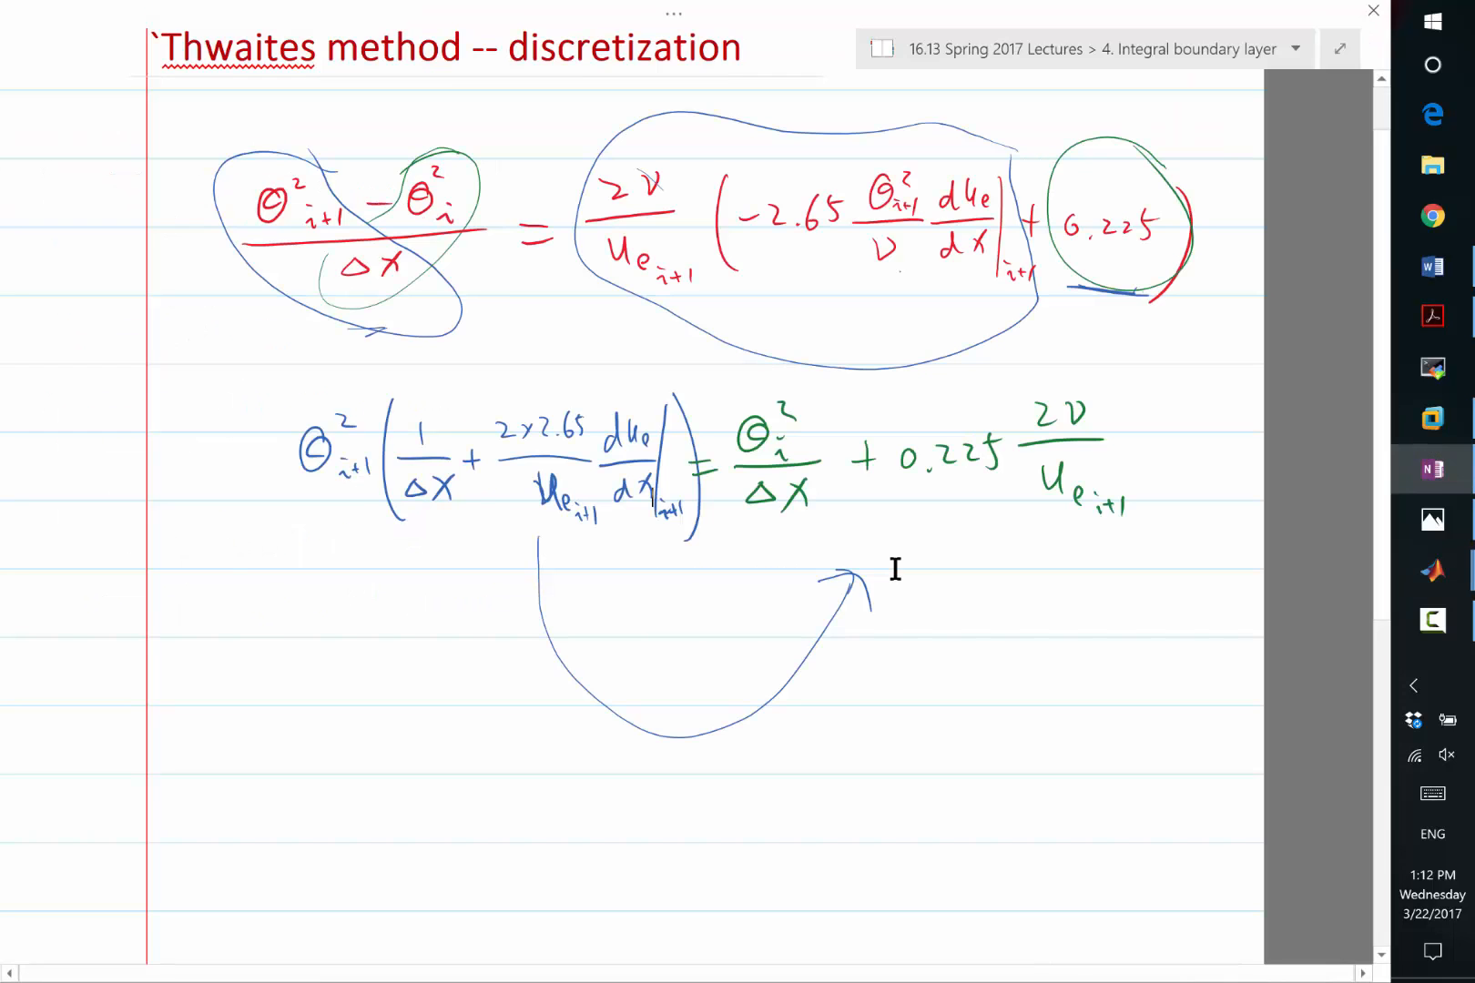
pyautogui.click(1431, 571)
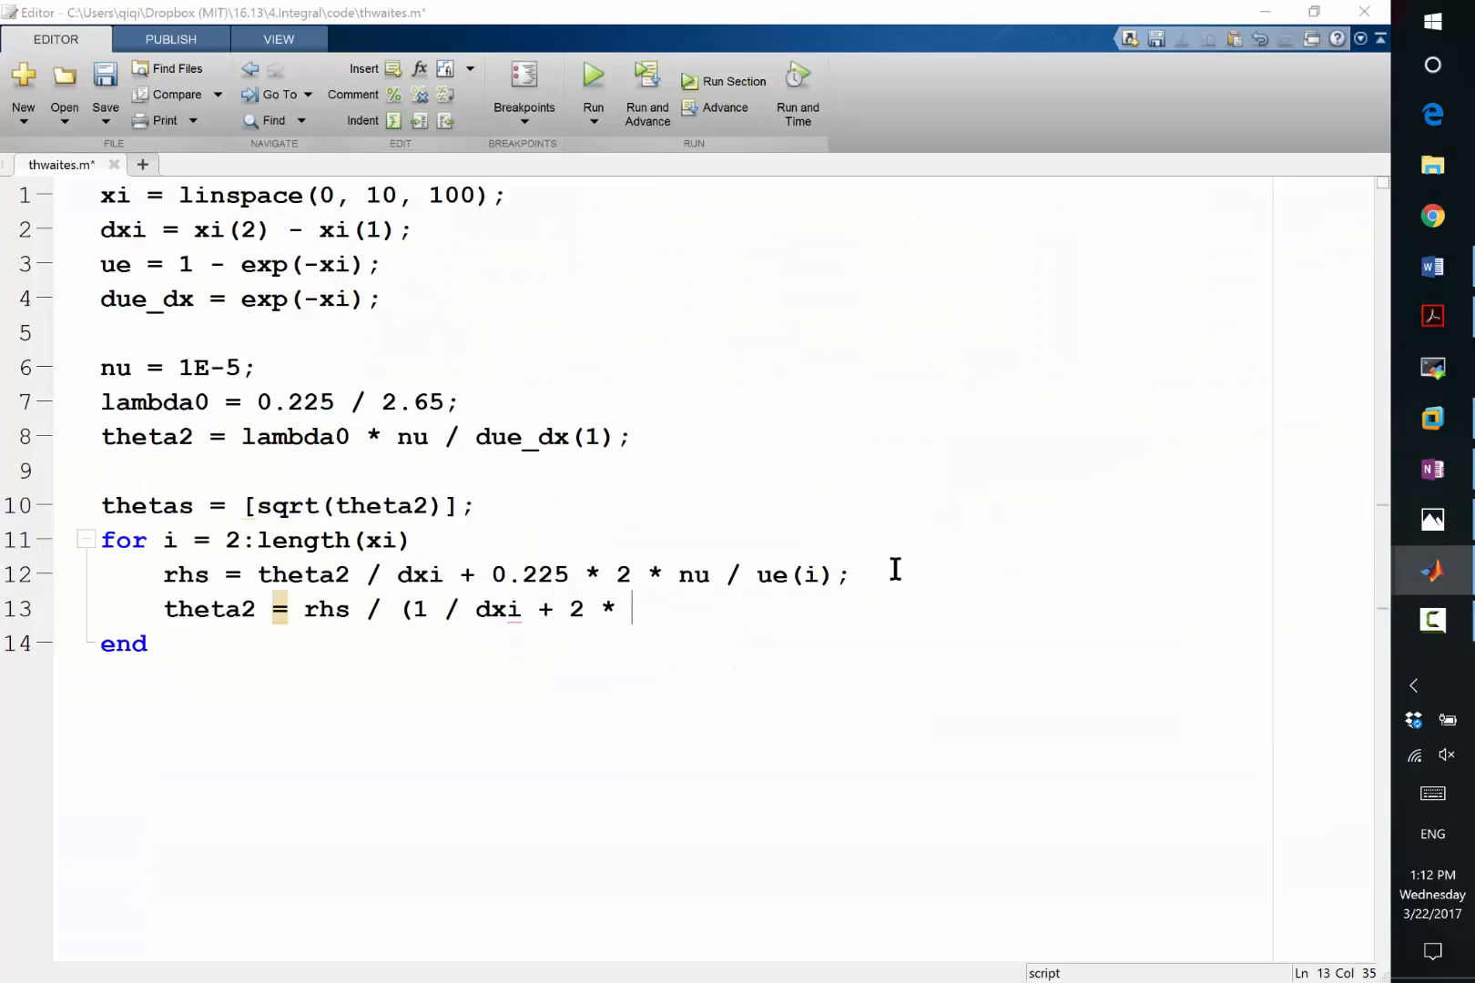
pyautogui.write('2.65 / ue(i')
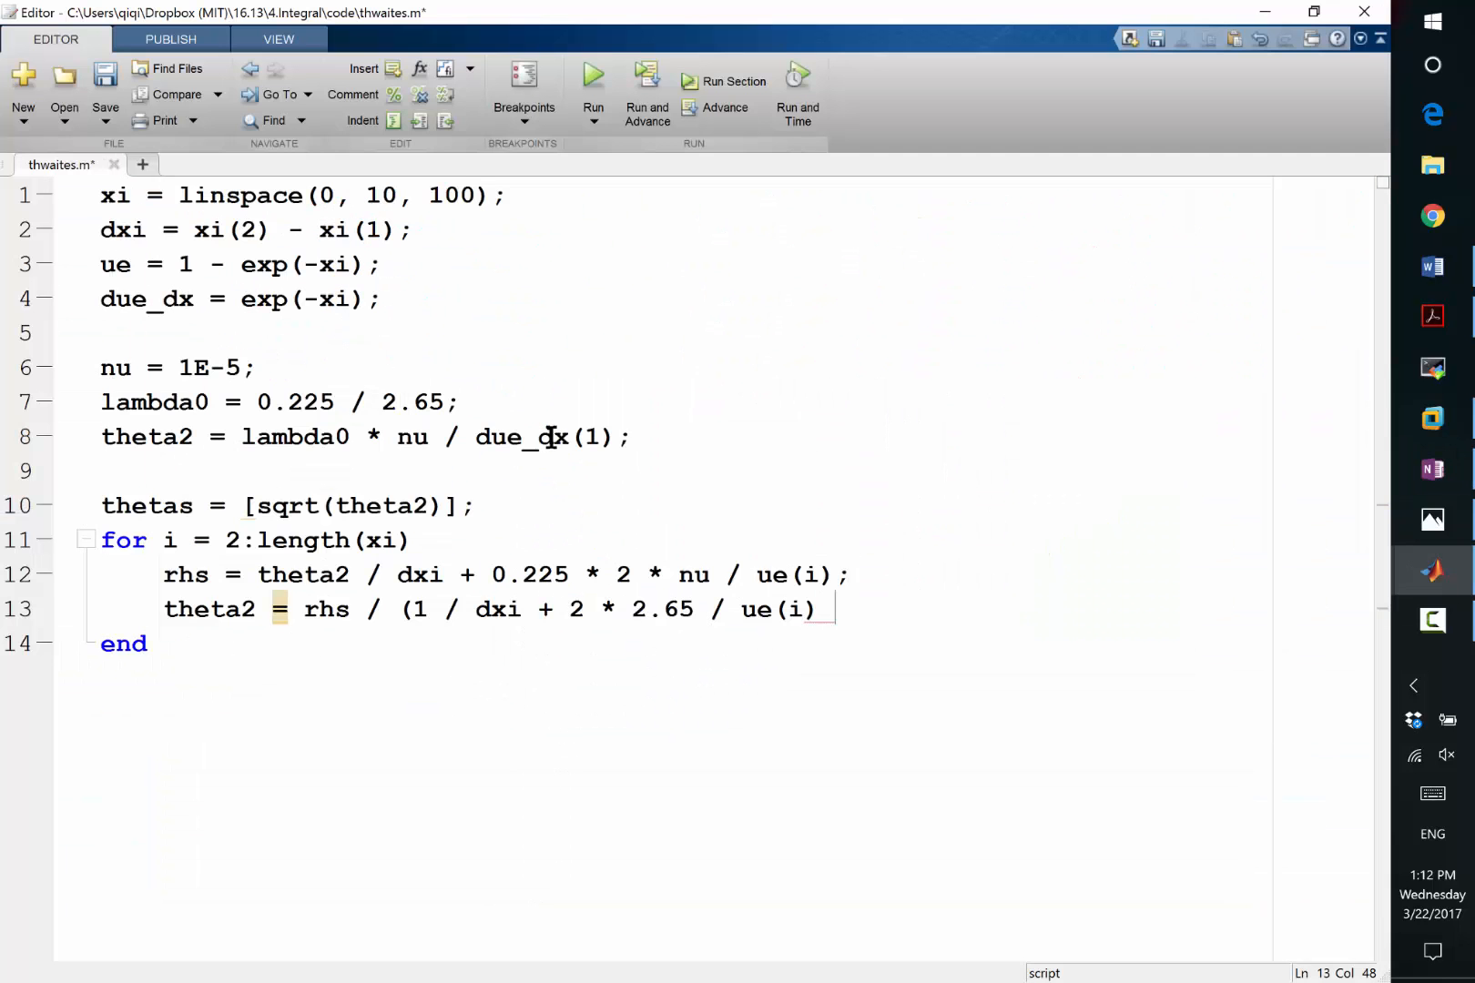
pyautogui.write('* due_dx(')
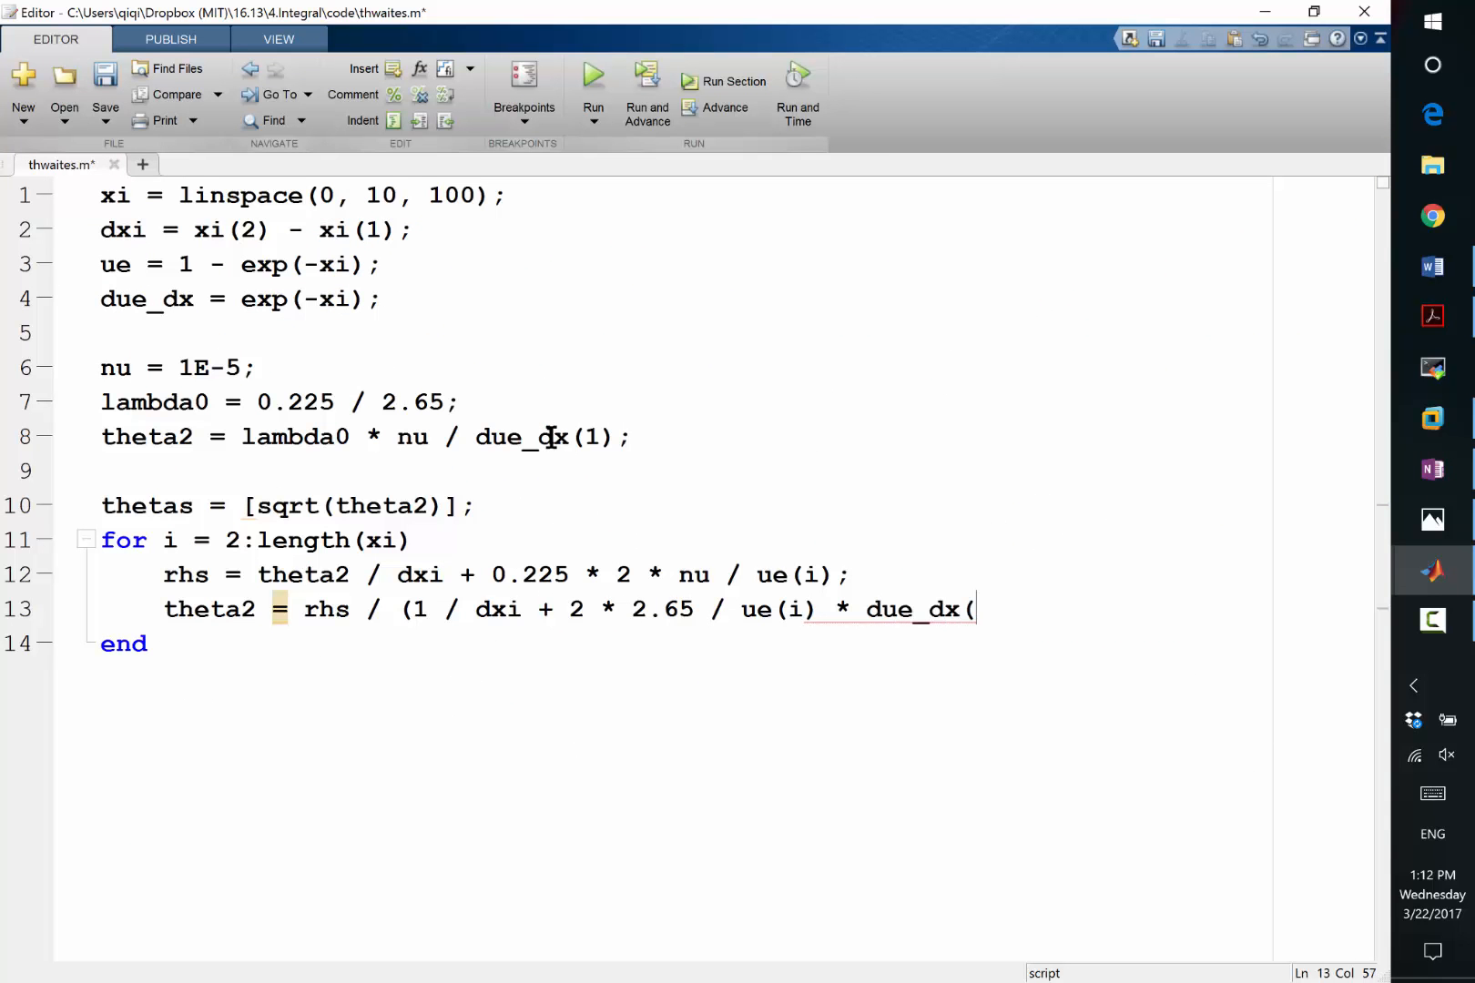
pyautogui.write('i));')
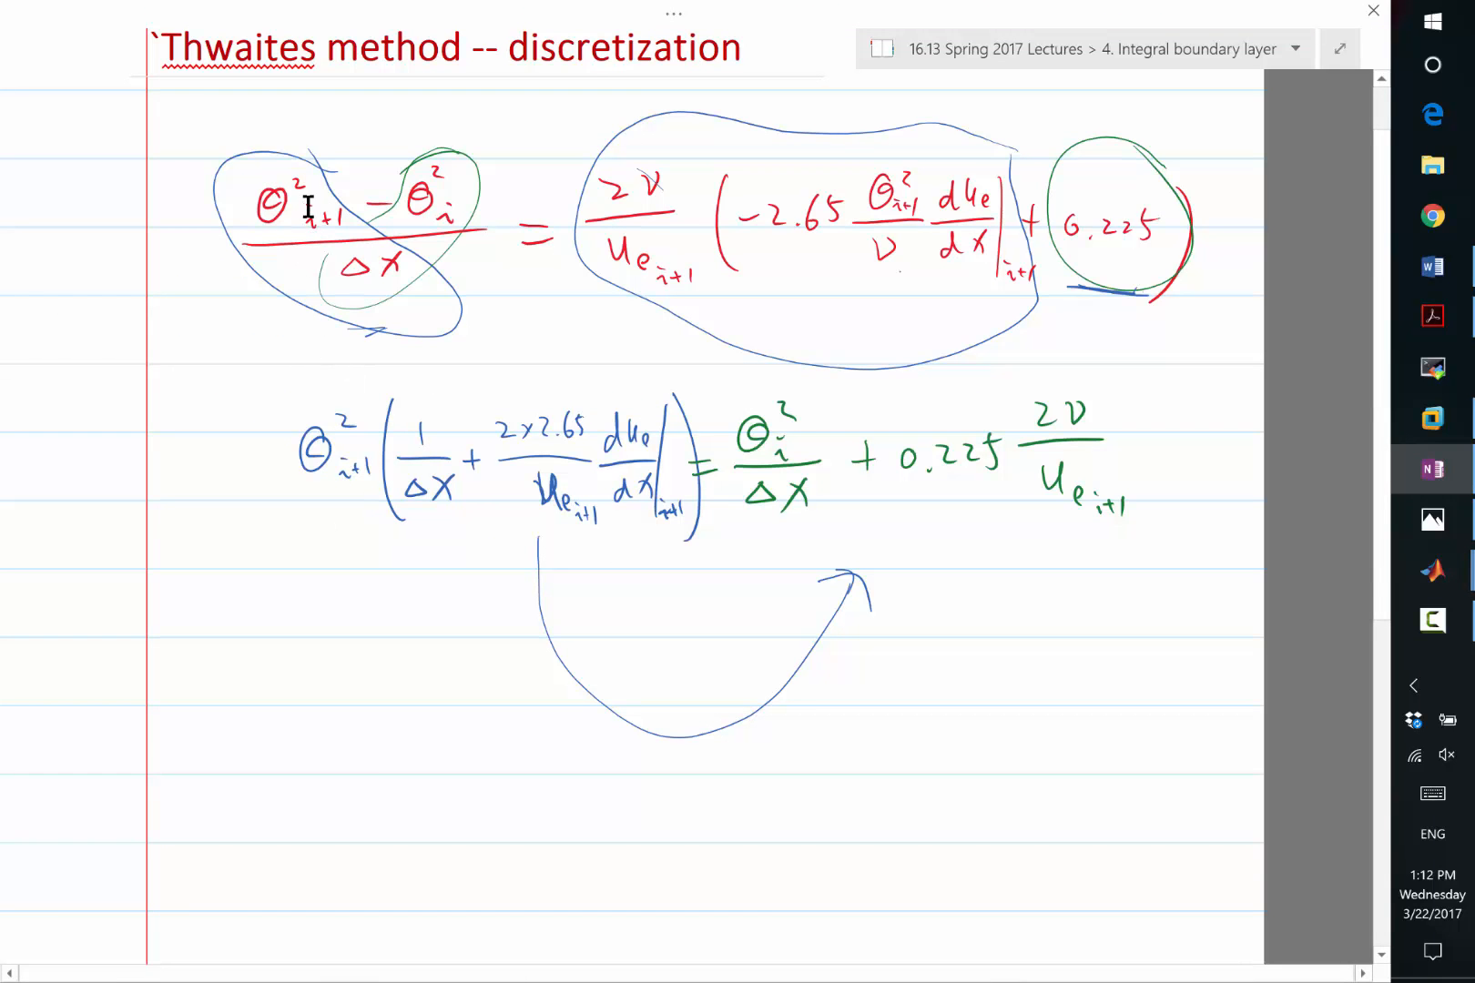
pyautogui.moveTo(459, 226)
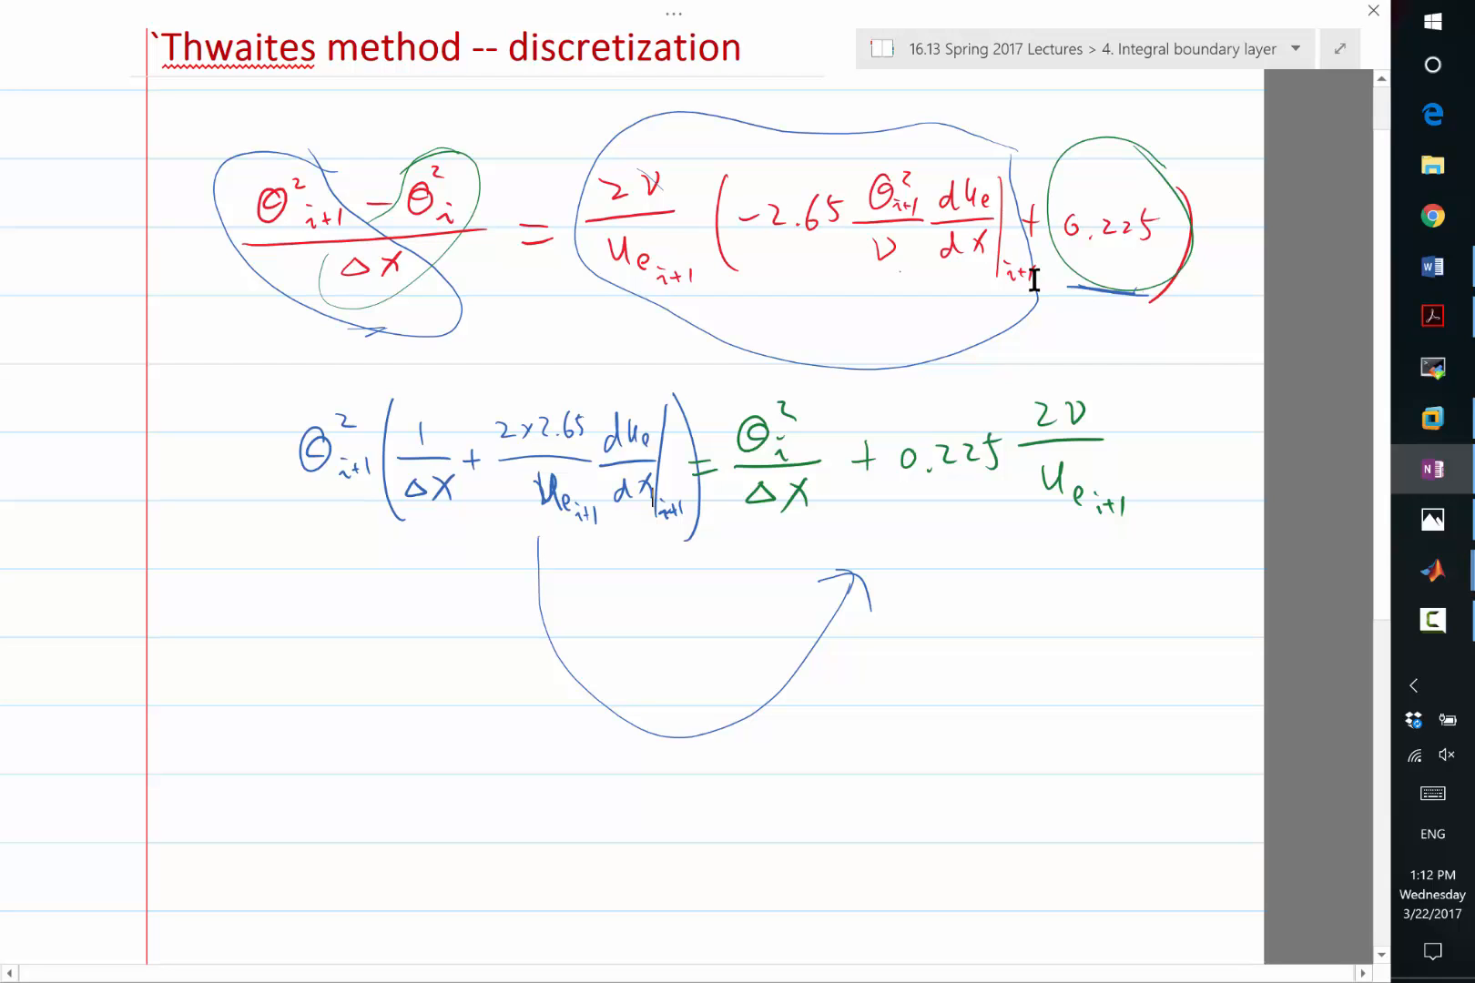
pyautogui.moveTo(1032, 328)
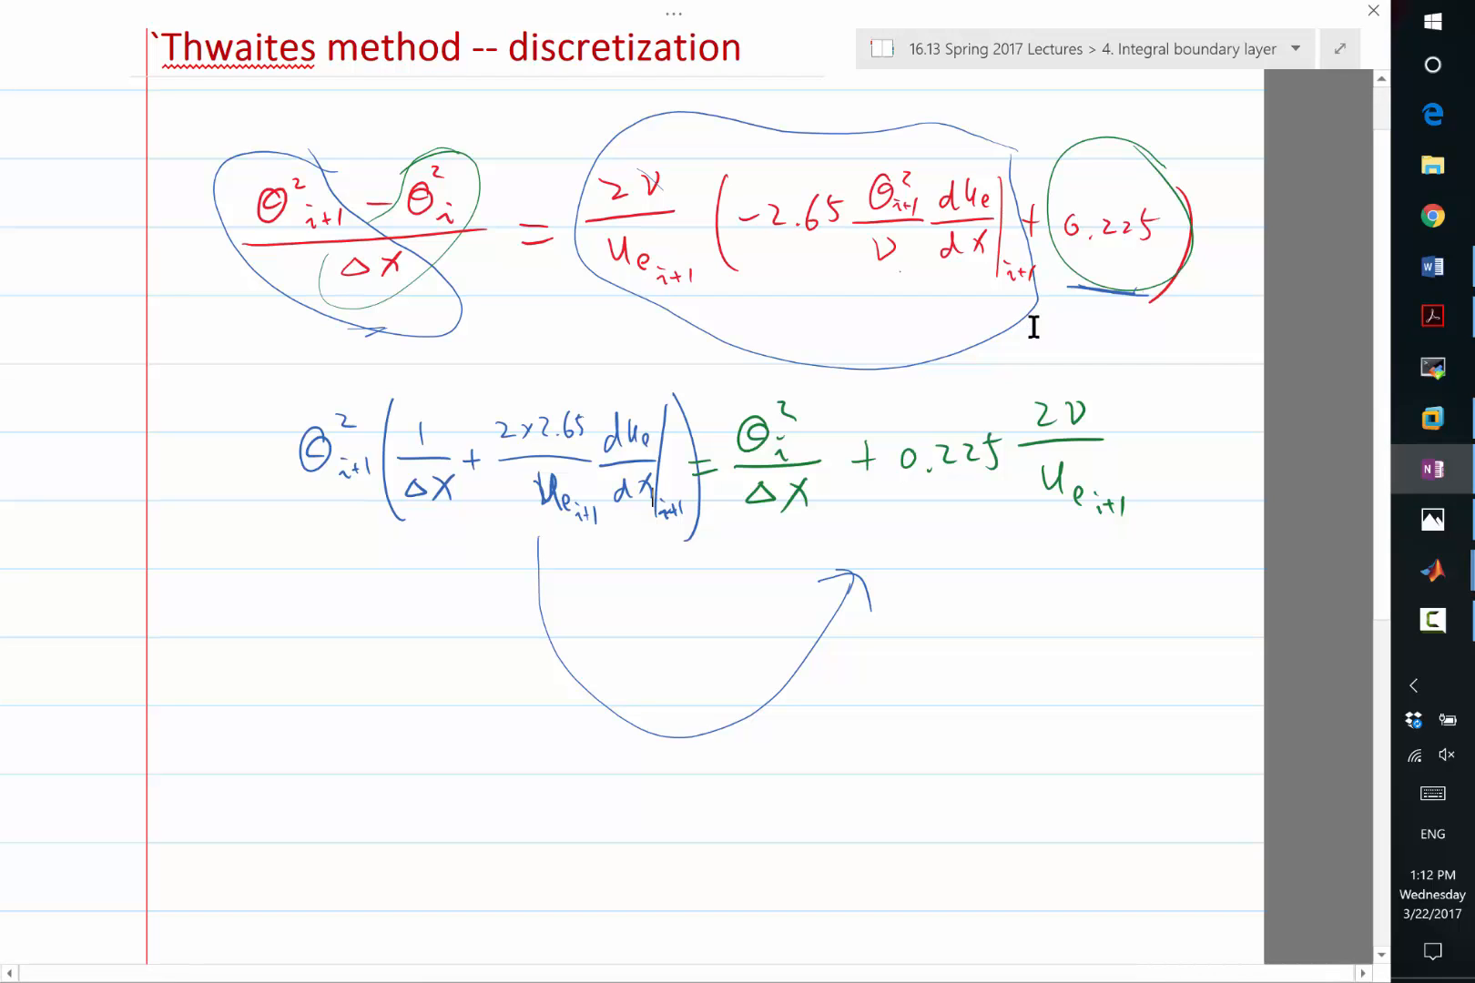
pyautogui.moveTo(313, 224)
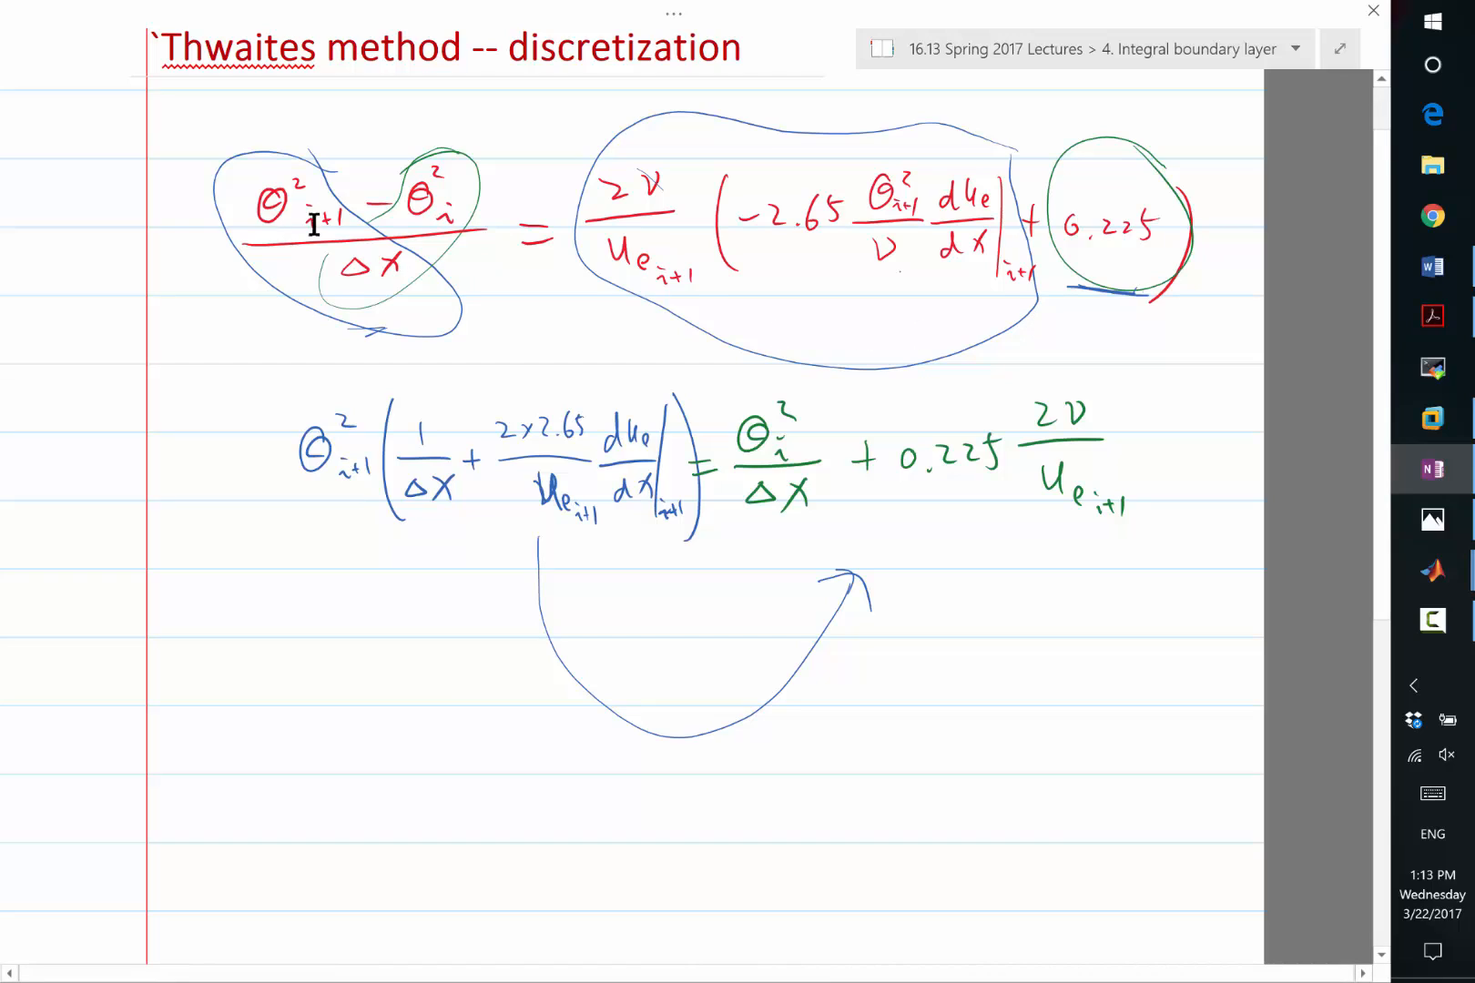
pyautogui.moveTo(335, 246)
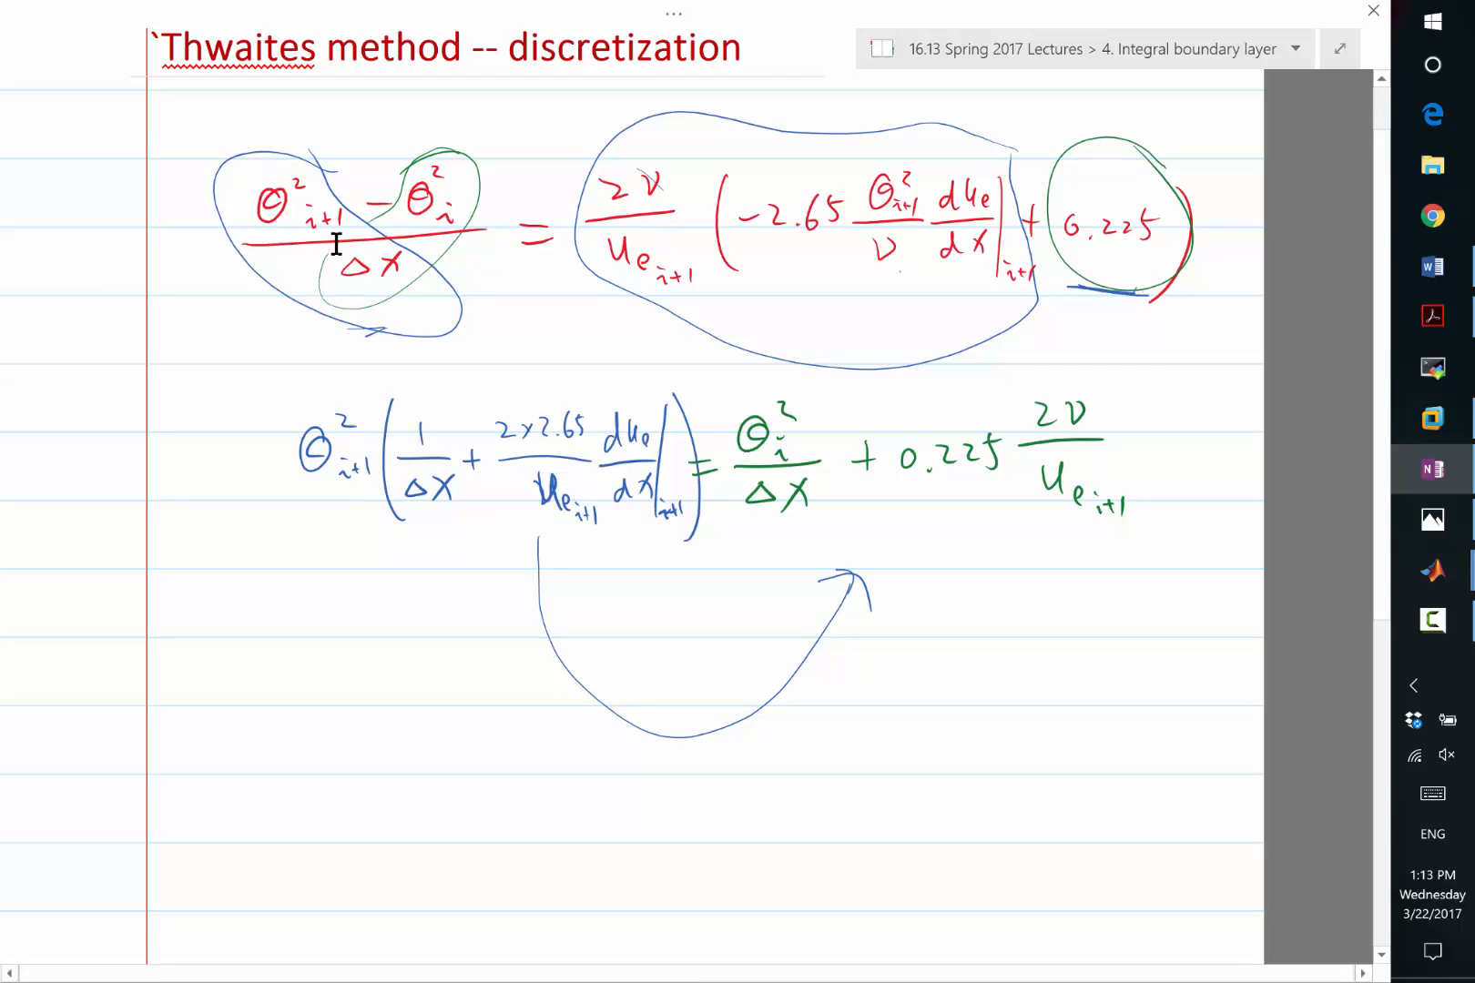
pyautogui.moveTo(457, 215)
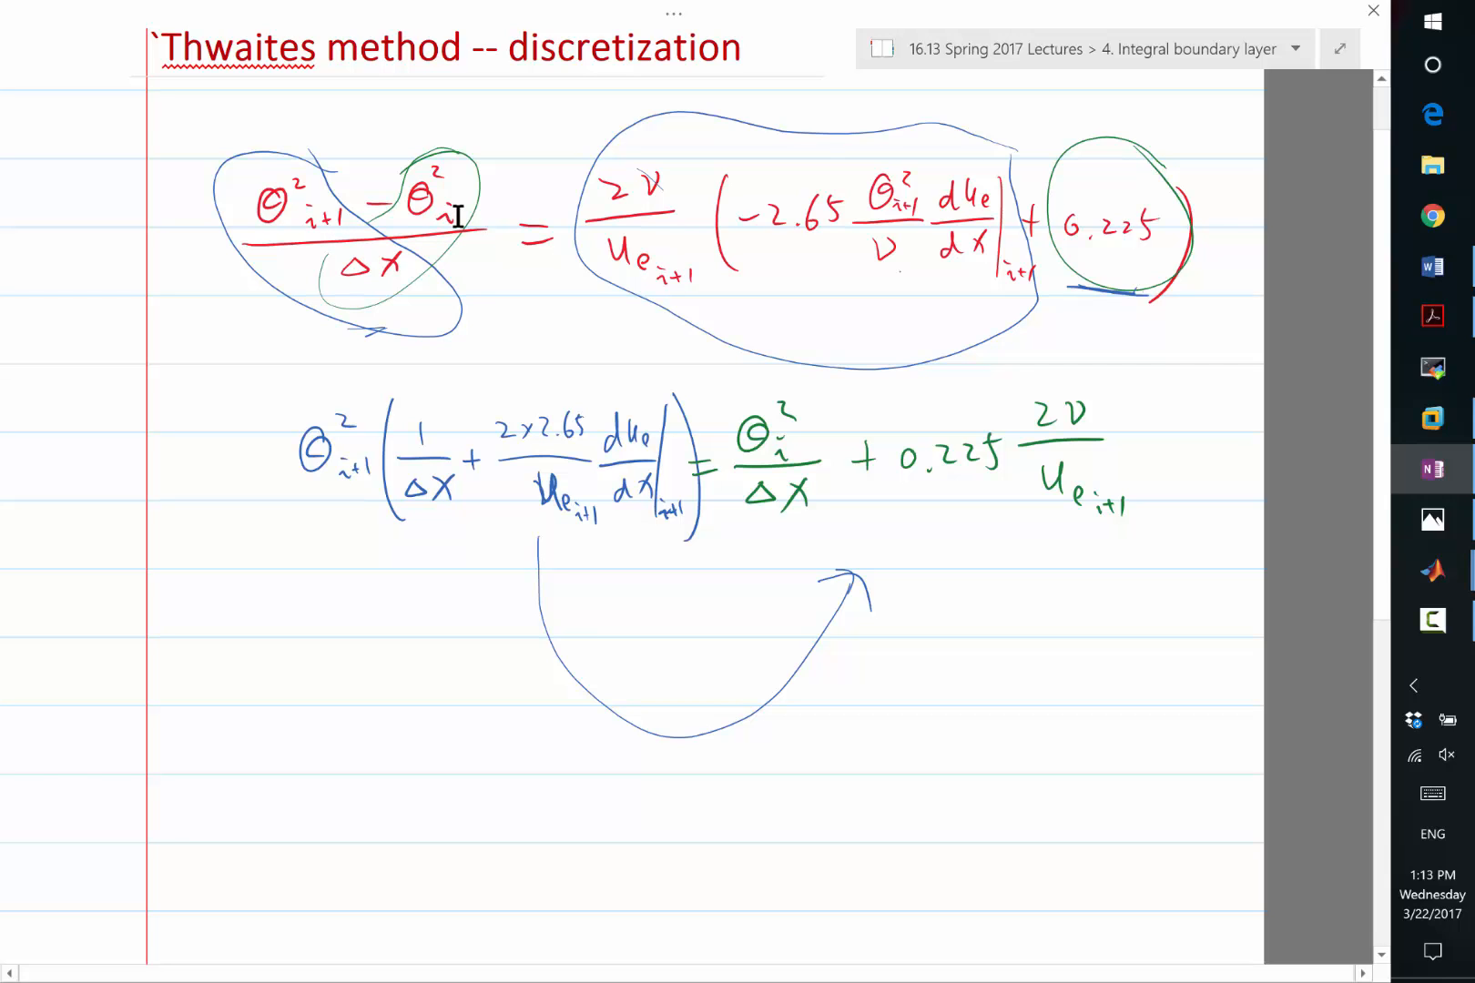
pyautogui.moveTo(393, 688)
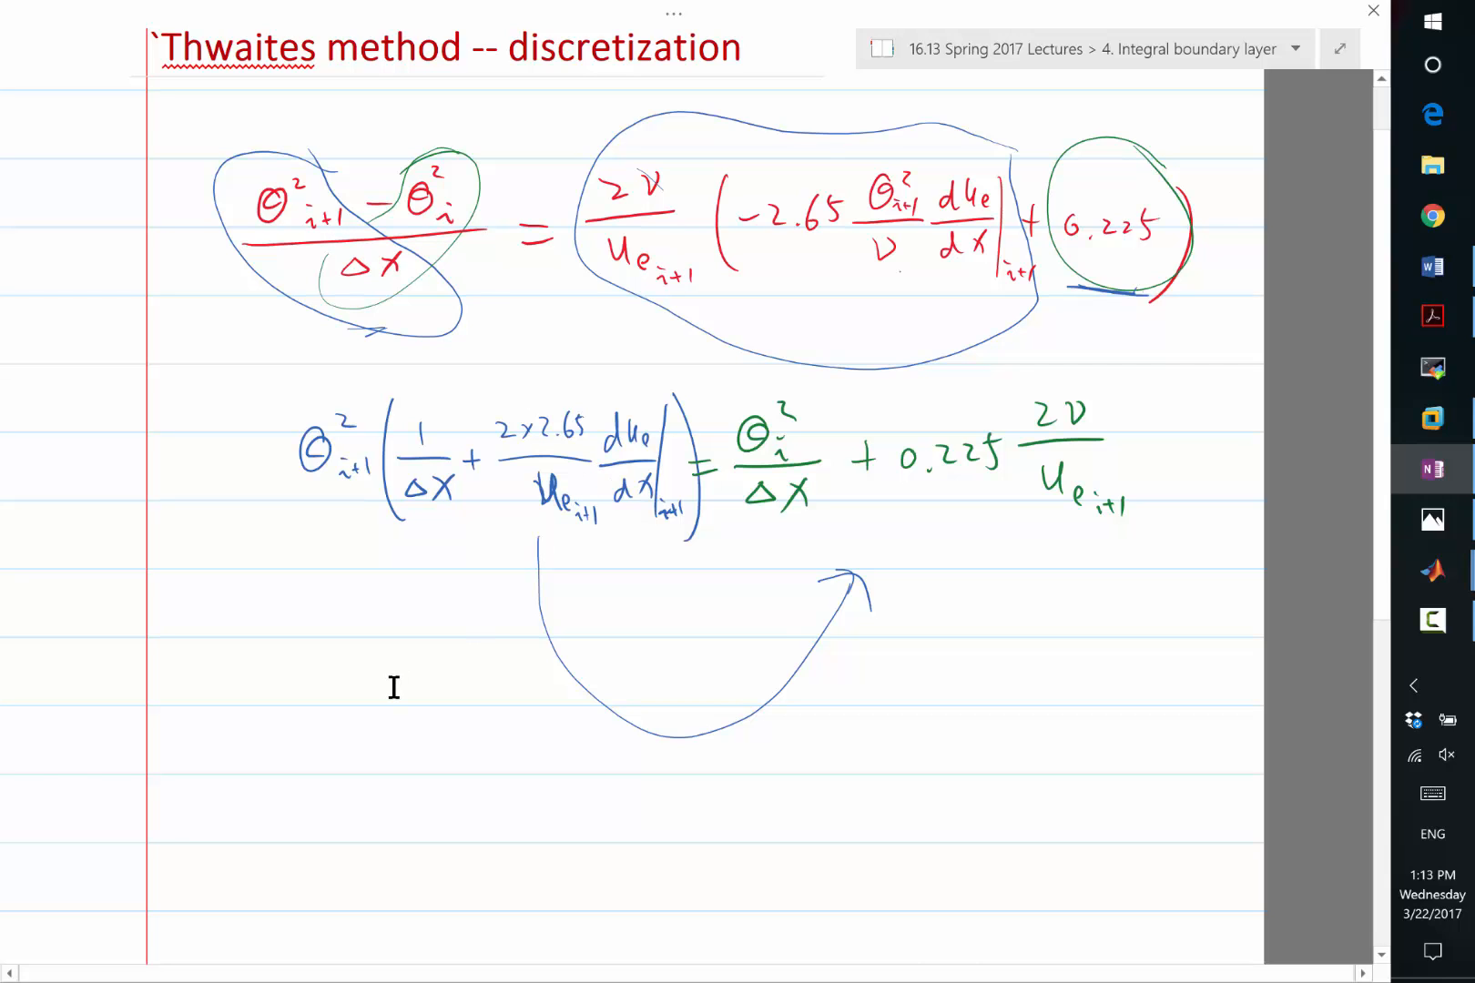
# Append thetas = [thetas, sqrt(theta2)]; inside the loop, save, and finish with plot(xi, thetas).
pyautogui.click(1431, 570)
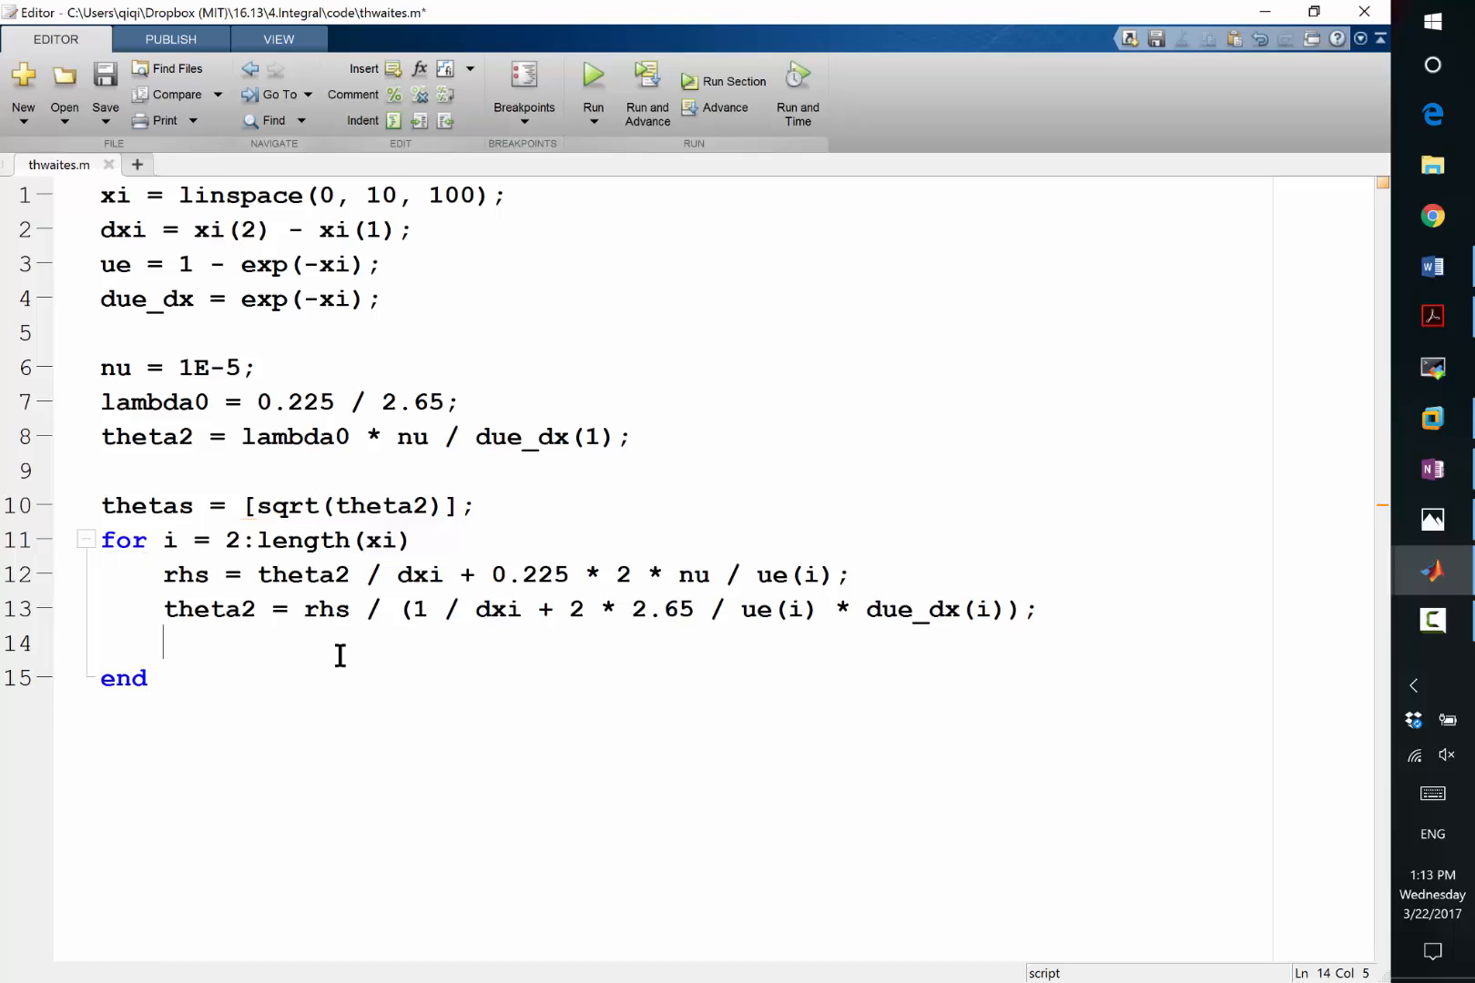
pyautogui.write('thetas = [theta')
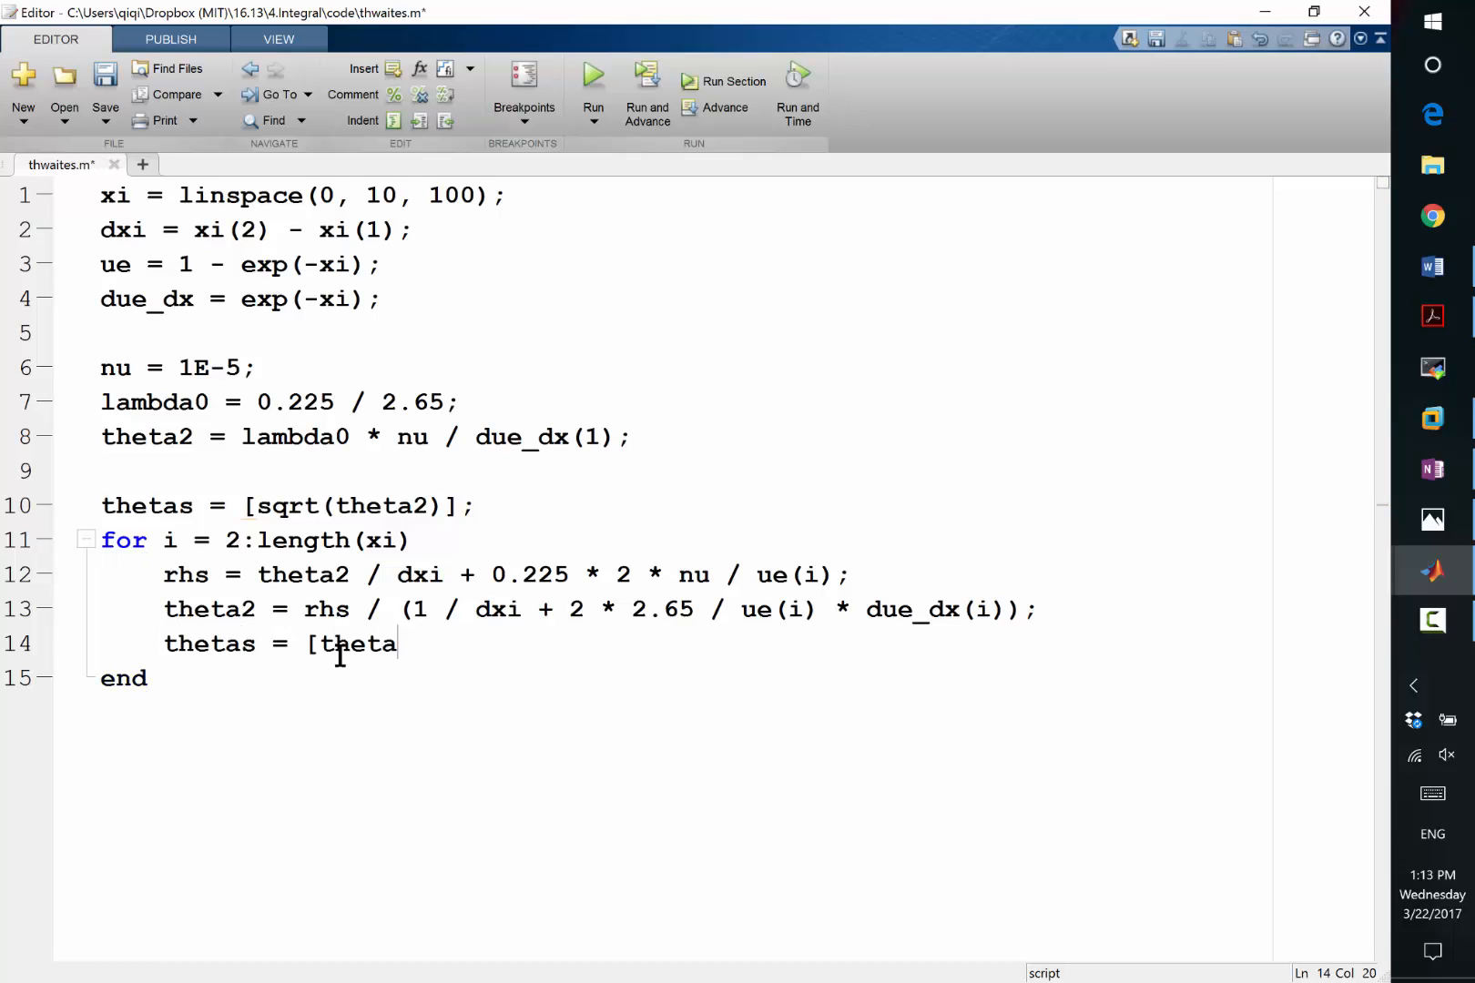
pyautogui.write('s, sqrt(thet')
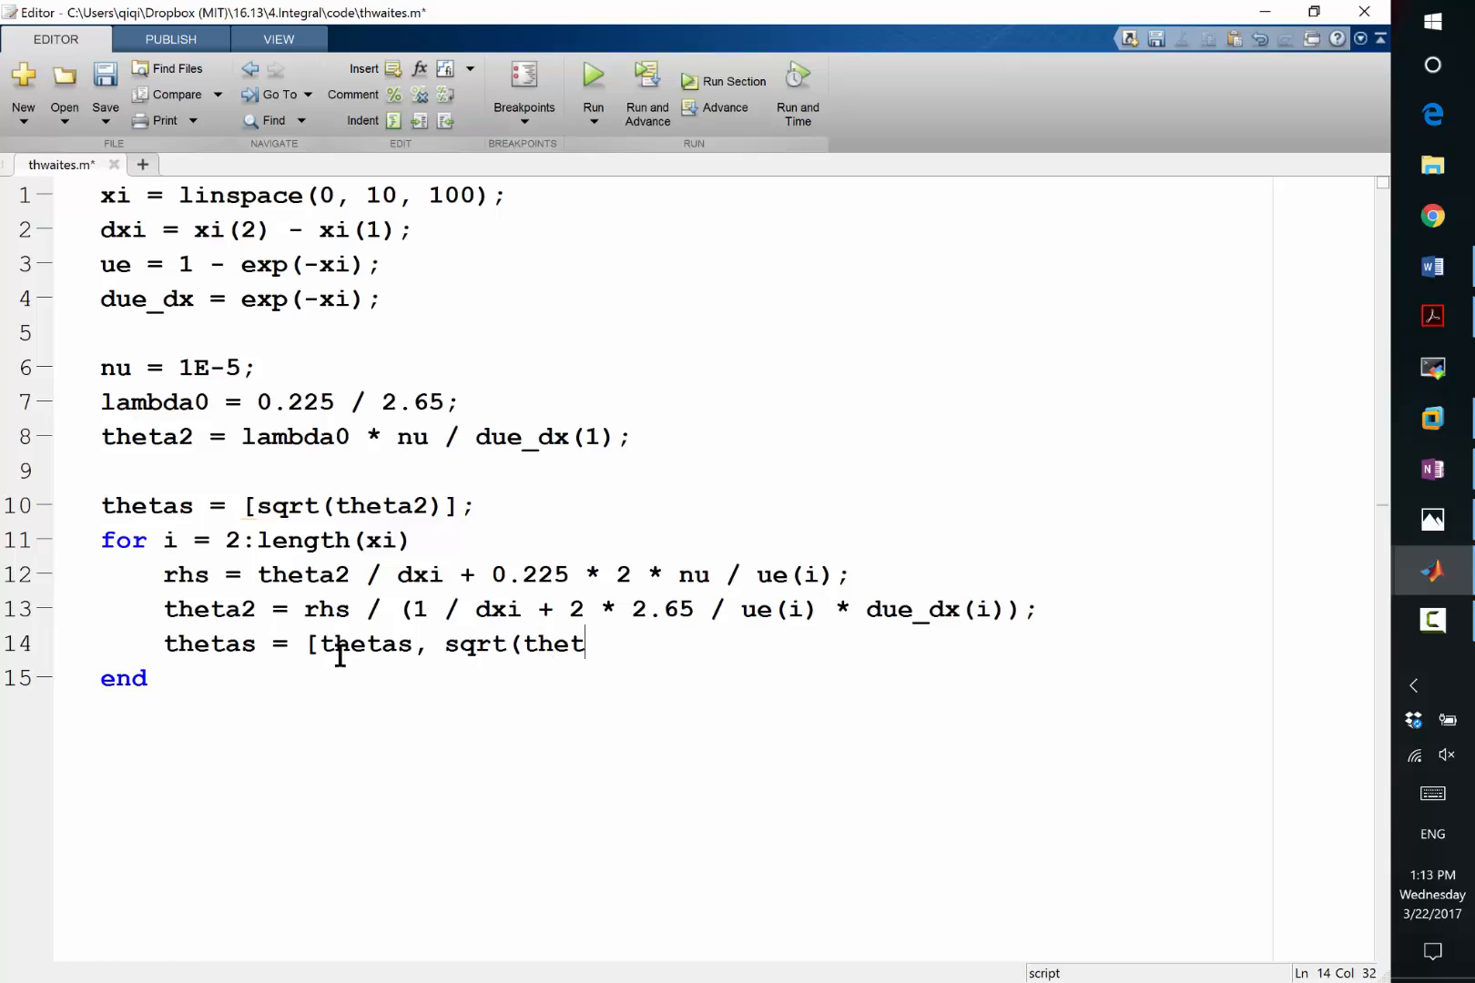
pyautogui.write('a2)];')
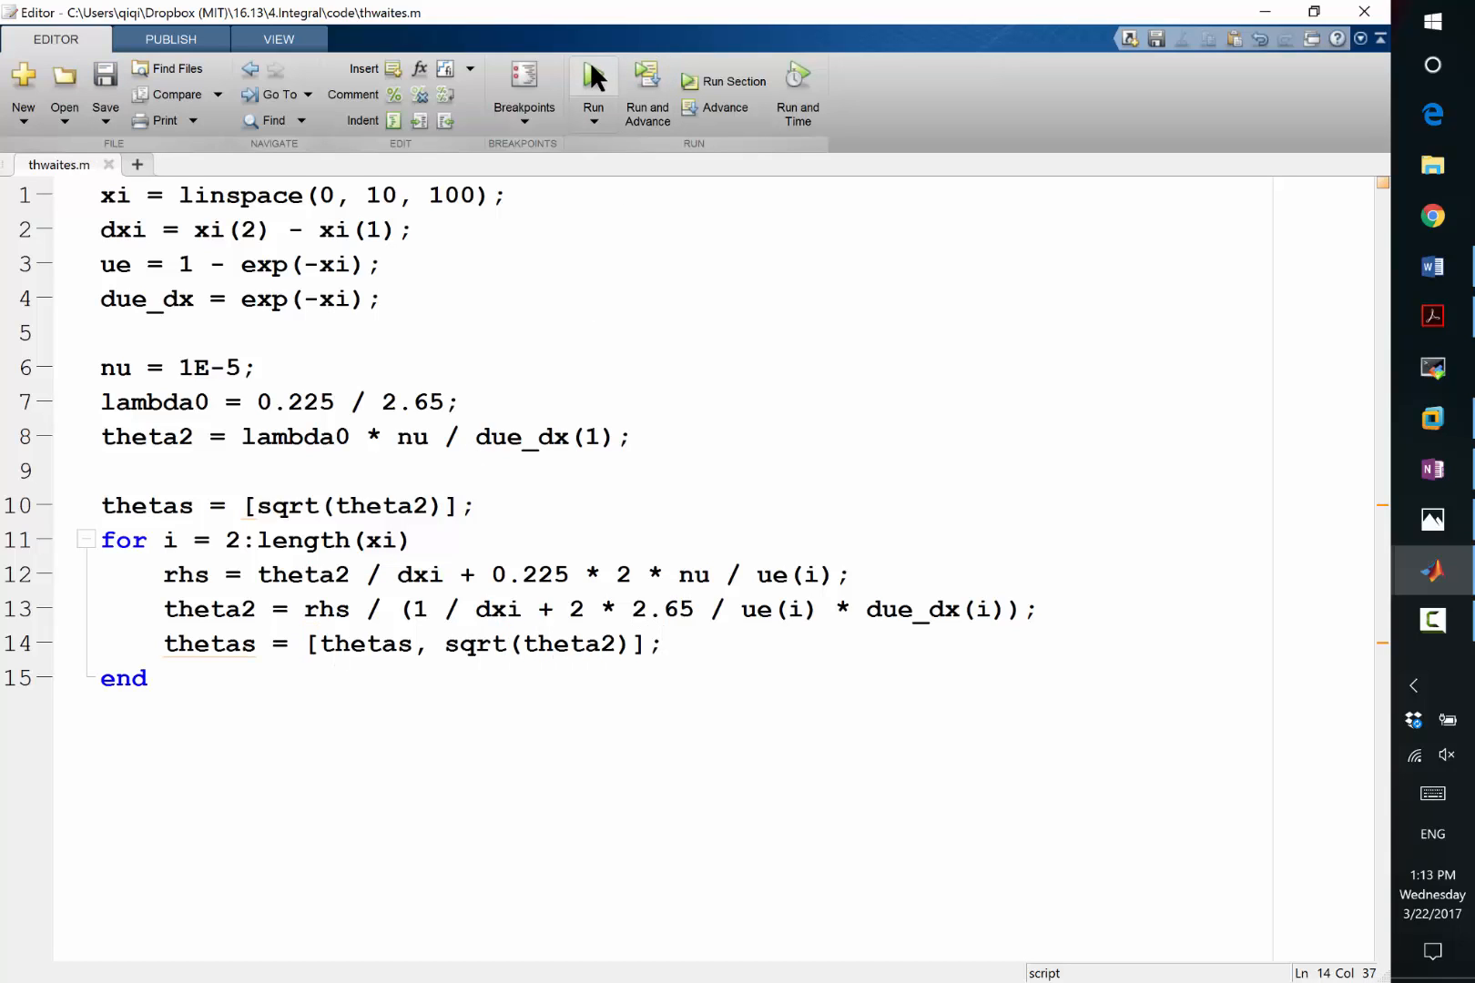
pyautogui.click(592, 85)
pyautogui.write('plot(')
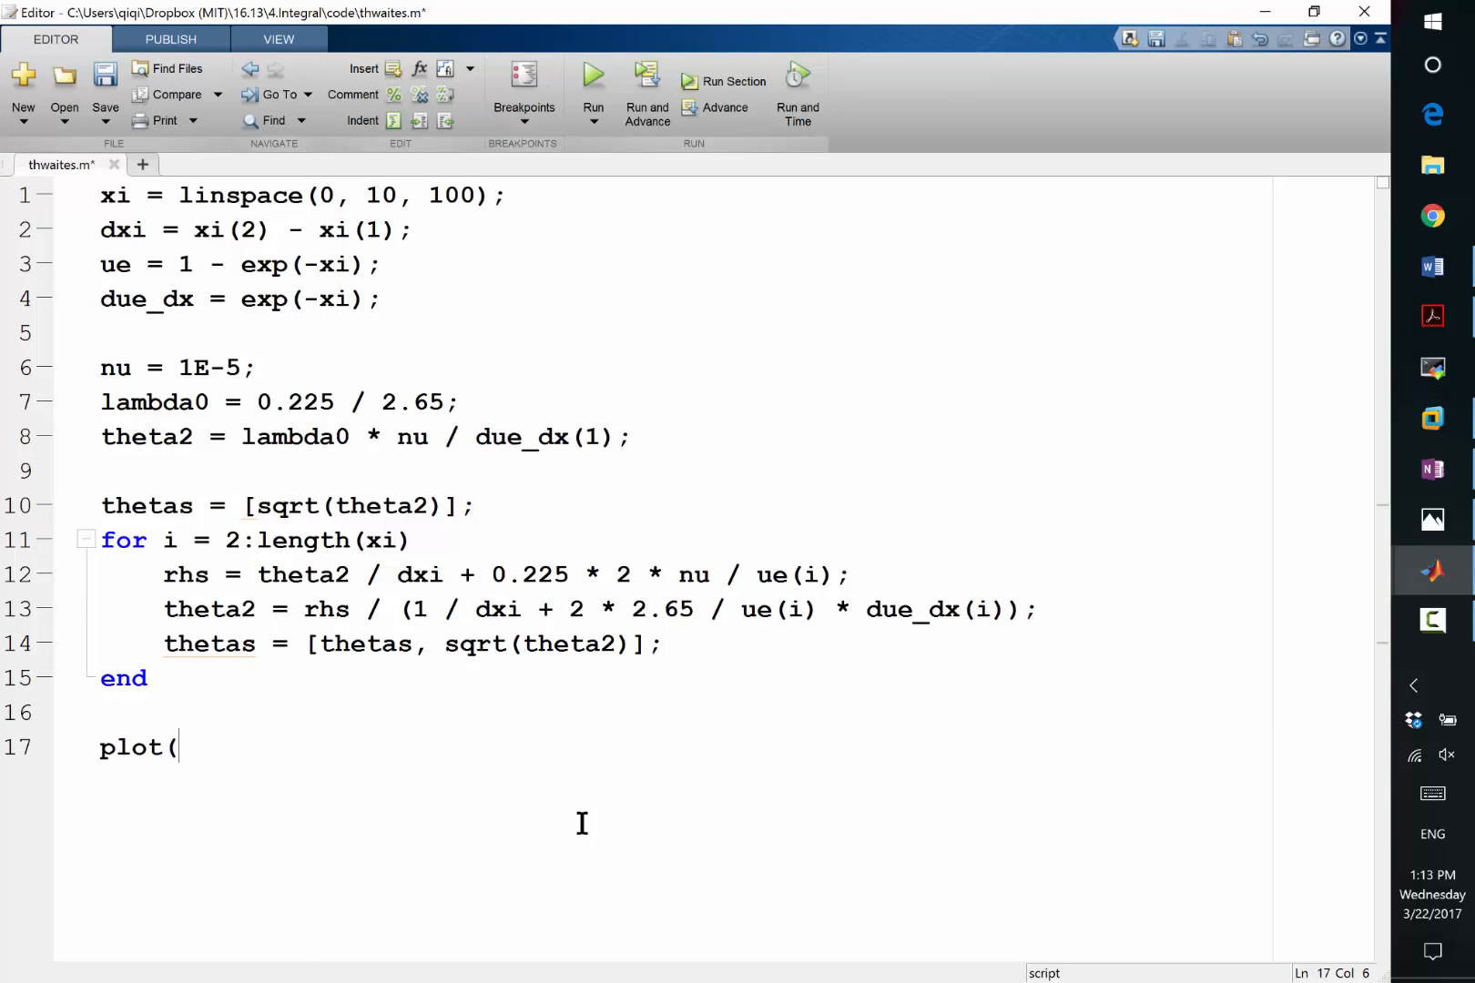
pyautogui.write('xi, thetas)')
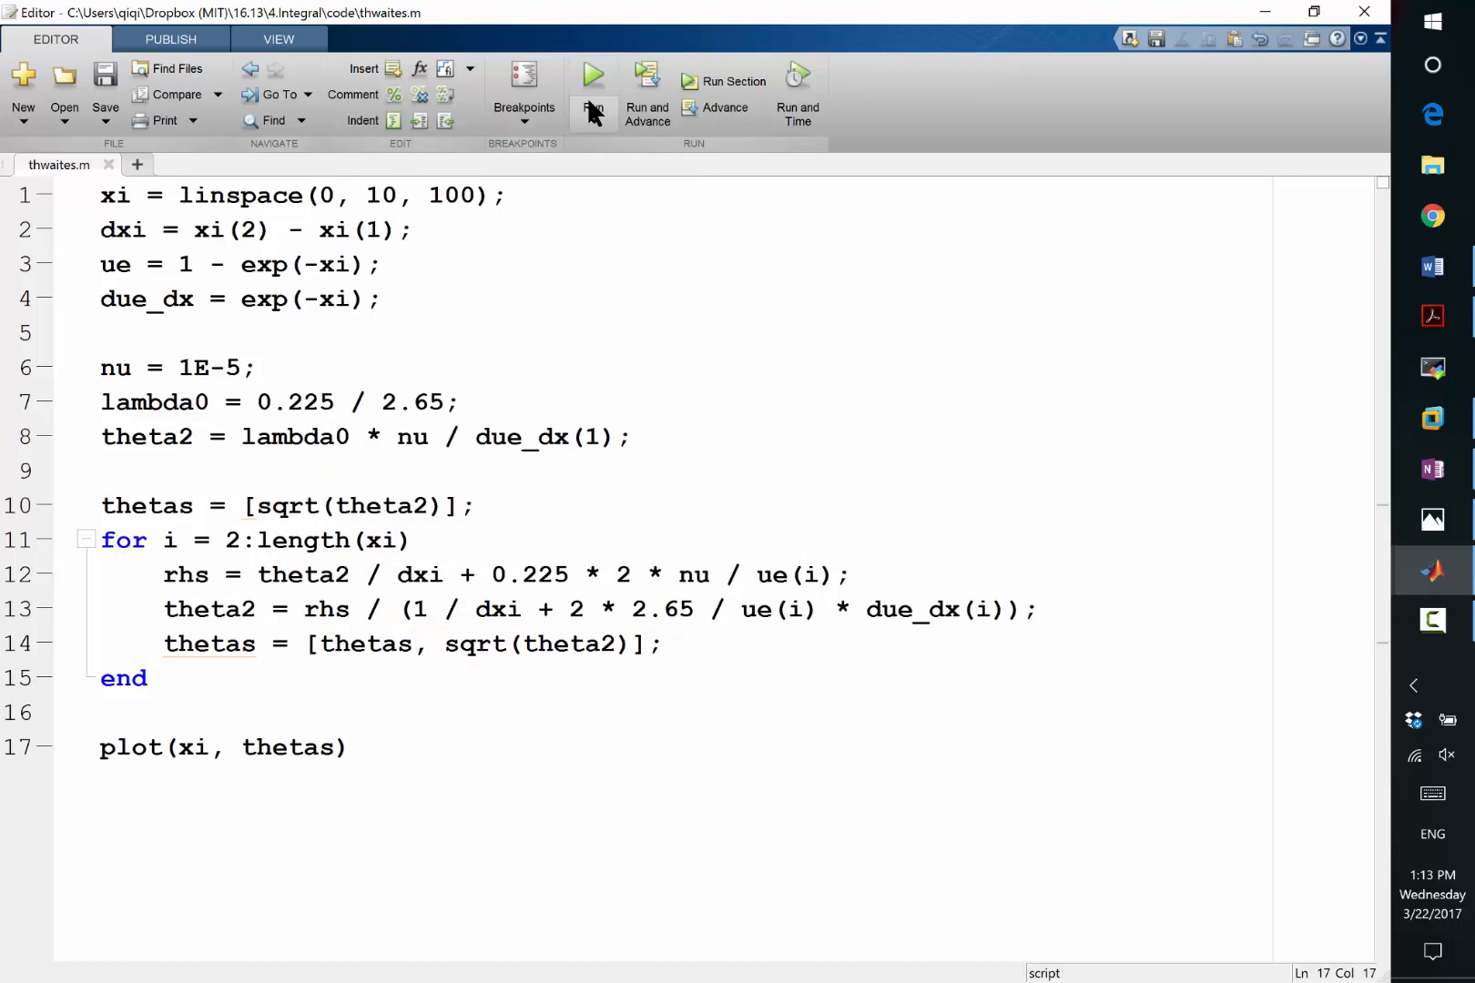
# Run thwaites.m to plot thetas against xi, rising from about 0.001 to 0.006.
pyautogui.click(592, 75)
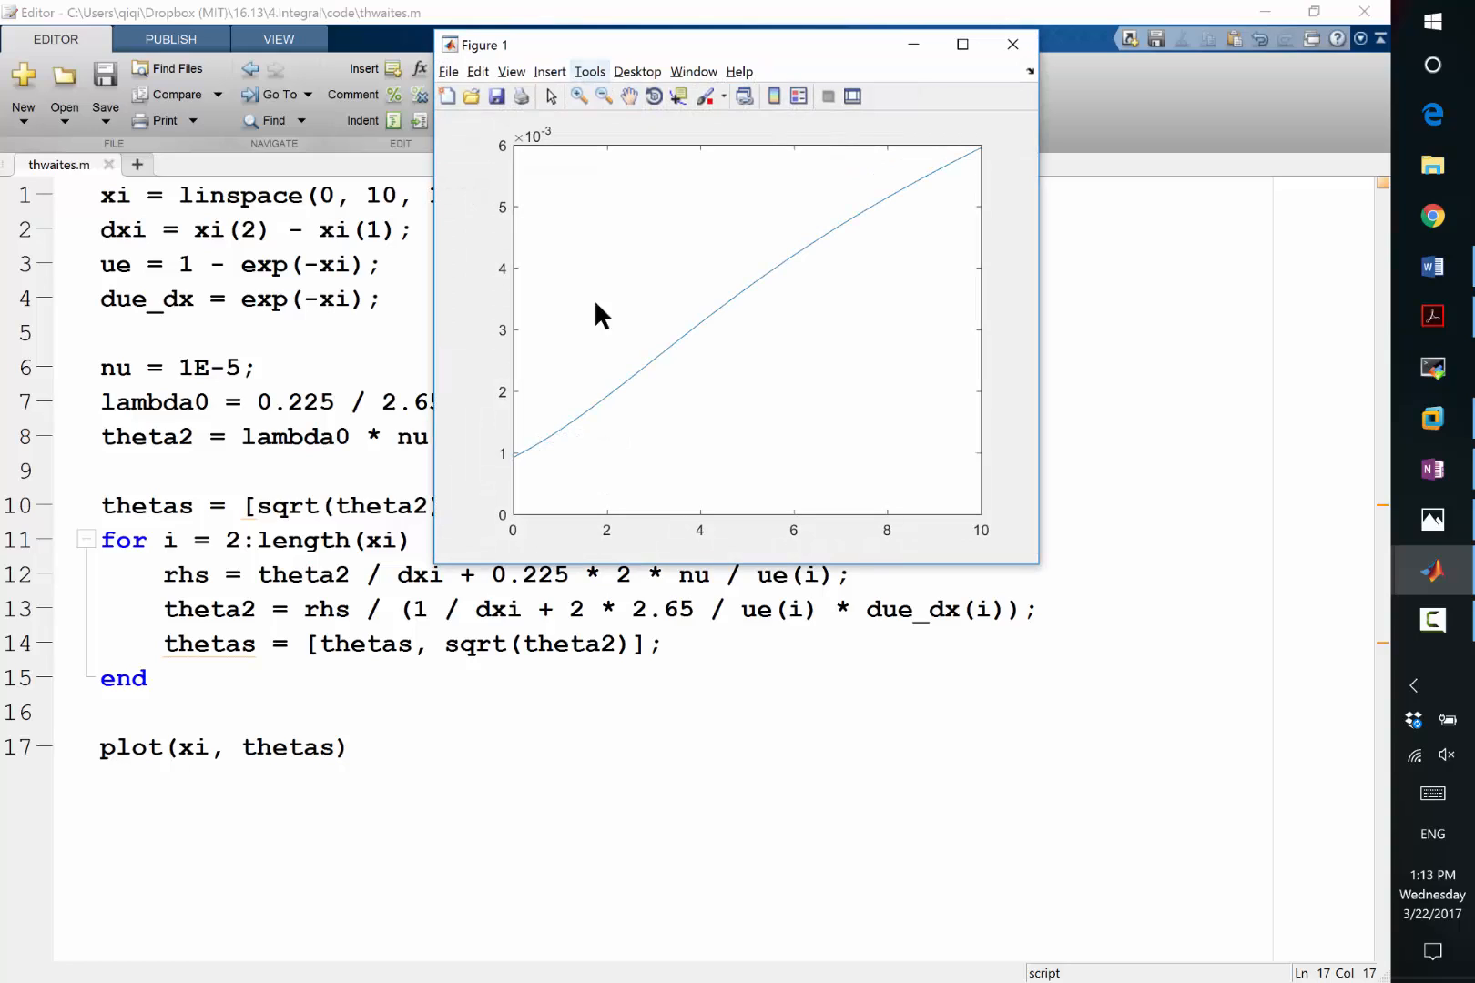
pyautogui.moveTo(524, 460)
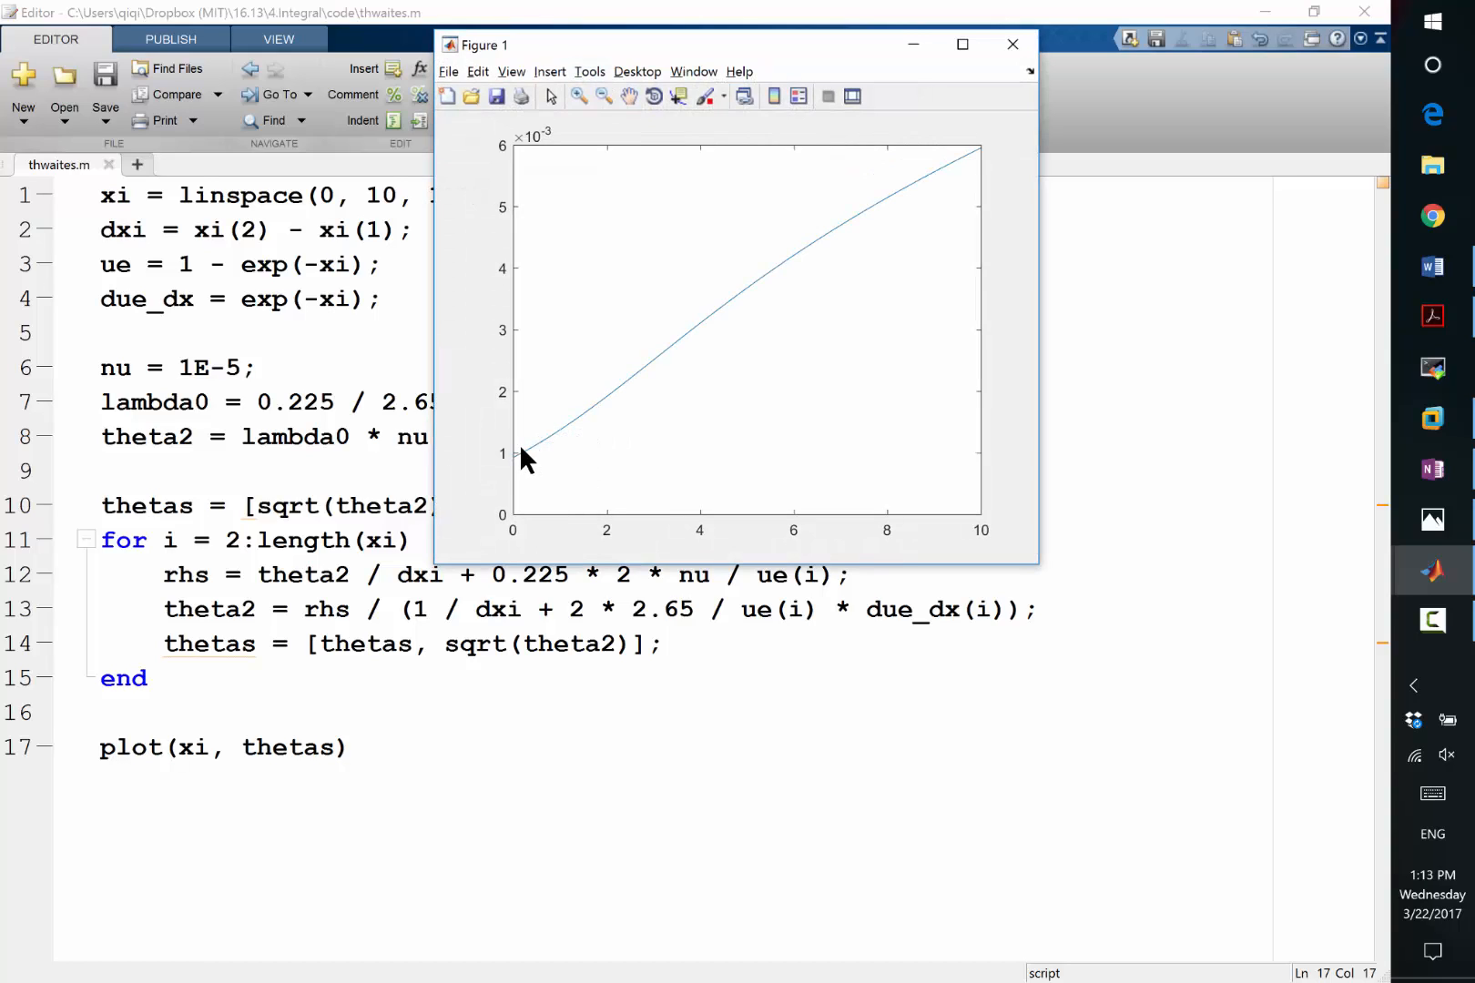
pyautogui.moveTo(511, 489)
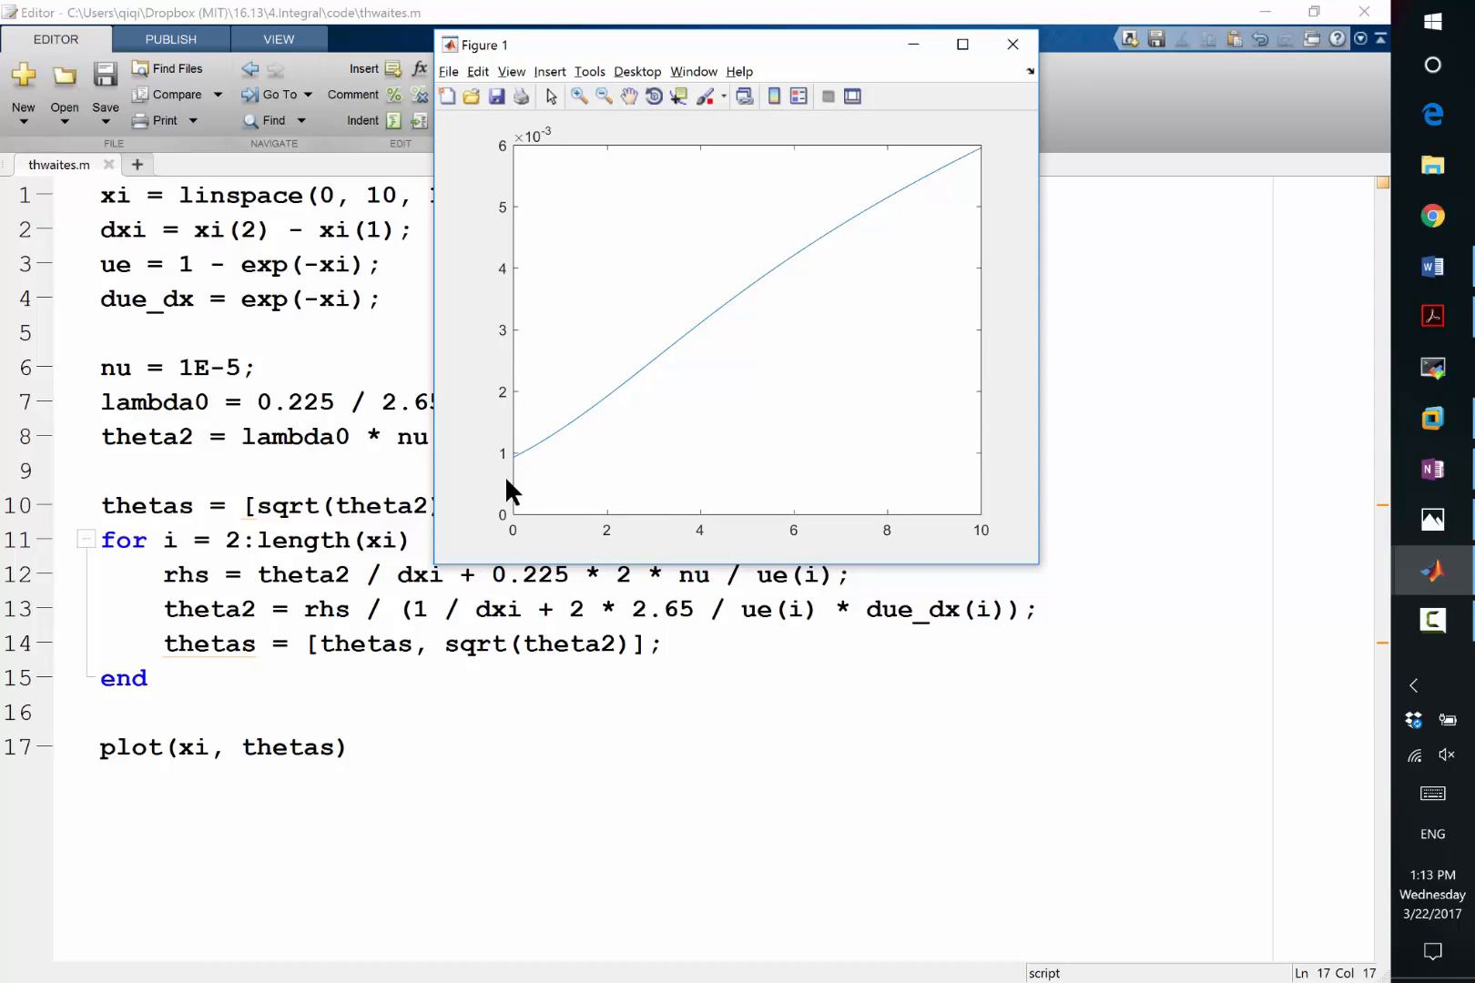
pyautogui.moveTo(761, 298)
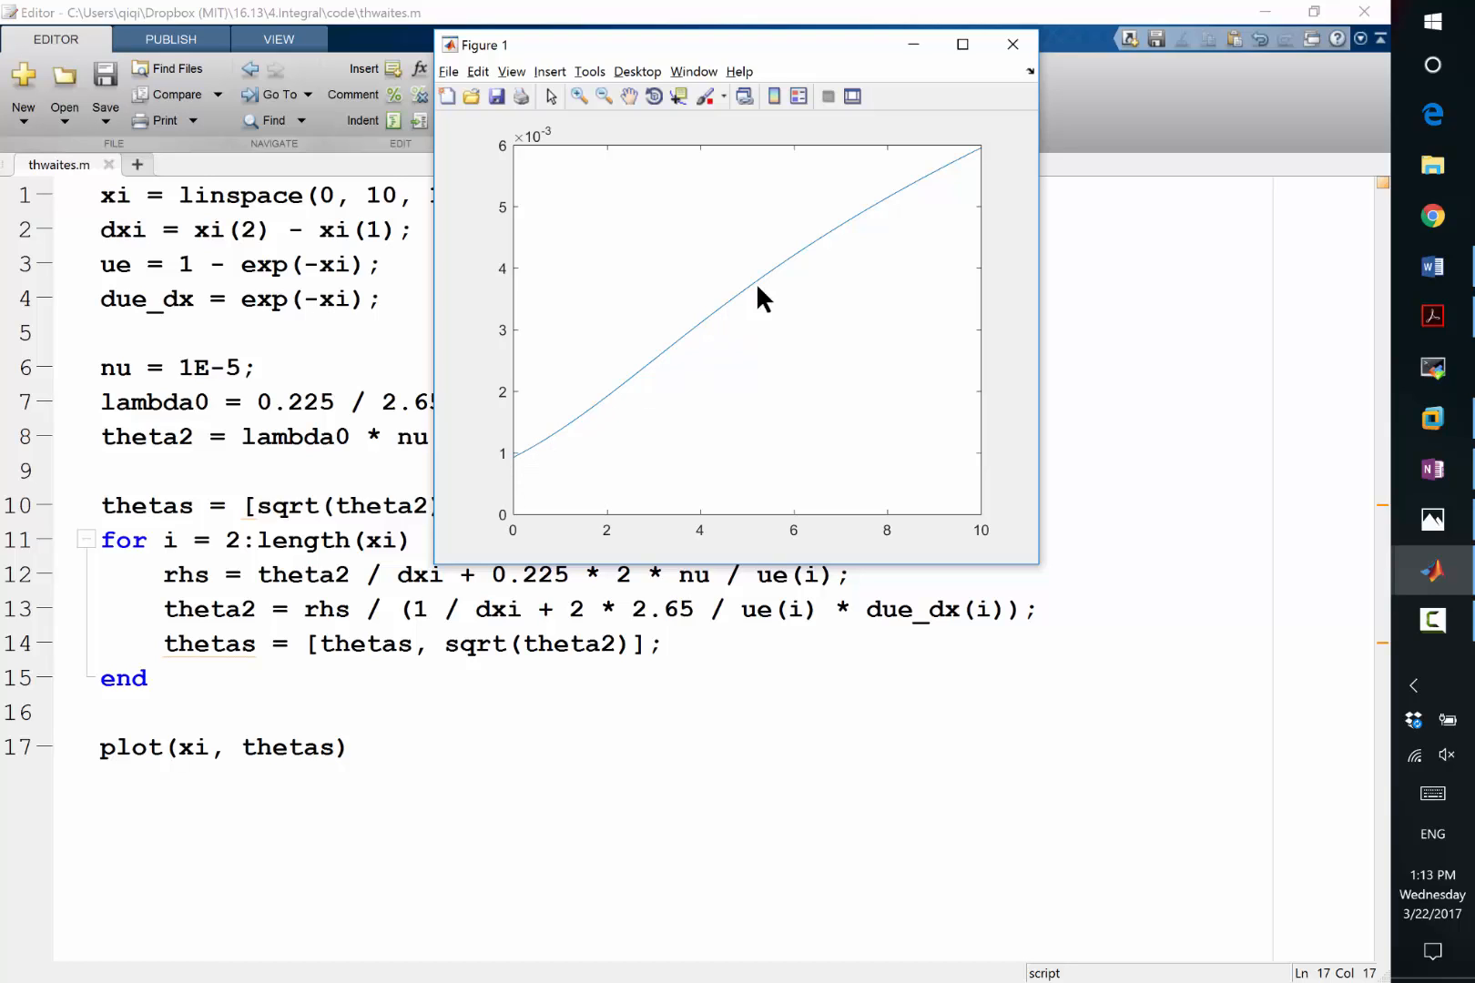
pyautogui.moveTo(985, 154)
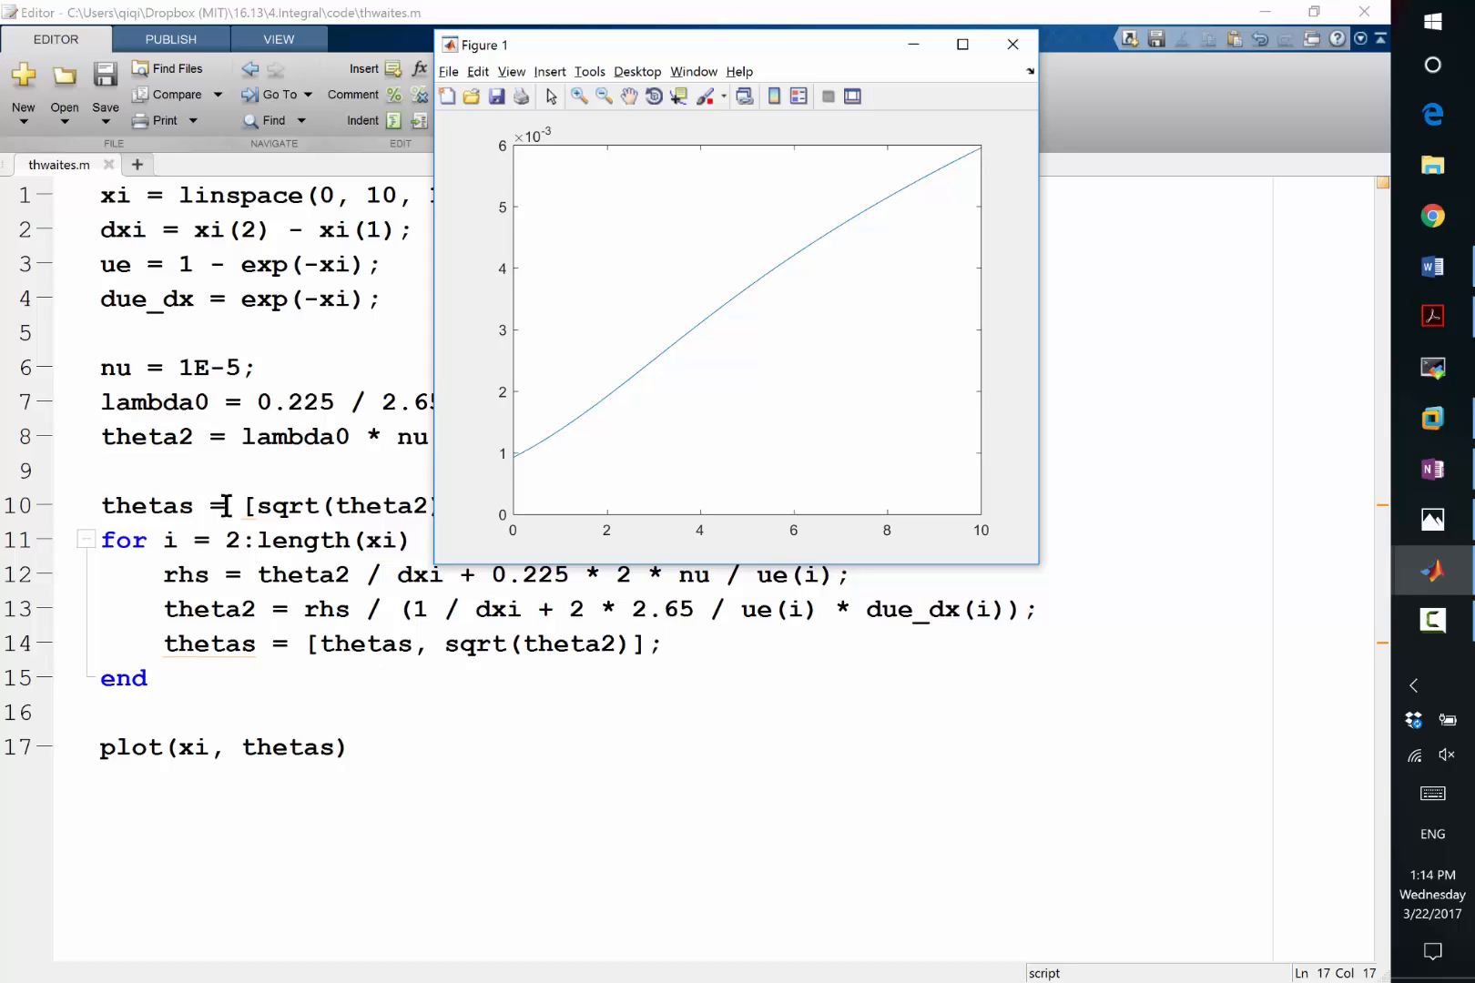
pyautogui.moveTo(164, 402)
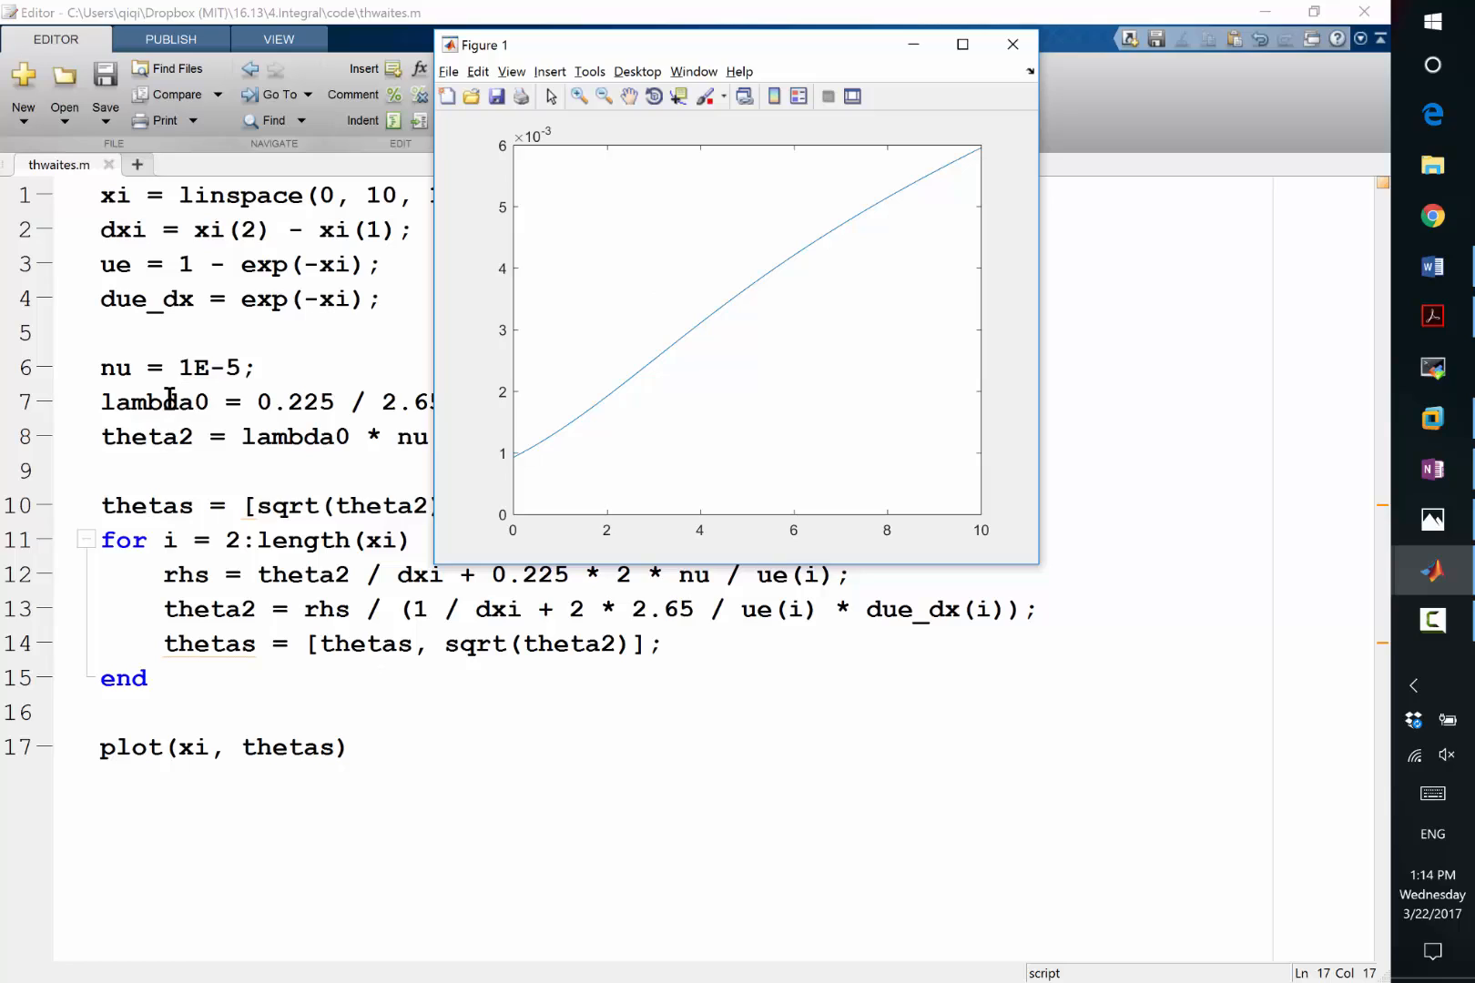